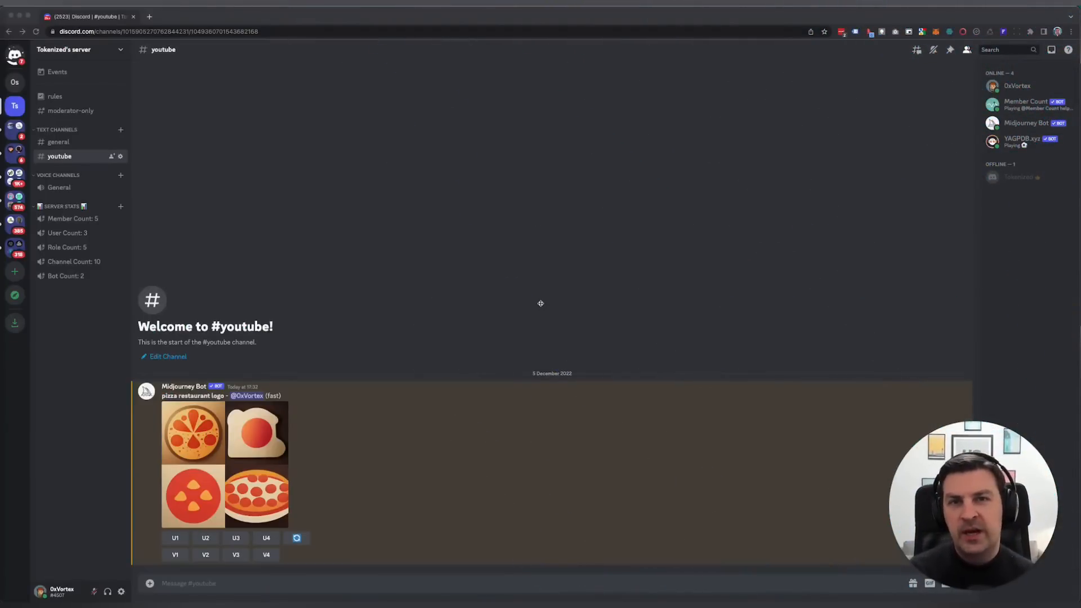
{"action": "mouse_move", "coordinate": [355, 189]}
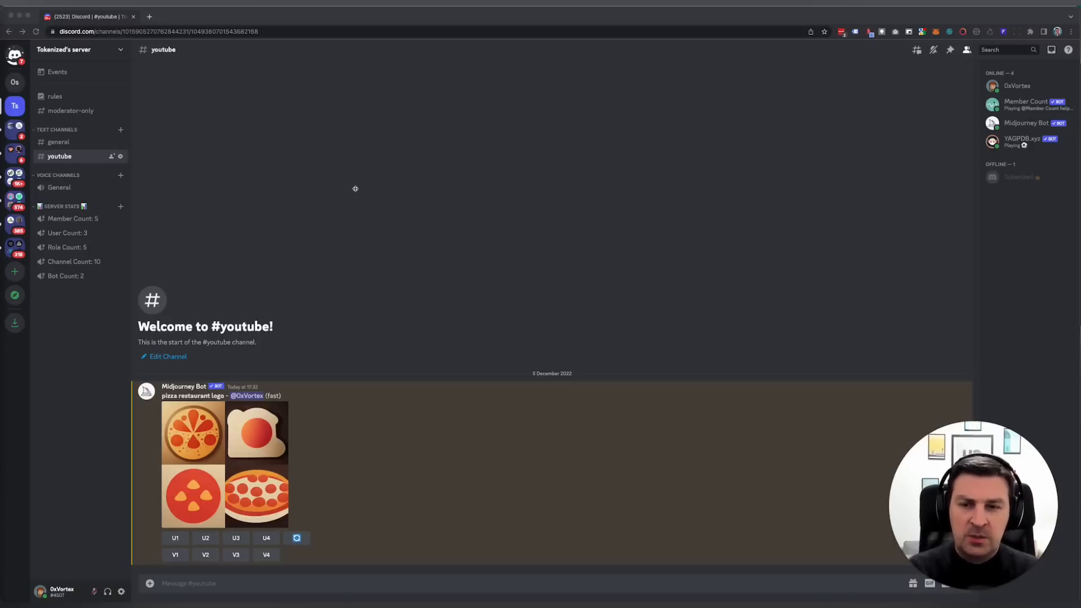
{"action": "mouse_move", "coordinate": [242, 428]}
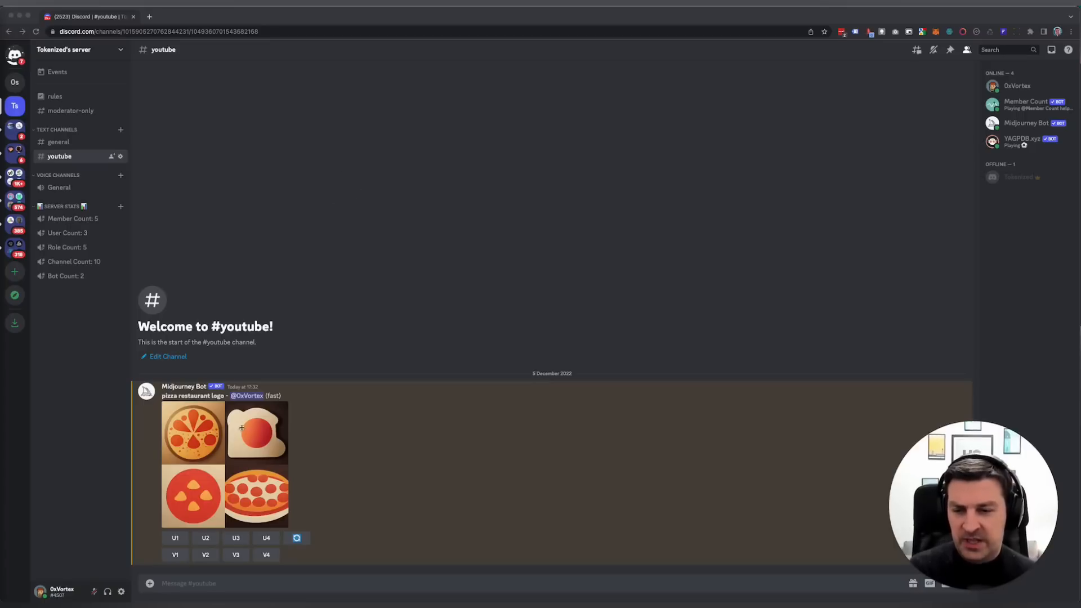
Enlarge the pizza restaurant logo grid, then abandon a started /settings command.
{"action": "left_click", "coordinate": [225, 463]}
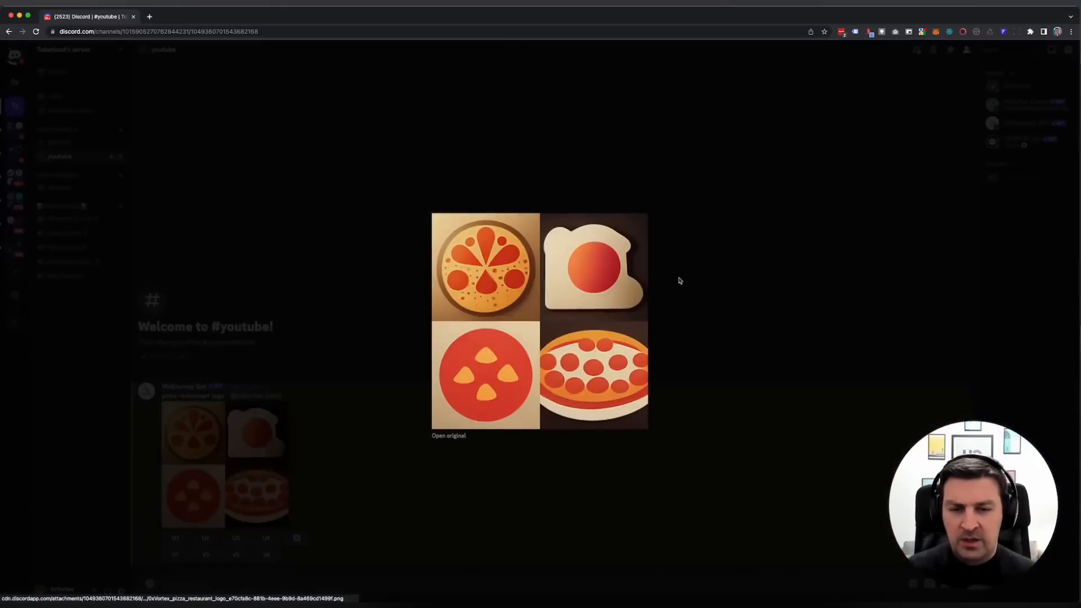
{"action": "mouse_move", "coordinate": [406, 311]}
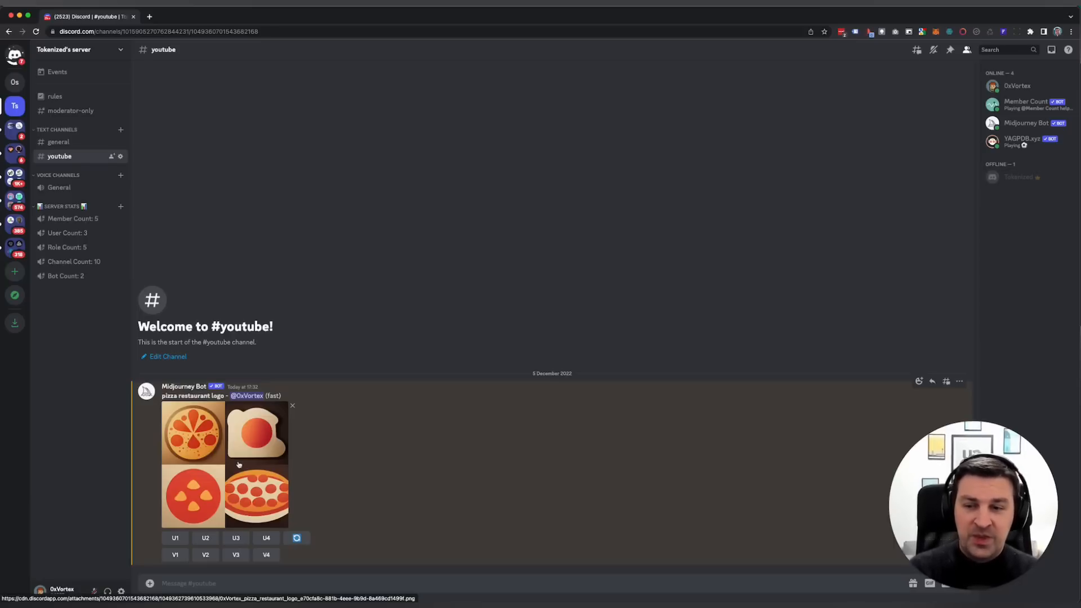
{"action": "mouse_move", "coordinate": [322, 263]}
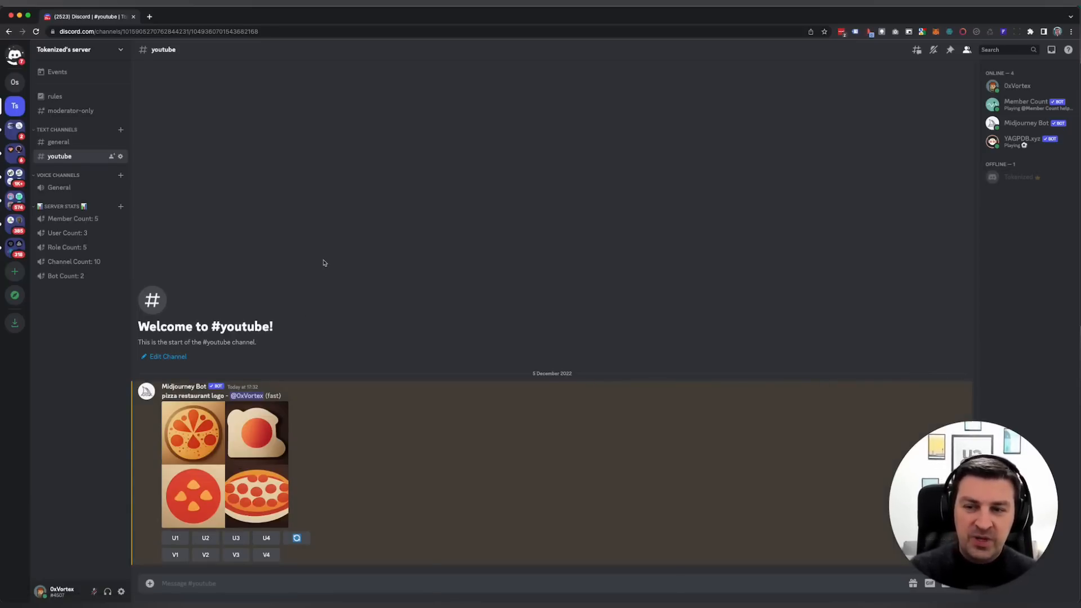
{"action": "mouse_move", "coordinate": [317, 268]}
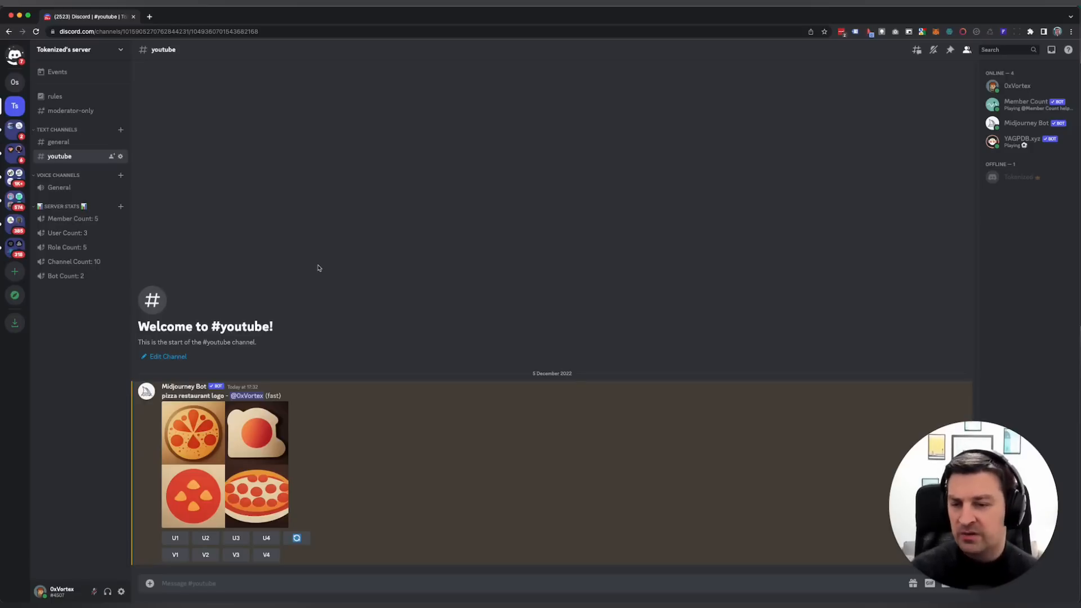
{"action": "mouse_move", "coordinate": [319, 249]}
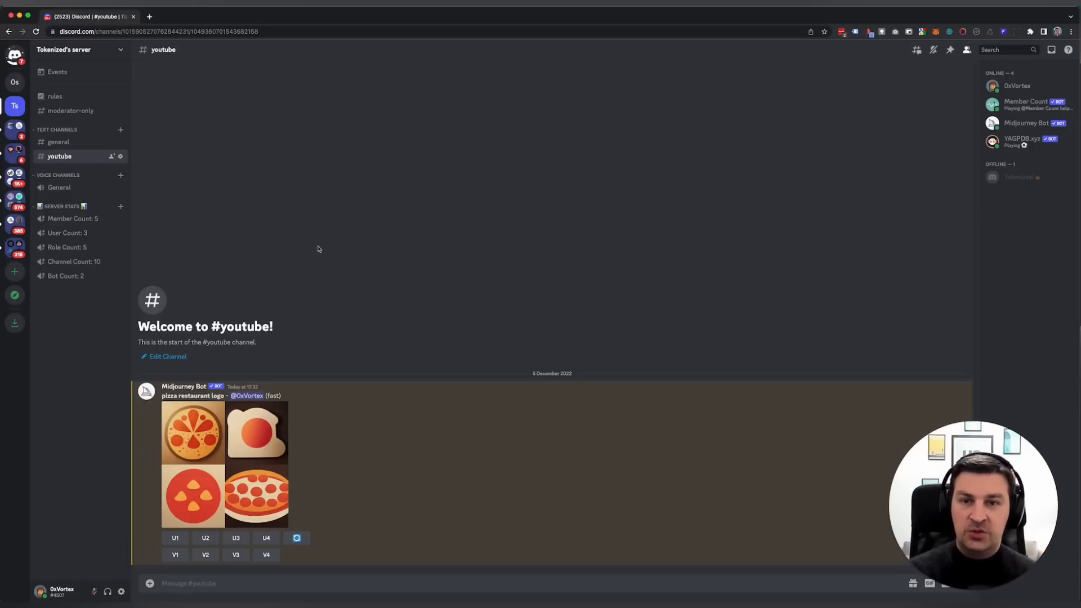
{"action": "mouse_move", "coordinate": [328, 230]}
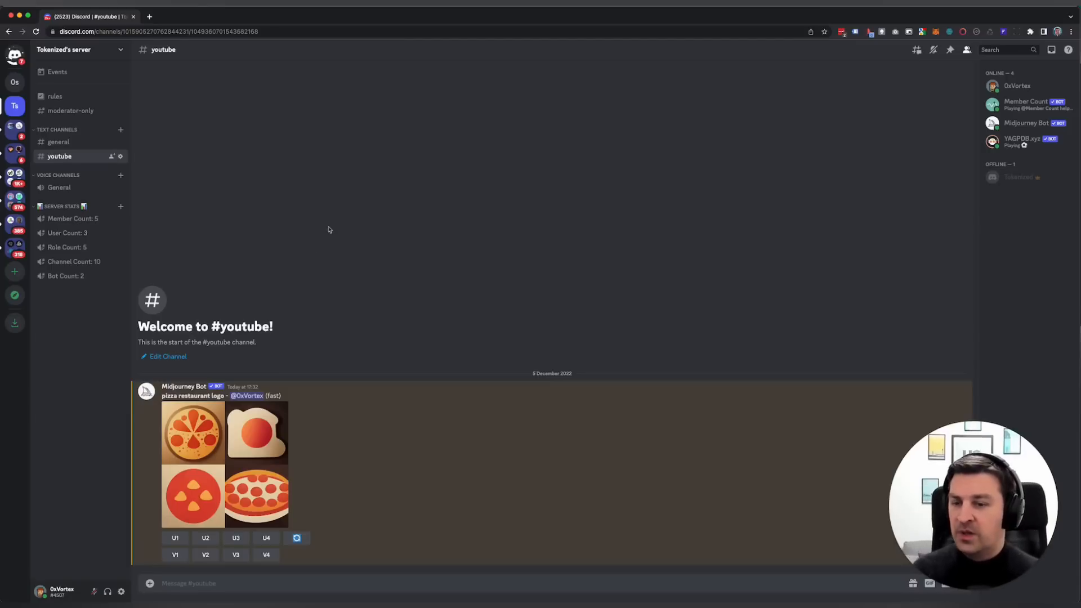
{"action": "mouse_move", "coordinate": [351, 548]}
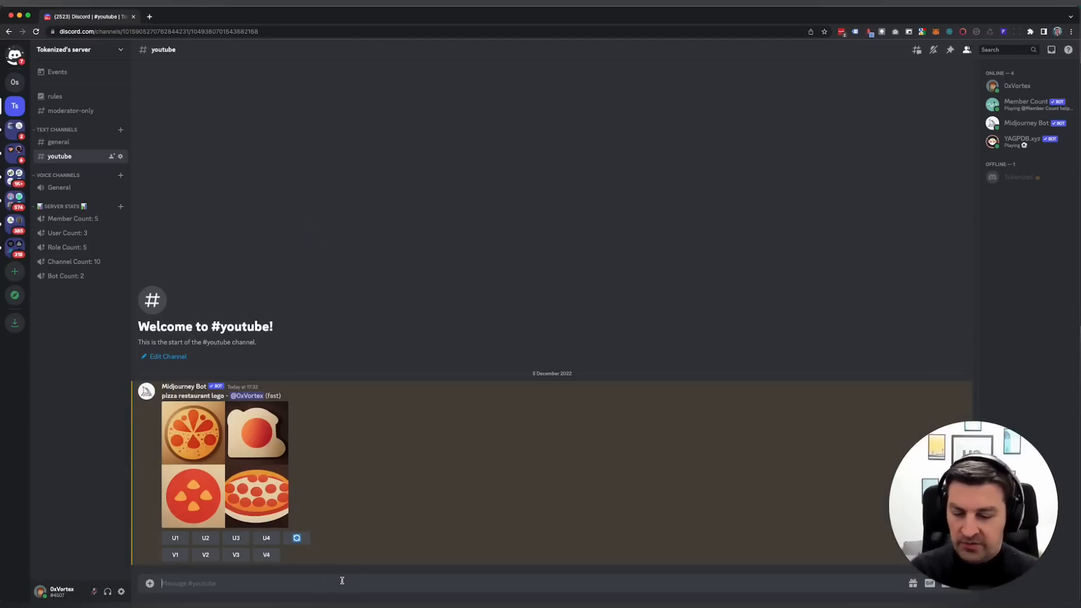
{"action": "type", "text": "/sett"}
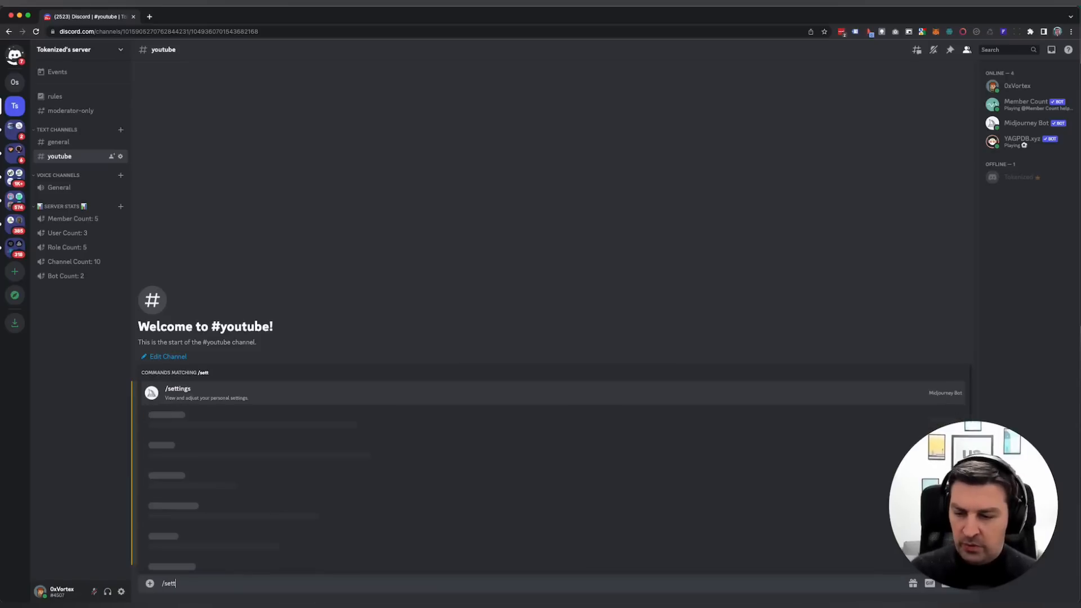
{"action": "key", "text": "Backspace"}
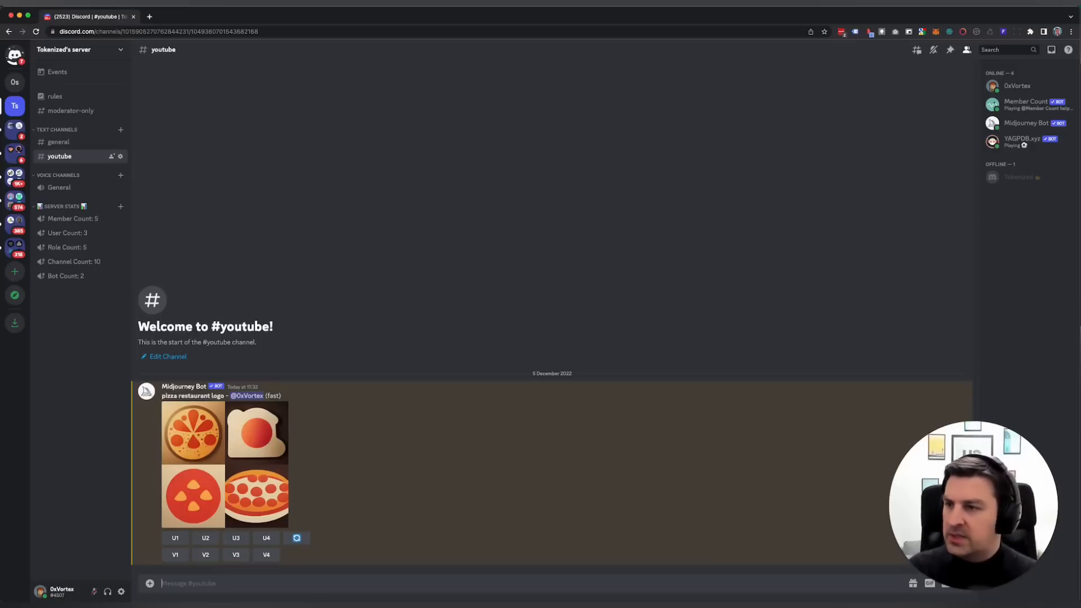
Enter the imagine prompt 'pizze restaurant, white background, logo style, flat, --v 4' without sending.
{"action": "type", "text": "/u"}
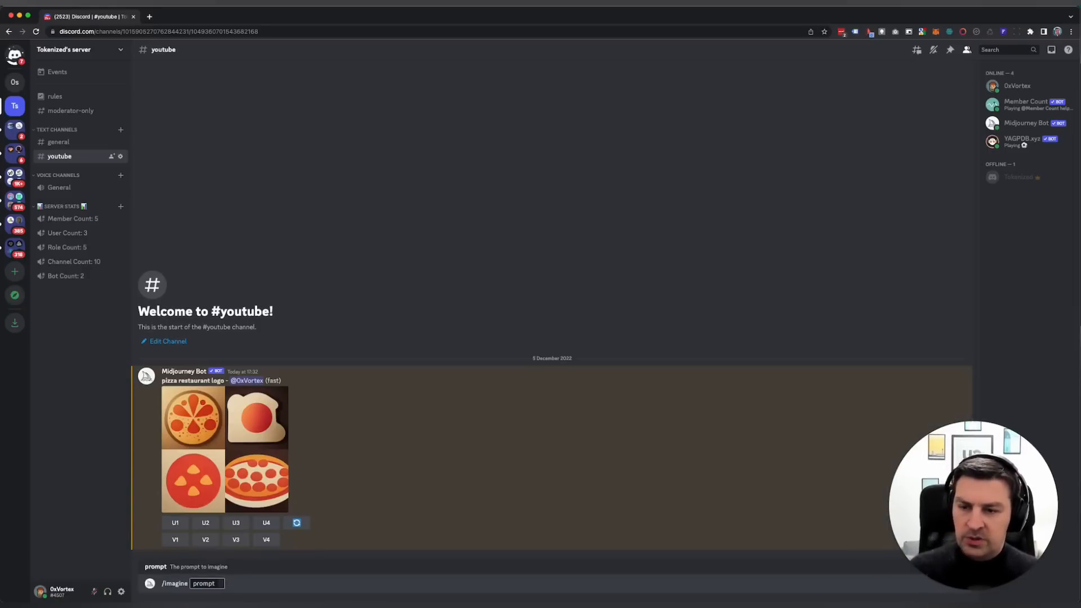
{"action": "type", "text": "pizze restaurant"}
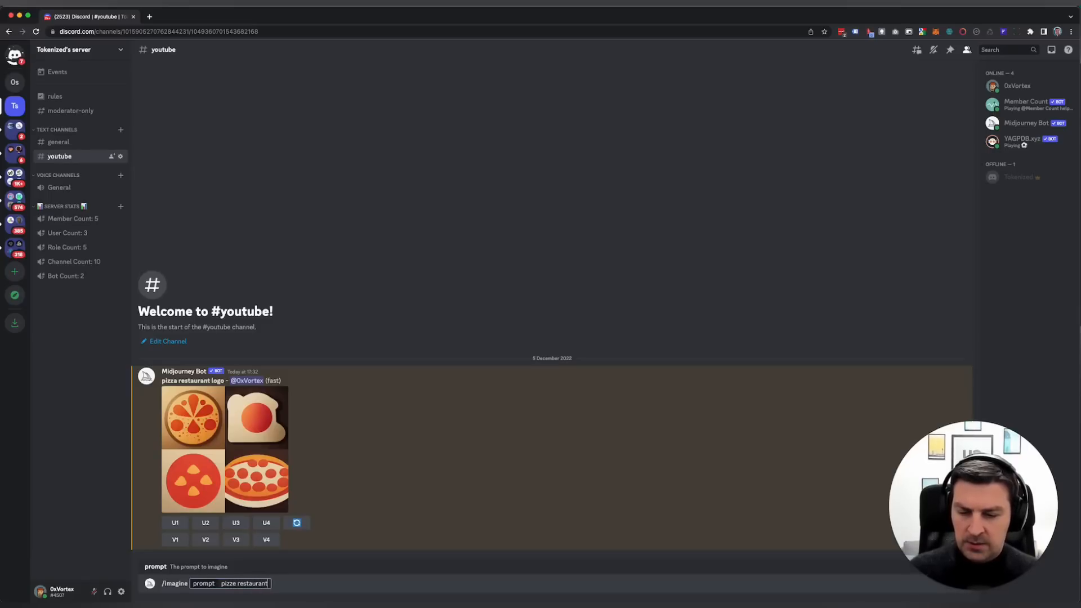
{"action": "type", "text": ", white"}
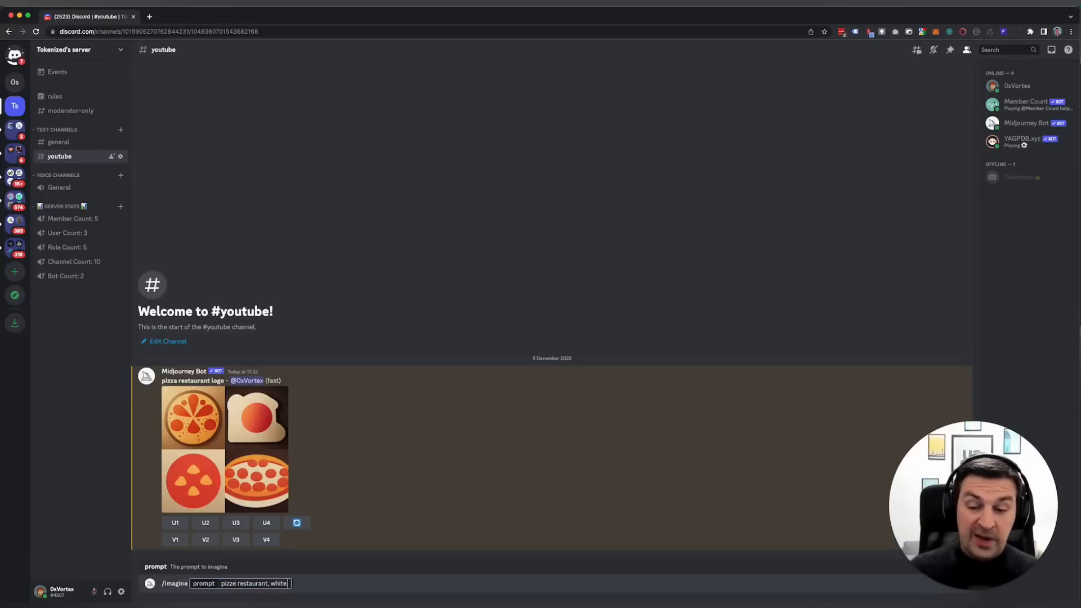
{"action": "type", "text": "background,"}
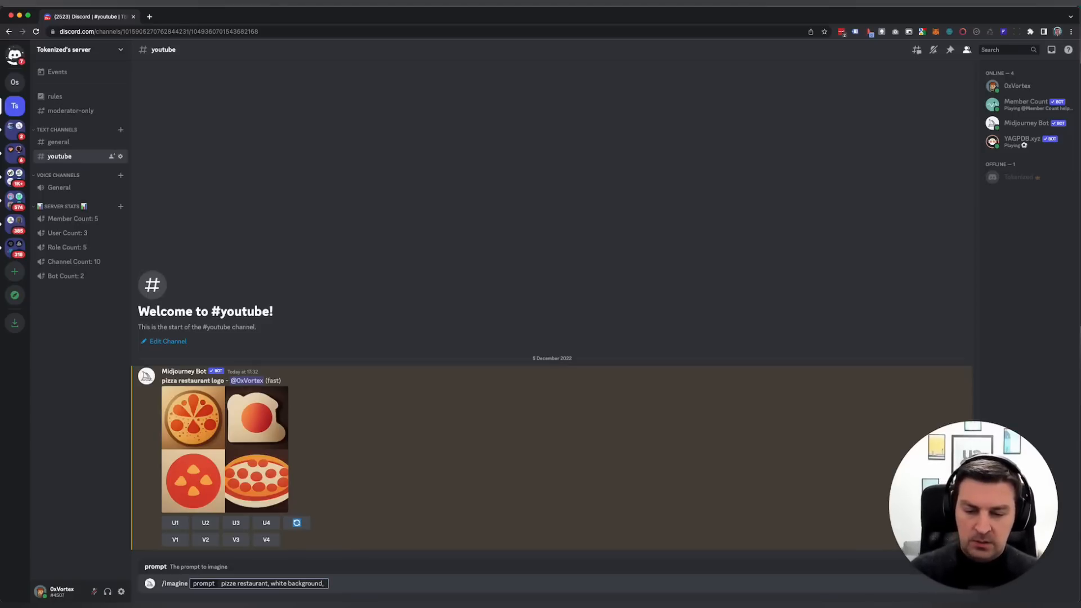
{"action": "type", "text": "logo style, flat, --v 4"}
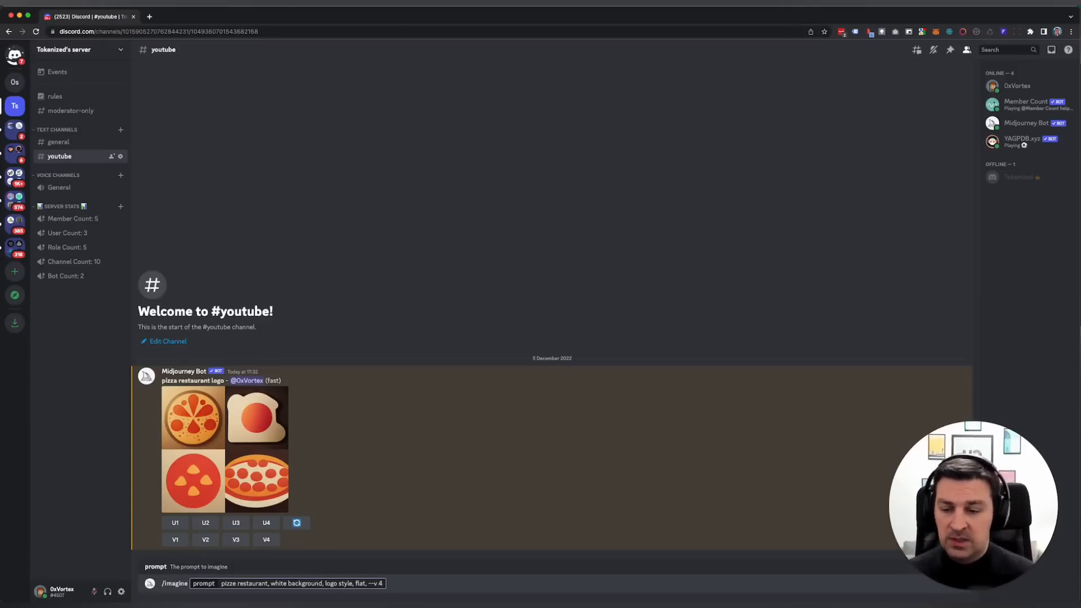
Send the pizza restaurant logo prompt so Midjourney Bot starts rendering the grid.
{"action": "key", "text": "Return"}
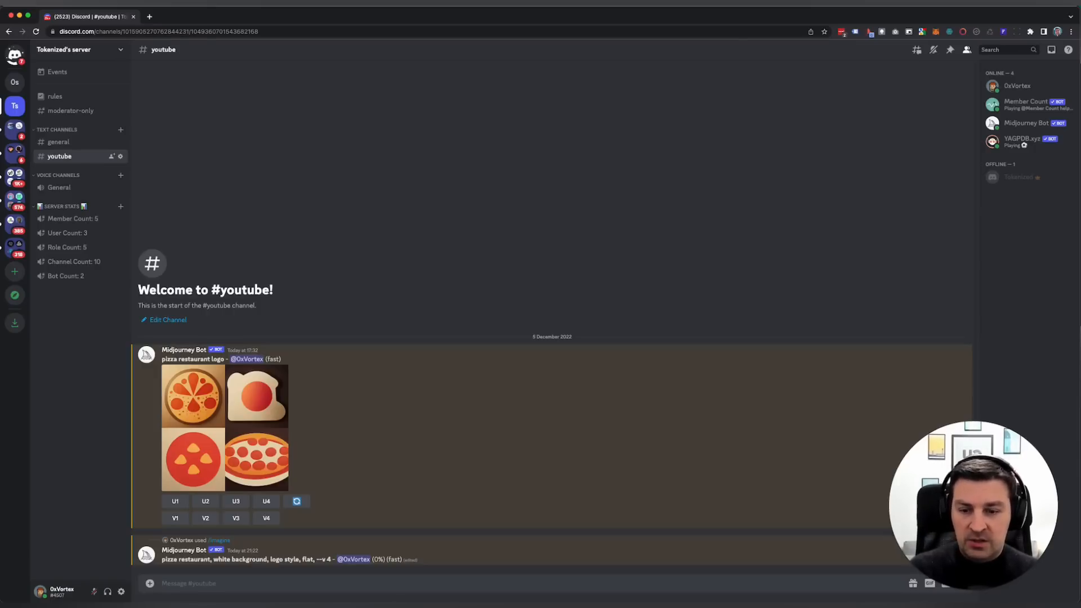
{"action": "mouse_move", "coordinate": [351, 503]}
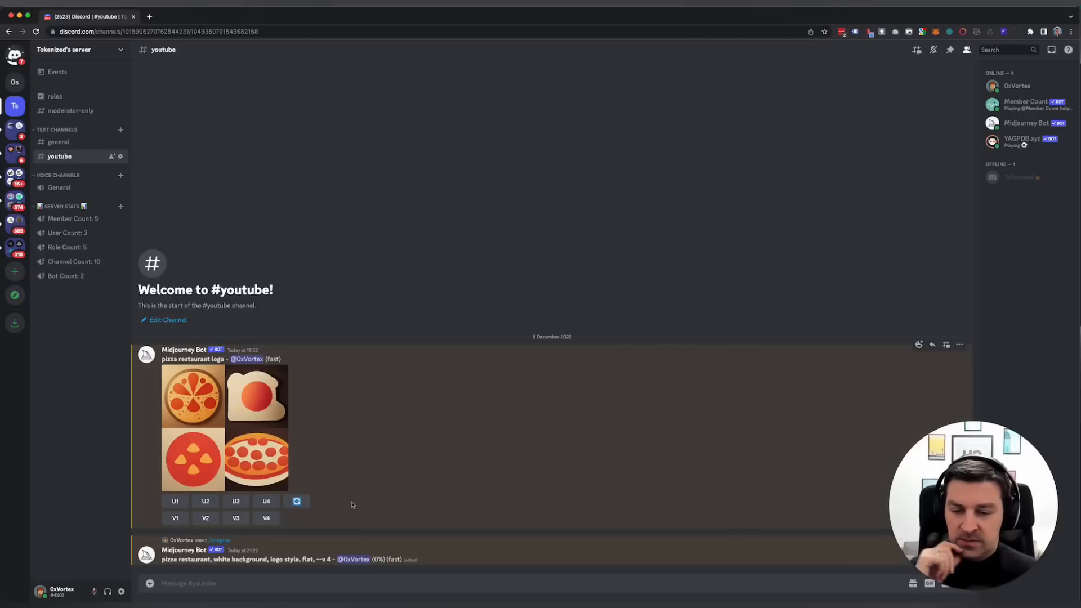
{"action": "mouse_move", "coordinate": [586, 543]}
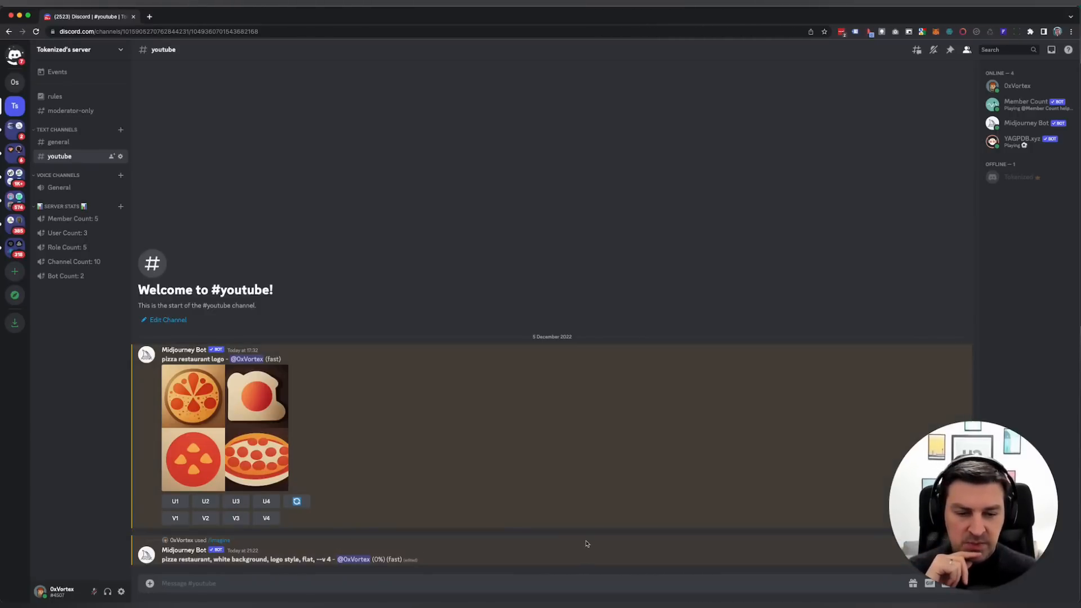
{"action": "mouse_move", "coordinate": [587, 536]}
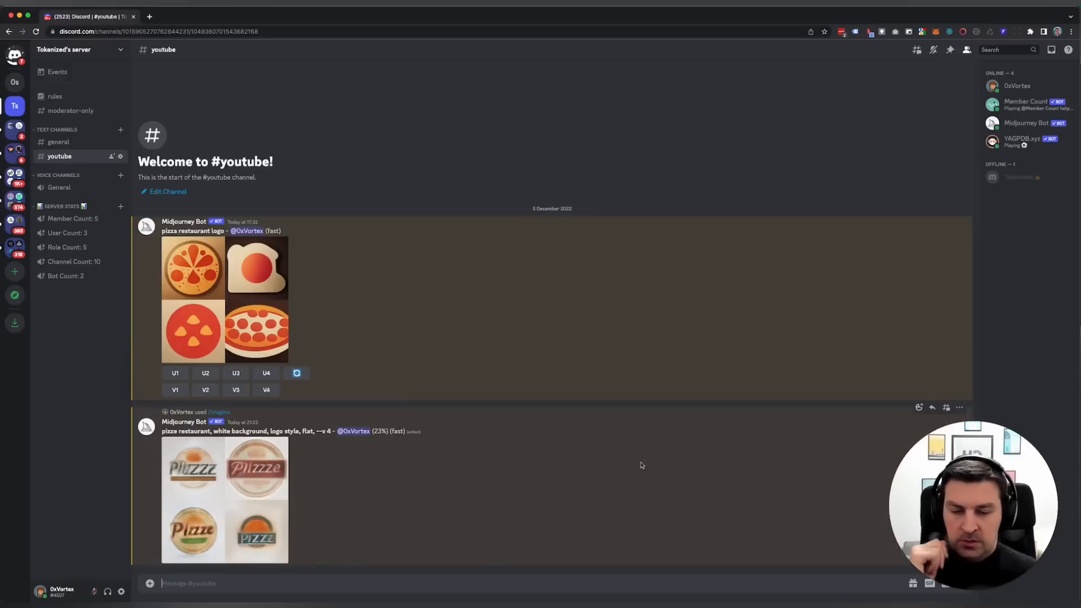
{"action": "mouse_move", "coordinate": [234, 486]}
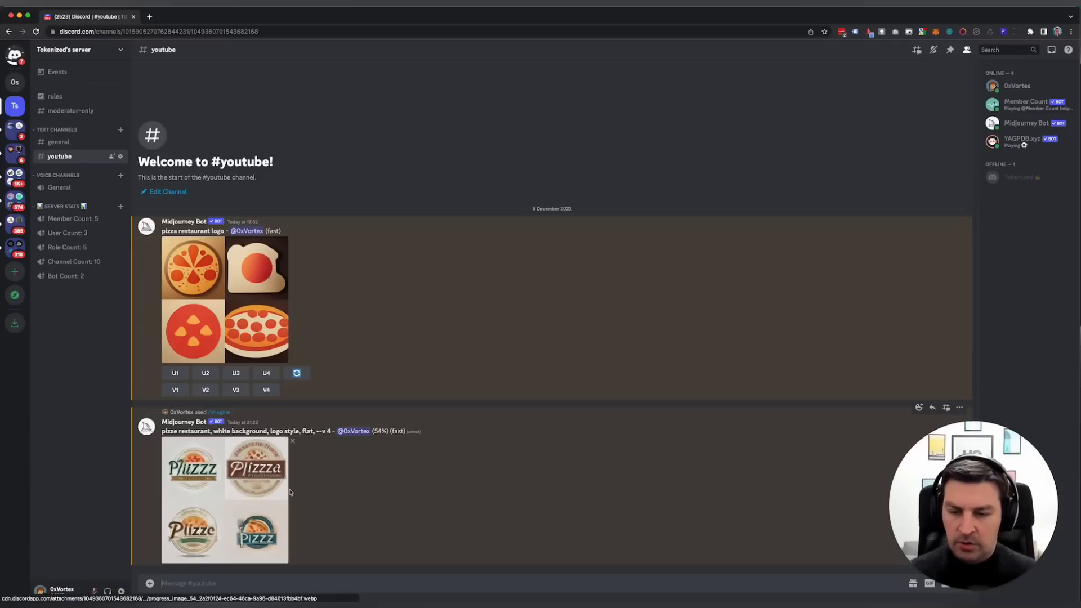
{"action": "mouse_move", "coordinate": [314, 491]}
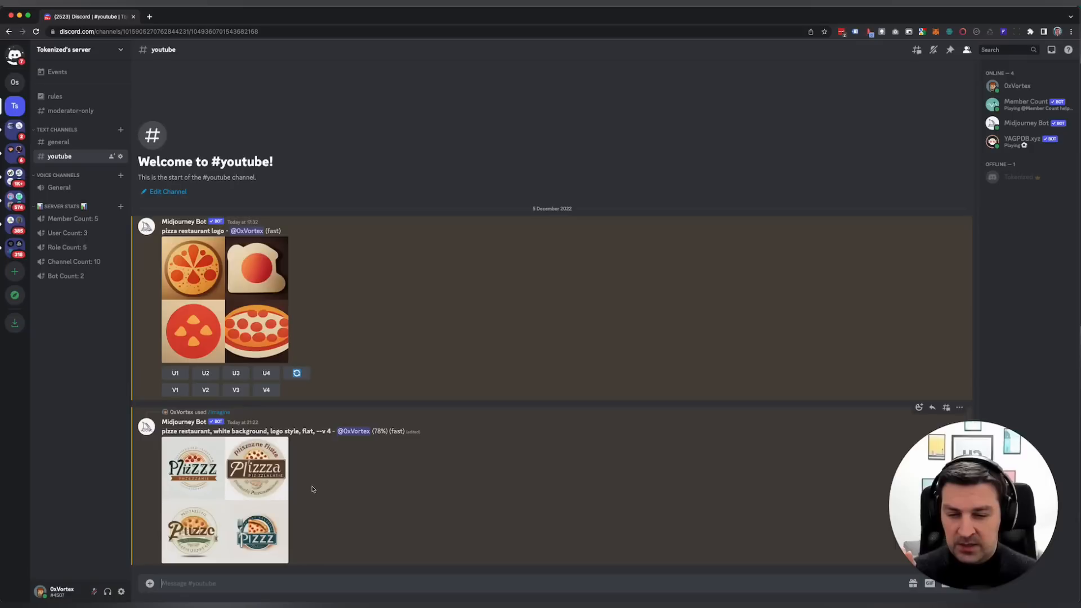
{"action": "mouse_move", "coordinate": [318, 481]}
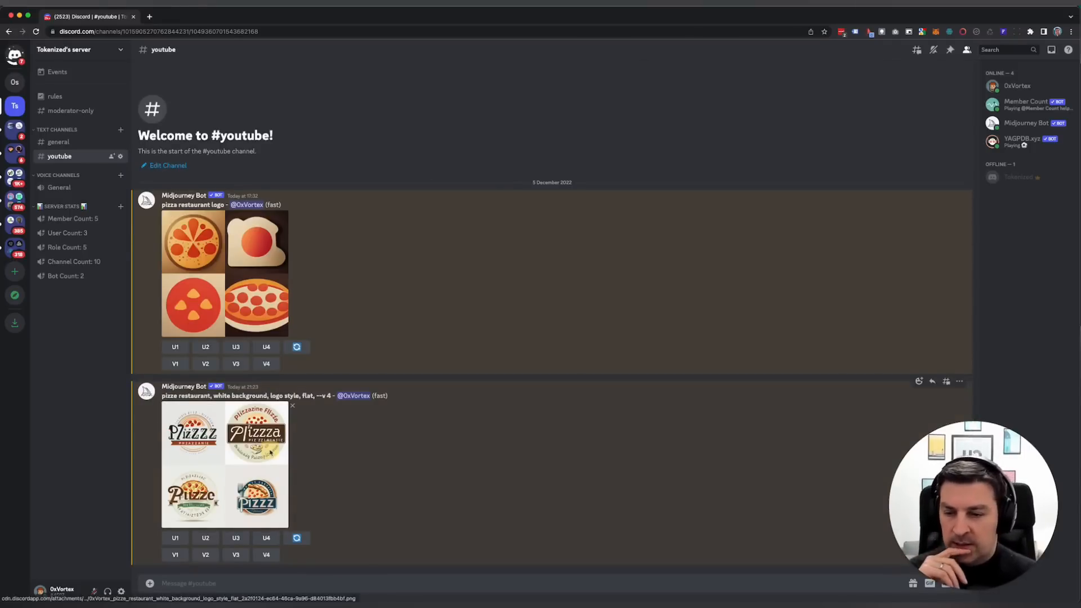
{"action": "left_click", "coordinate": [225, 466]}
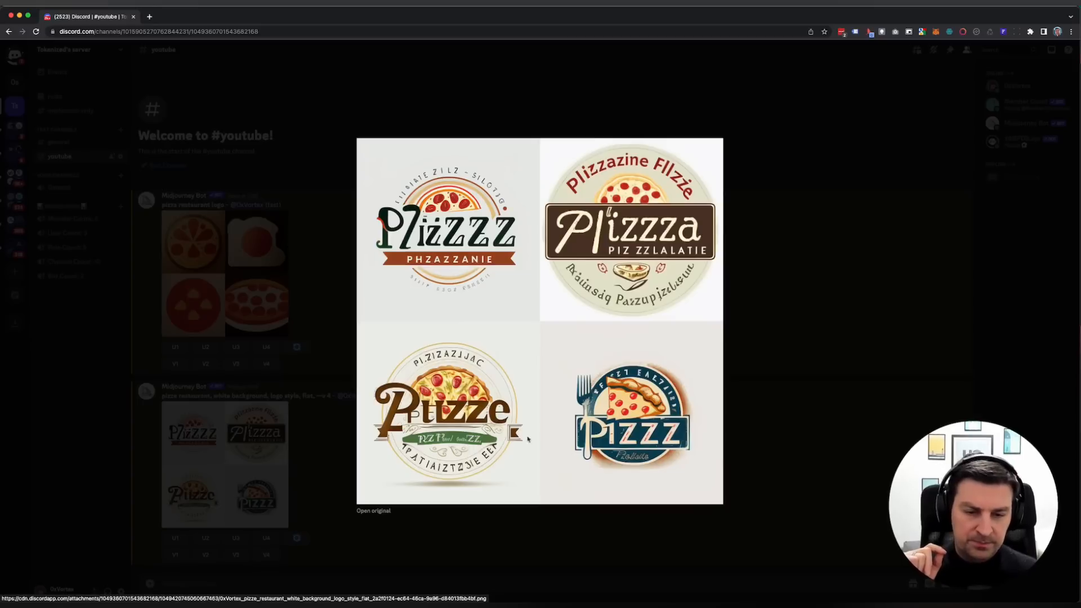
{"action": "mouse_move", "coordinate": [574, 374]}
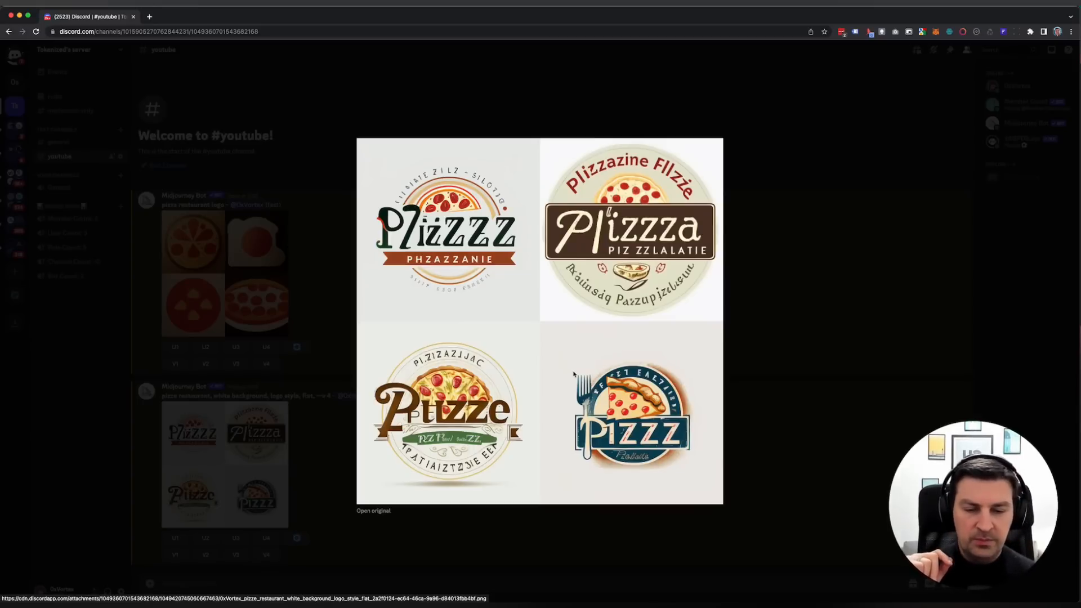
{"action": "mouse_move", "coordinate": [598, 392]}
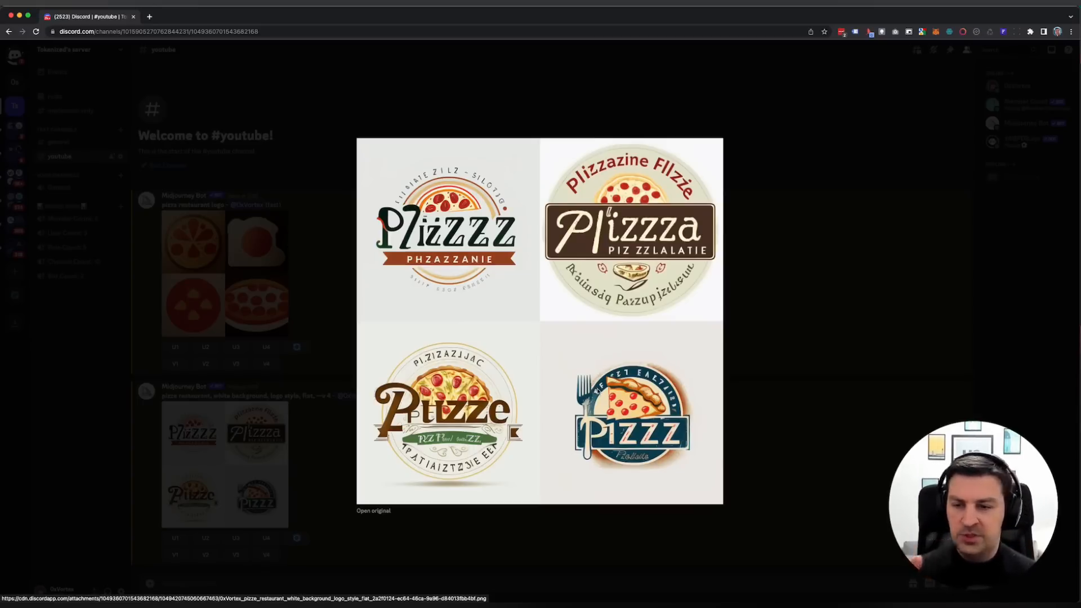
{"action": "mouse_move", "coordinate": [734, 348]}
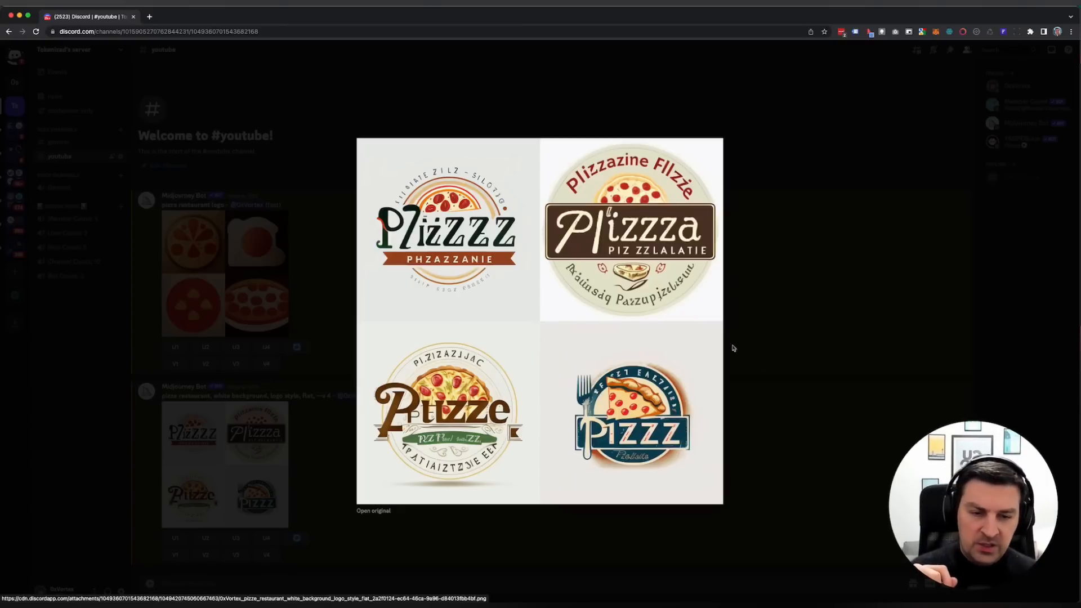
{"action": "mouse_move", "coordinate": [549, 391]}
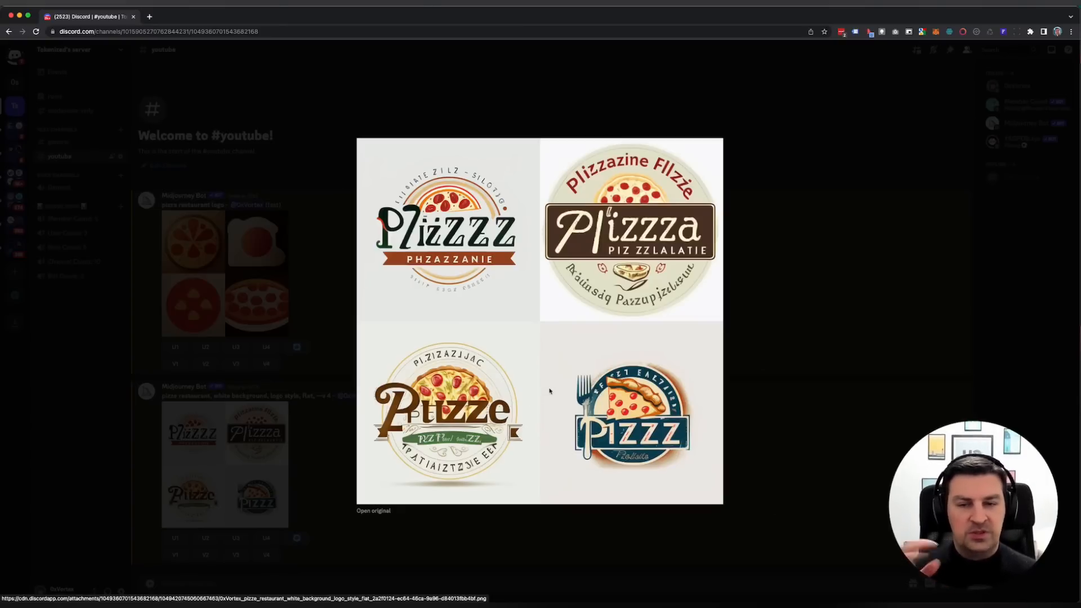
{"action": "mouse_move", "coordinate": [752, 286]}
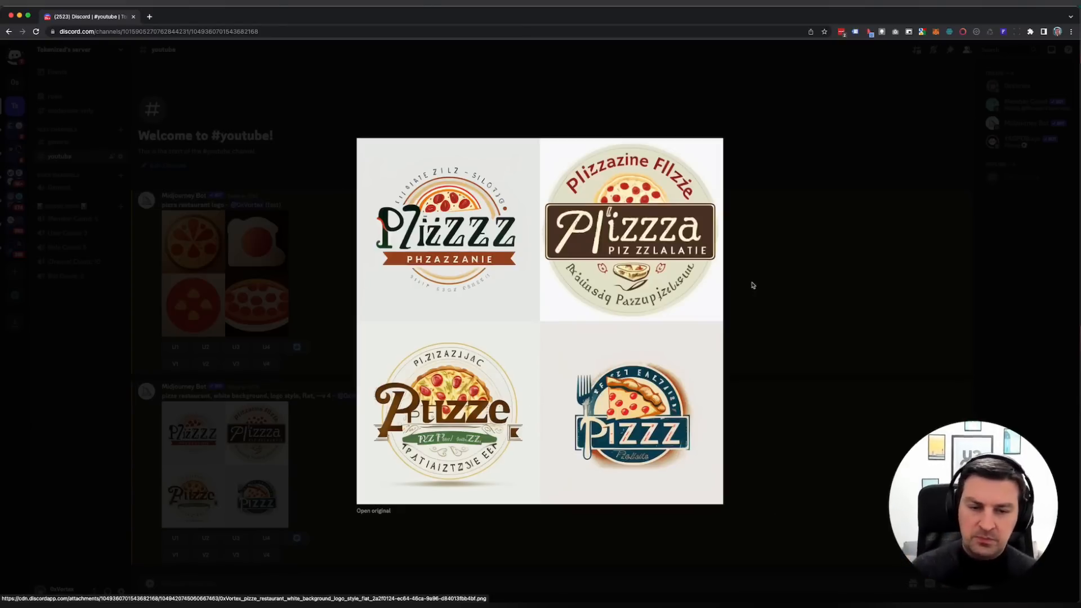
Close the pizza preview and enter 'real estate company, white background, logo style, flat' via /imagine.
{"action": "left_click", "coordinate": [752, 285]}
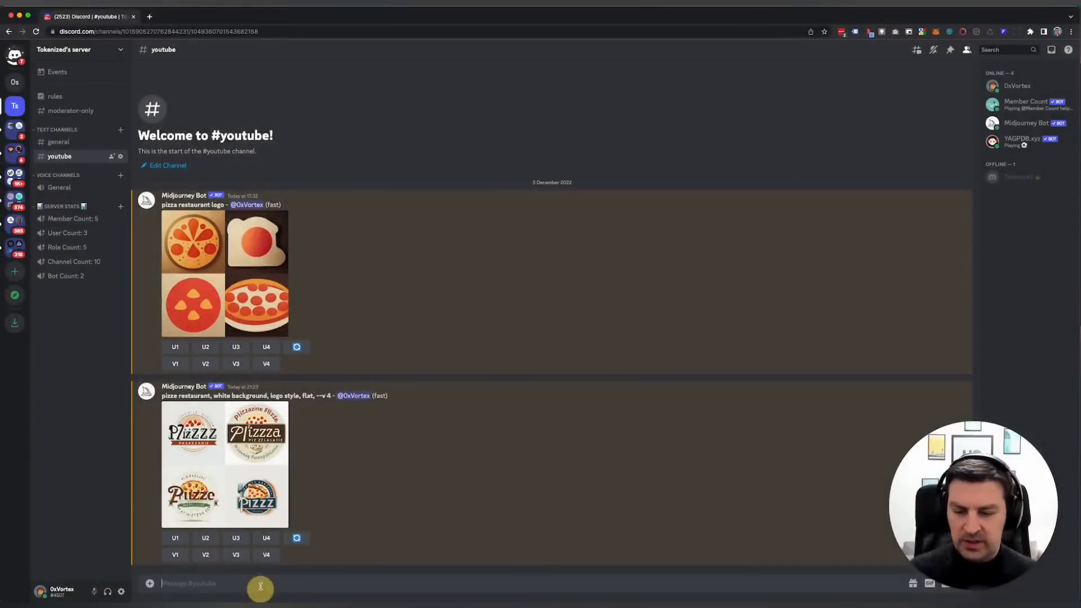
{"action": "type", "text": "/ima"}
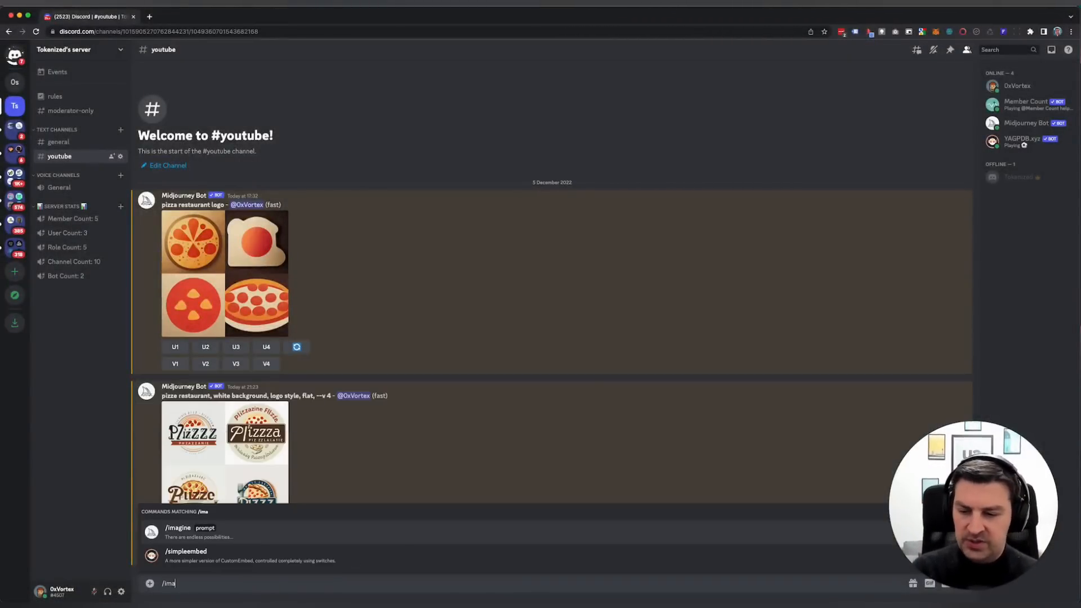
{"action": "left_click", "coordinate": [177, 531]}
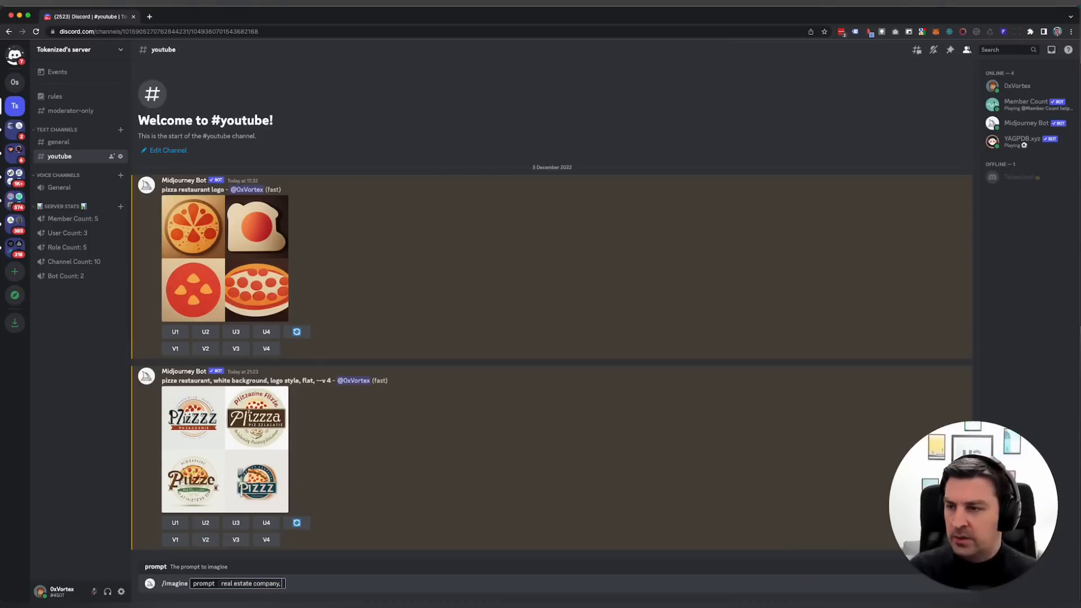
{"action": "type", "text": "white background,"}
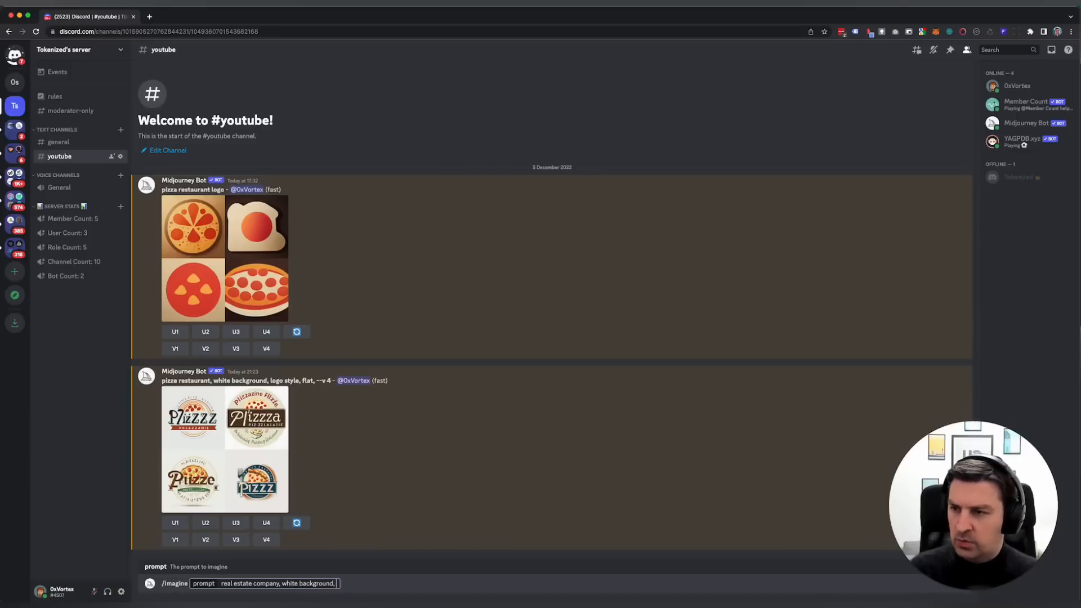
{"action": "type", "text": "logo style, flat, --"}
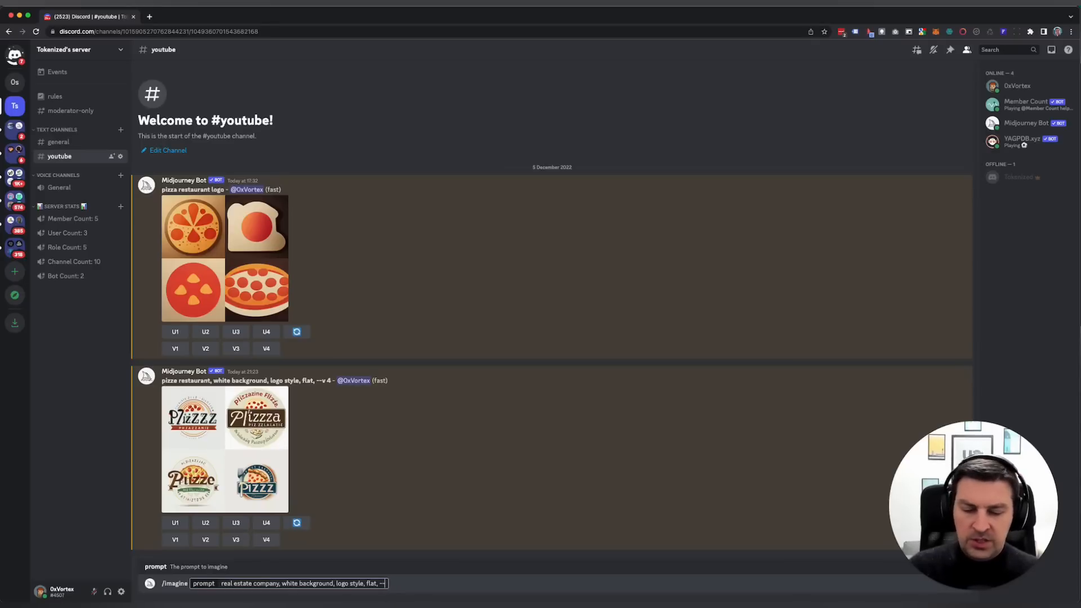
Finish the real estate prompt with --v 4, send it, and scroll to the four results.
{"action": "type", "text": "4"}
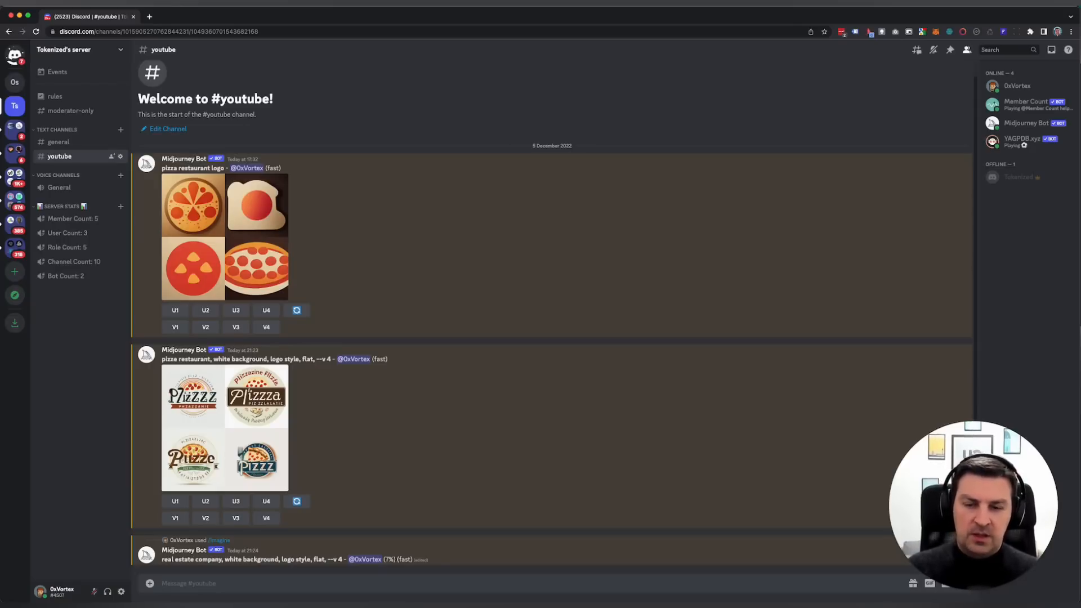
{"action": "scroll", "scroll_direction": "down", "scroll_amount": 3}
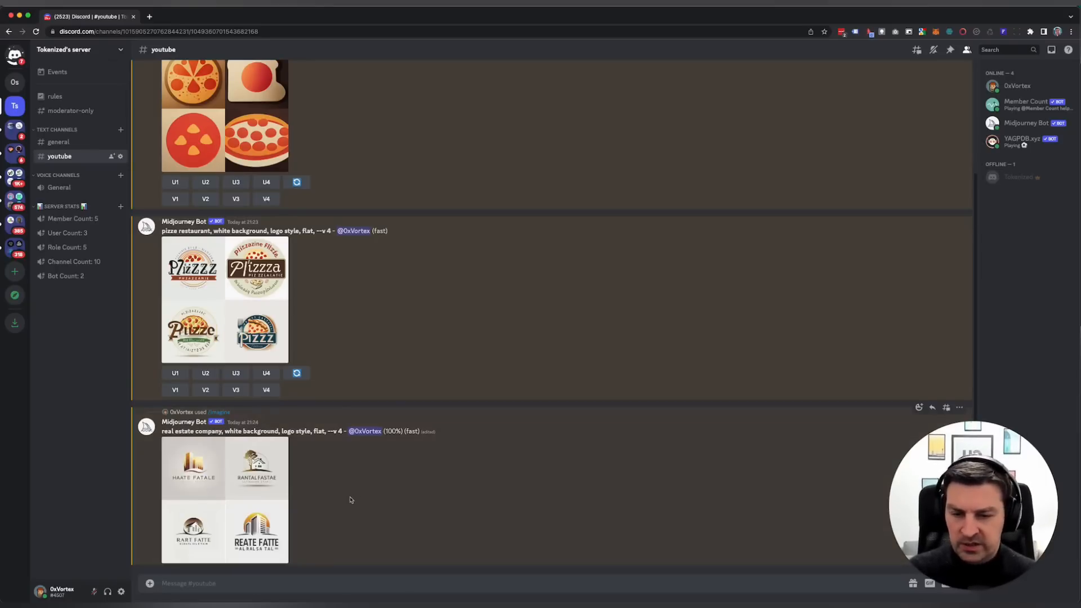
{"action": "mouse_move", "coordinate": [348, 483]}
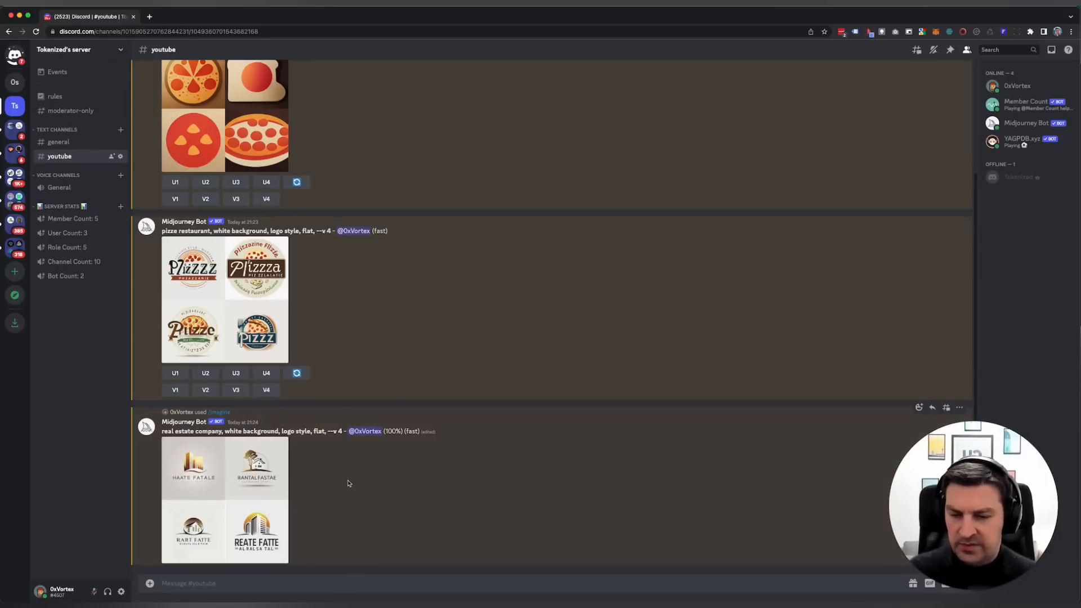
{"action": "mouse_move", "coordinate": [326, 498]}
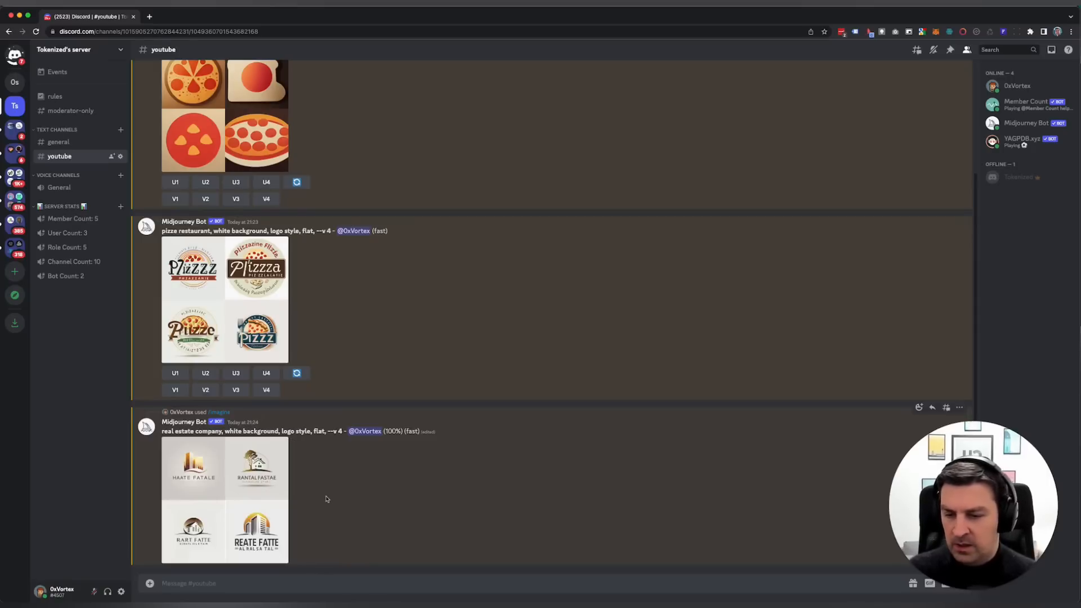
{"action": "mouse_move", "coordinate": [311, 495]}
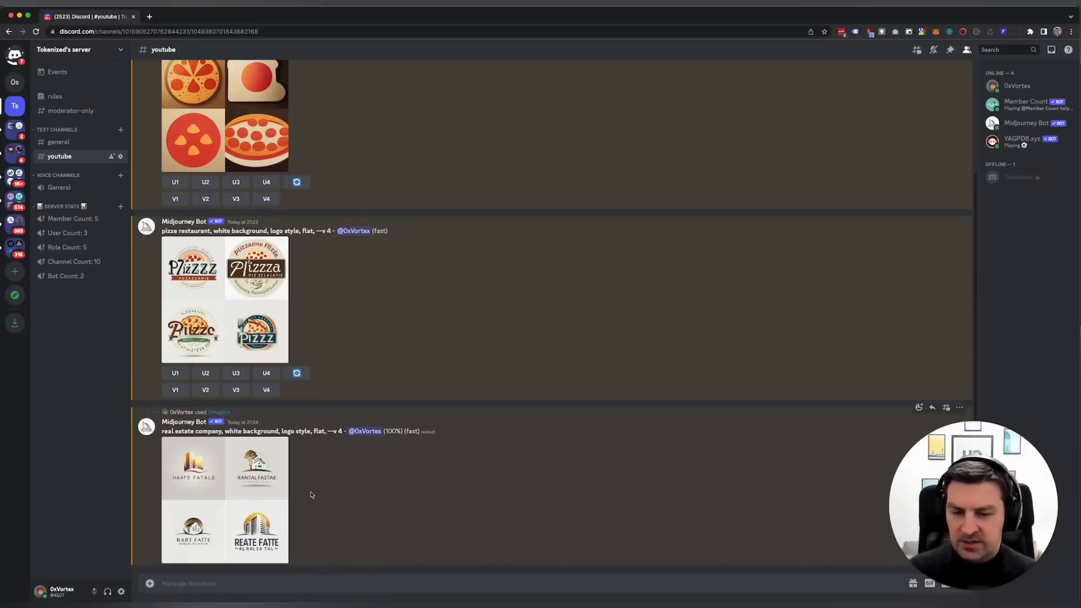
{"action": "left_click", "coordinate": [224, 500]}
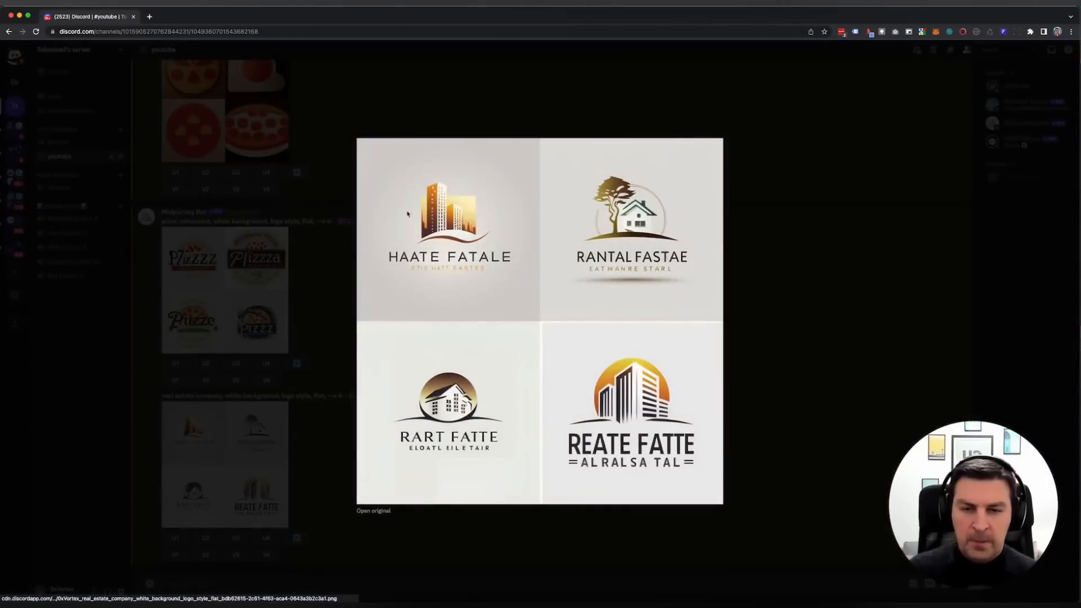
{"action": "mouse_move", "coordinate": [569, 163]}
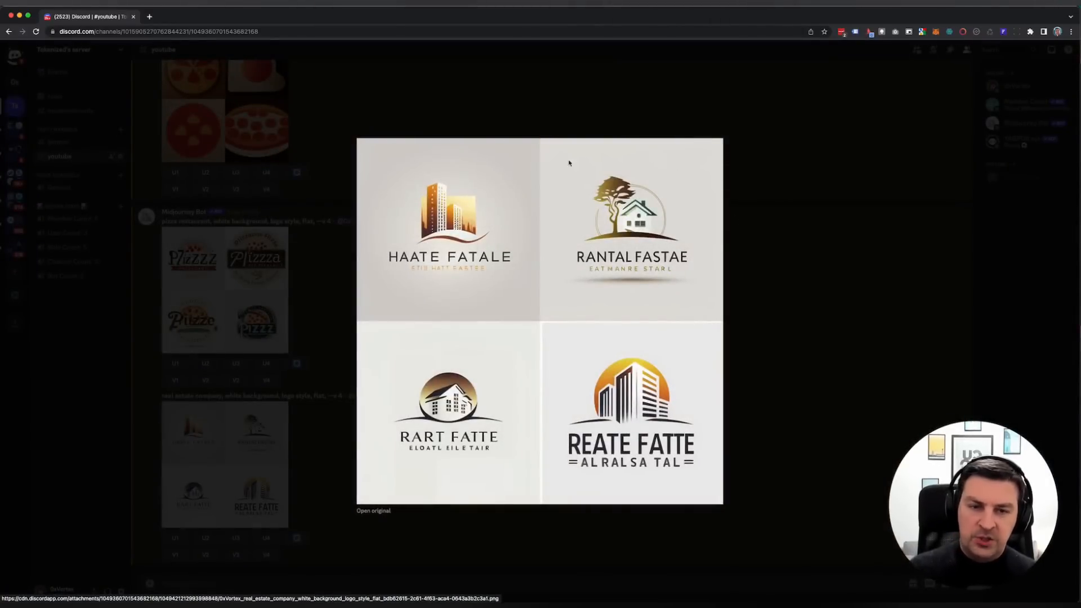
{"action": "mouse_move", "coordinate": [426, 243]}
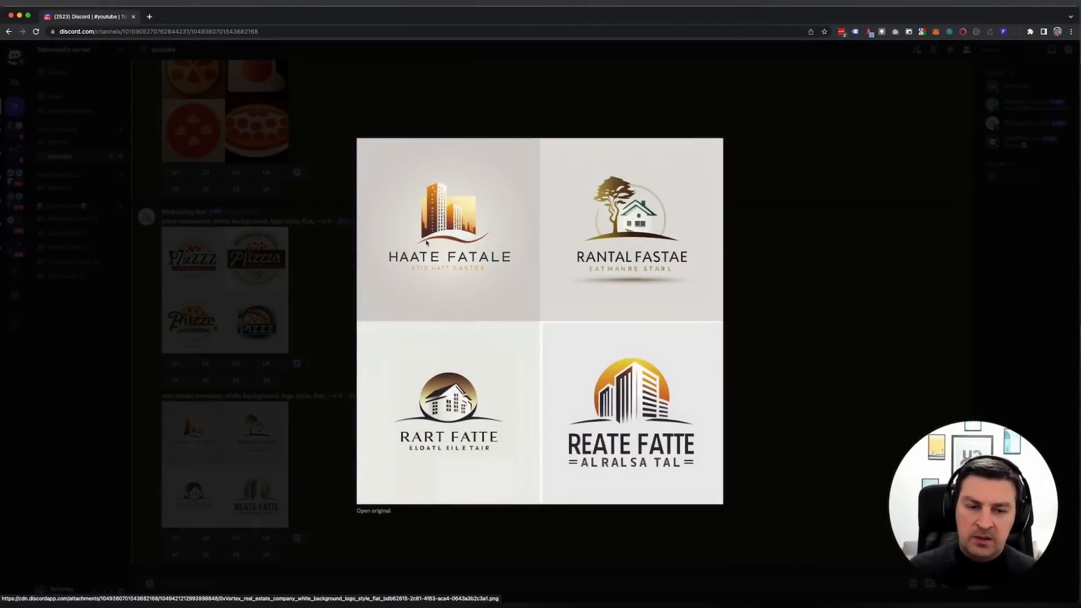
{"action": "mouse_move", "coordinate": [686, 366]}
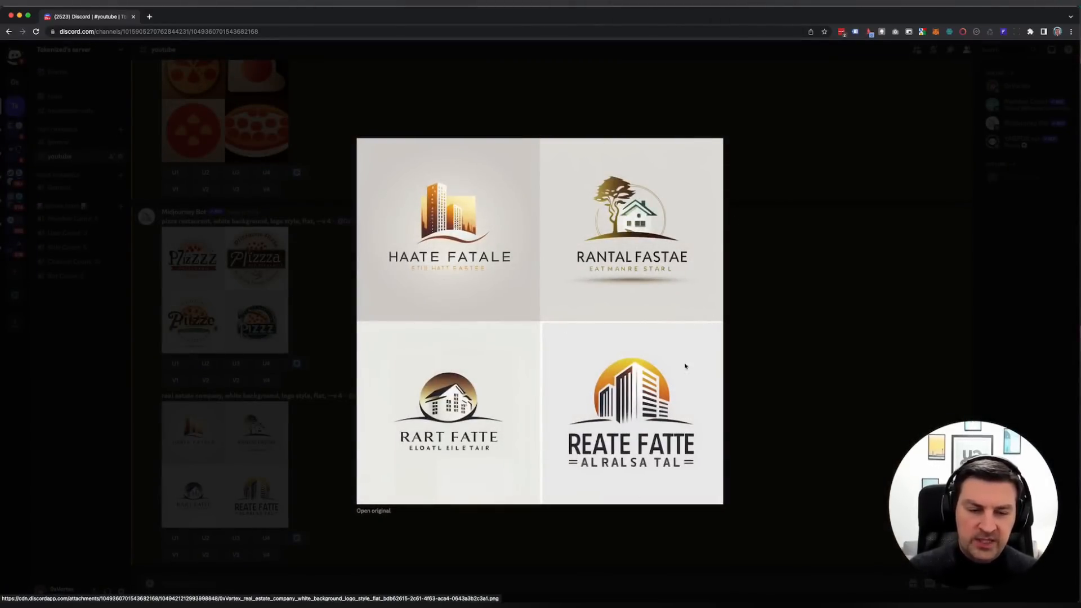
{"action": "mouse_move", "coordinate": [685, 366]}
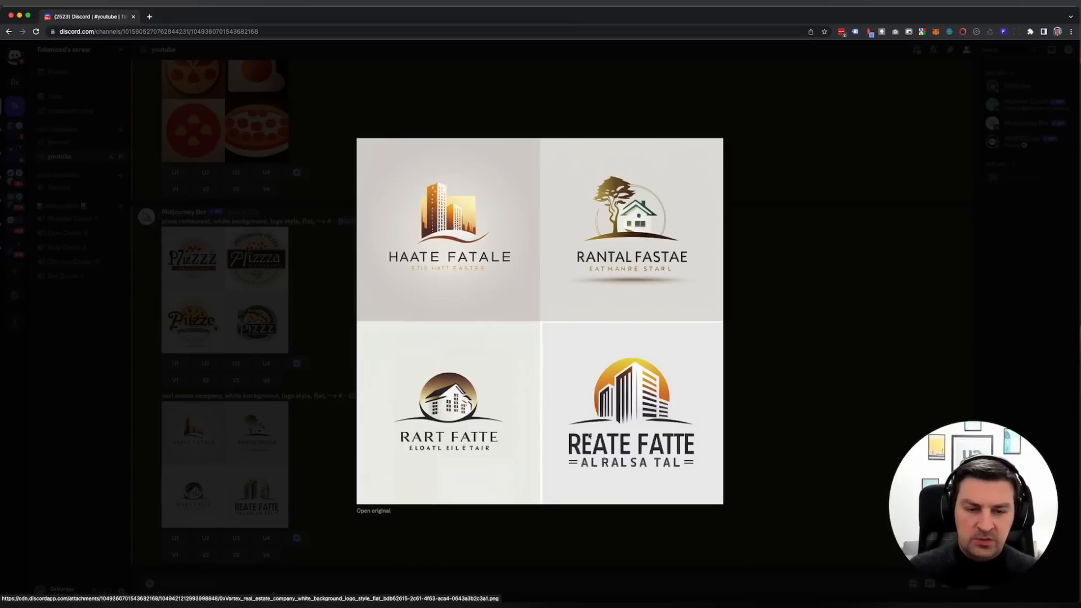
{"action": "mouse_move", "coordinate": [597, 351]}
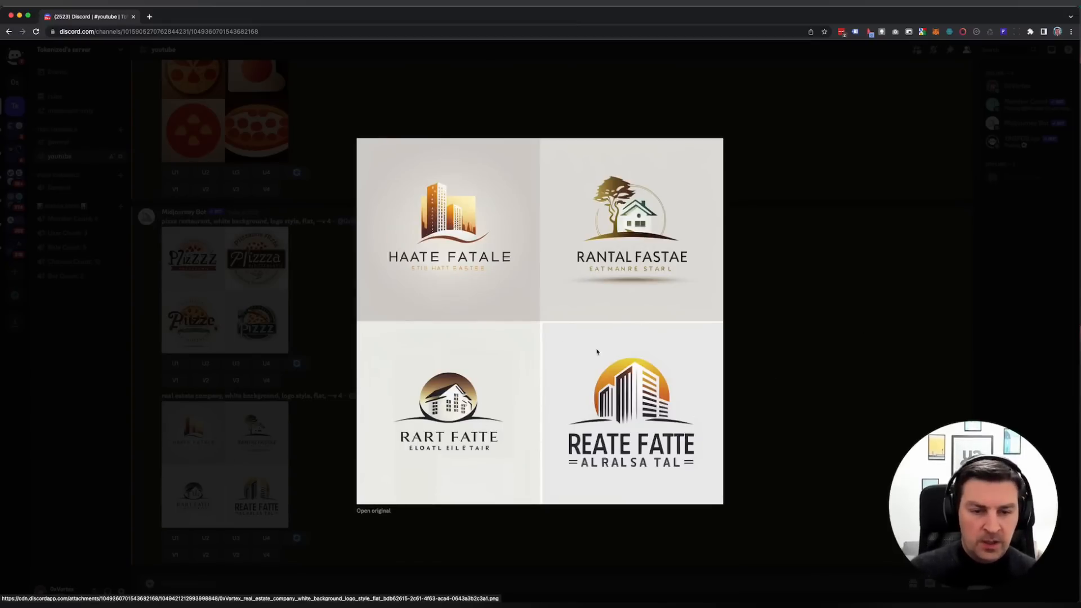
{"action": "mouse_move", "coordinate": [717, 498]}
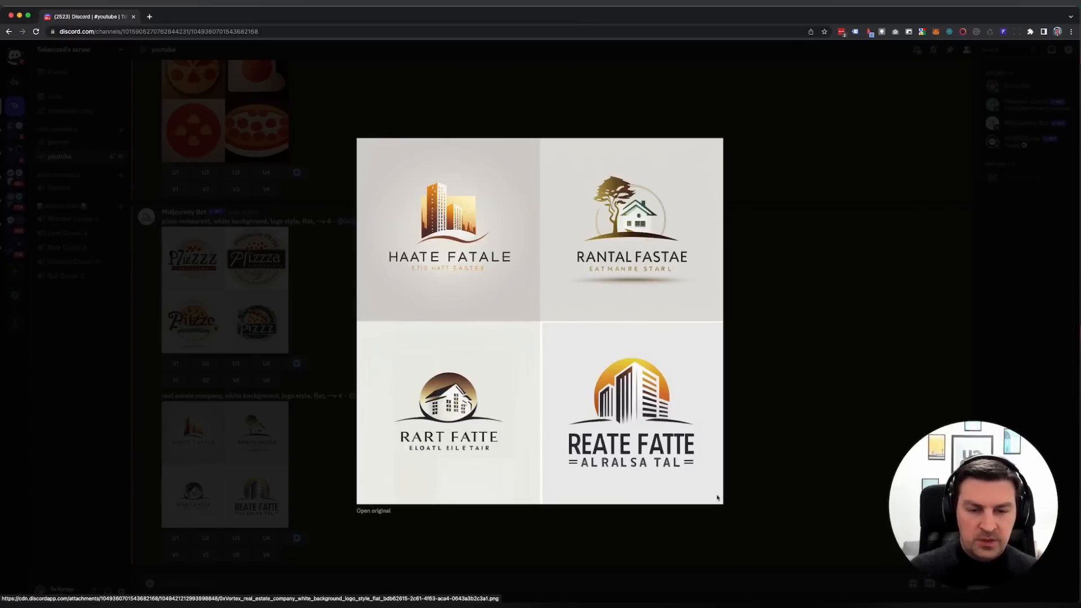
{"action": "mouse_move", "coordinate": [599, 431]}
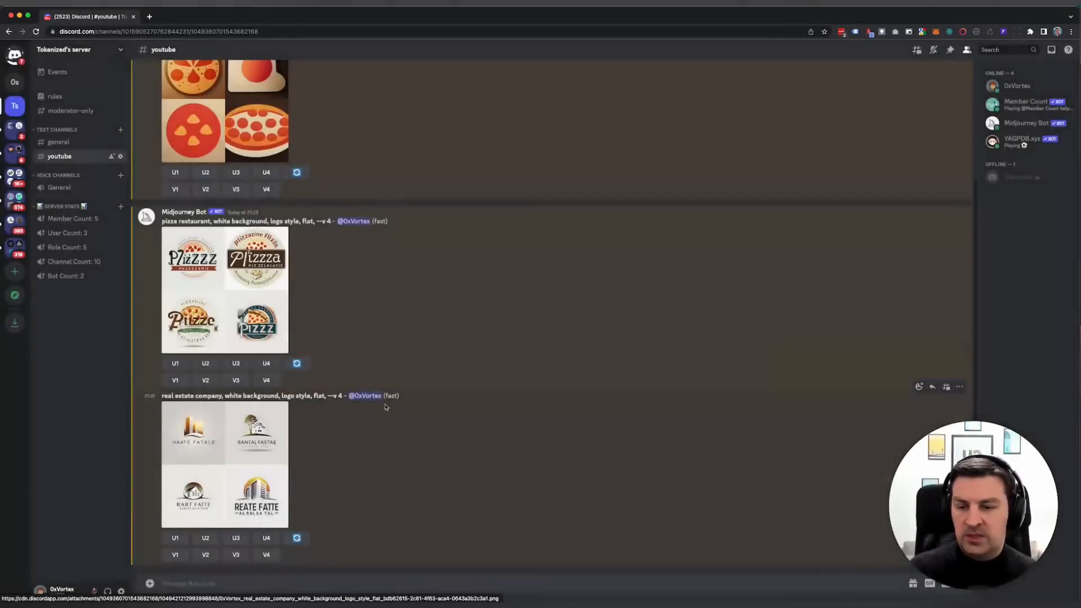
Submit the /imagine prompt 'outdoor clothing brand named "ridge", white background, logo style, flat, --v 4'.
{"action": "type", "text": "/"}
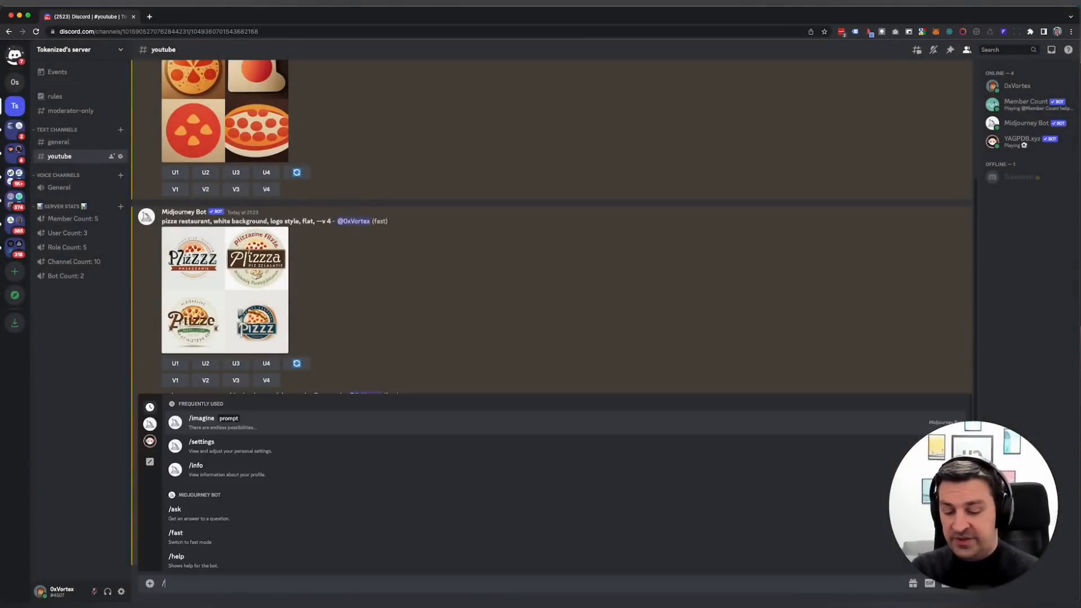
{"action": "type", "text": "imag"}
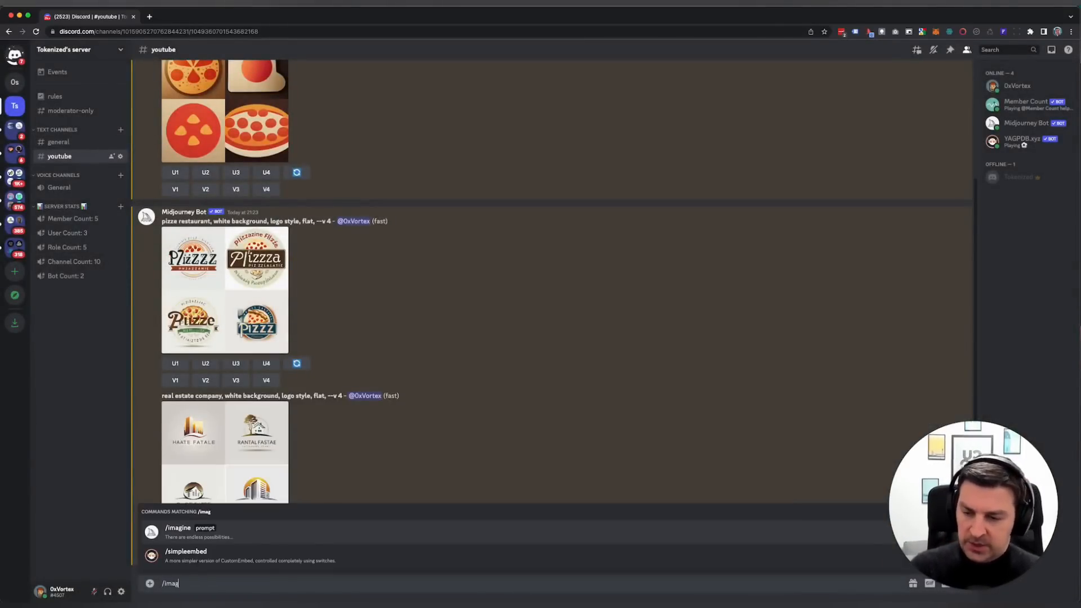
{"action": "left_click", "coordinate": [178, 528]}
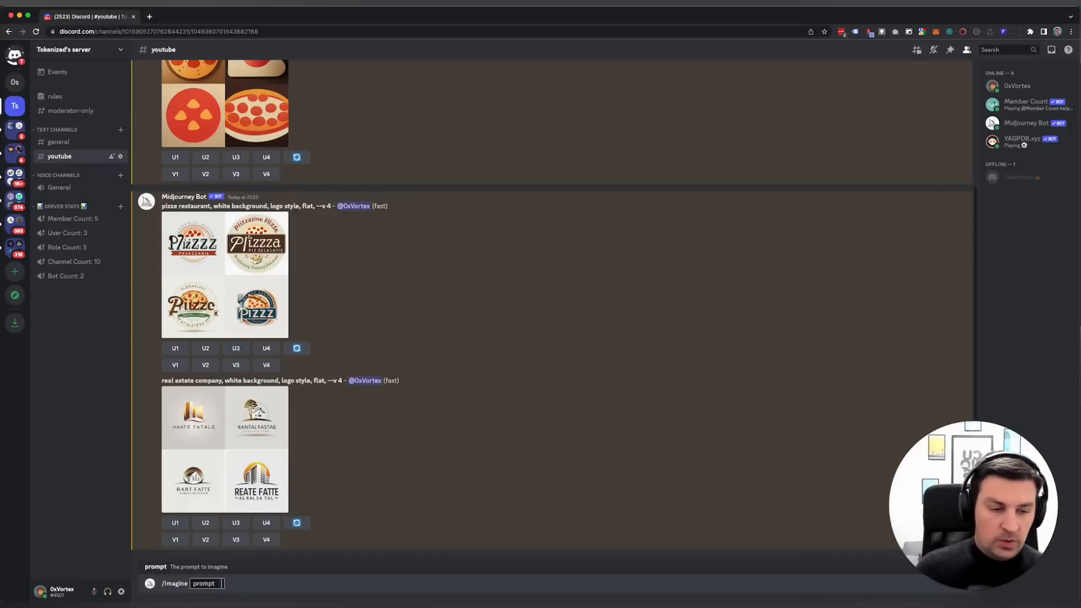
{"action": "type", "text": "out"}
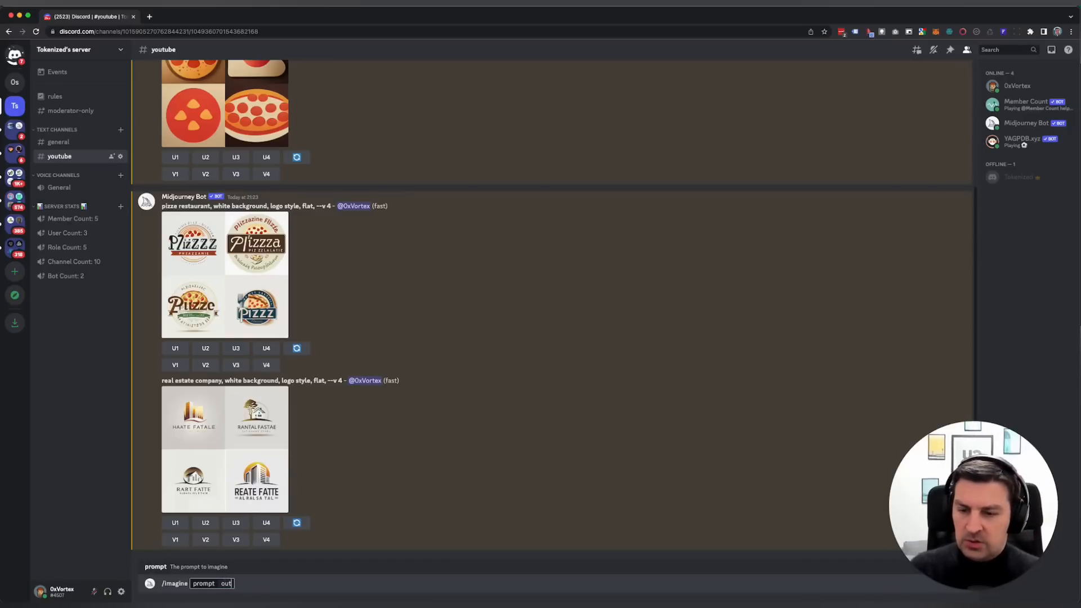
{"action": "type", "text": "door"}
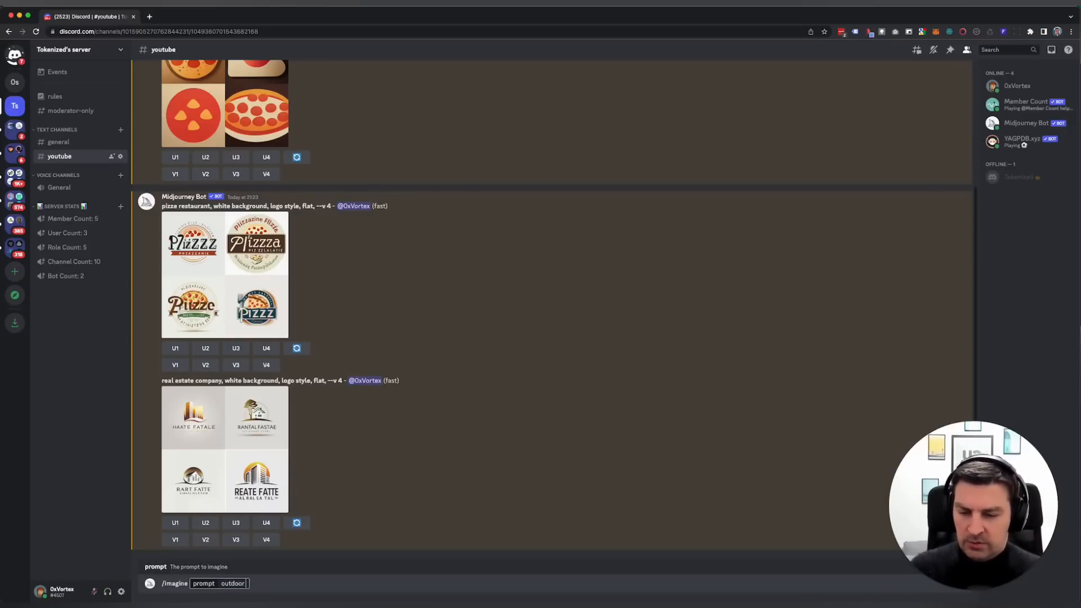
{"action": "type", "text": "clothing brand named"}
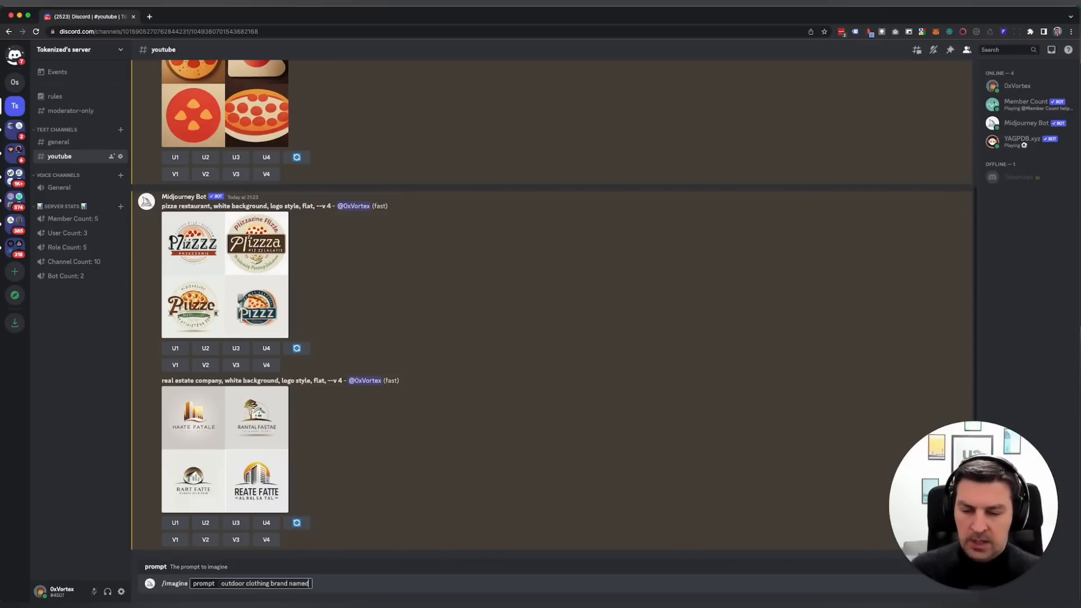
{"action": "type", "text": "\"ridge\""}
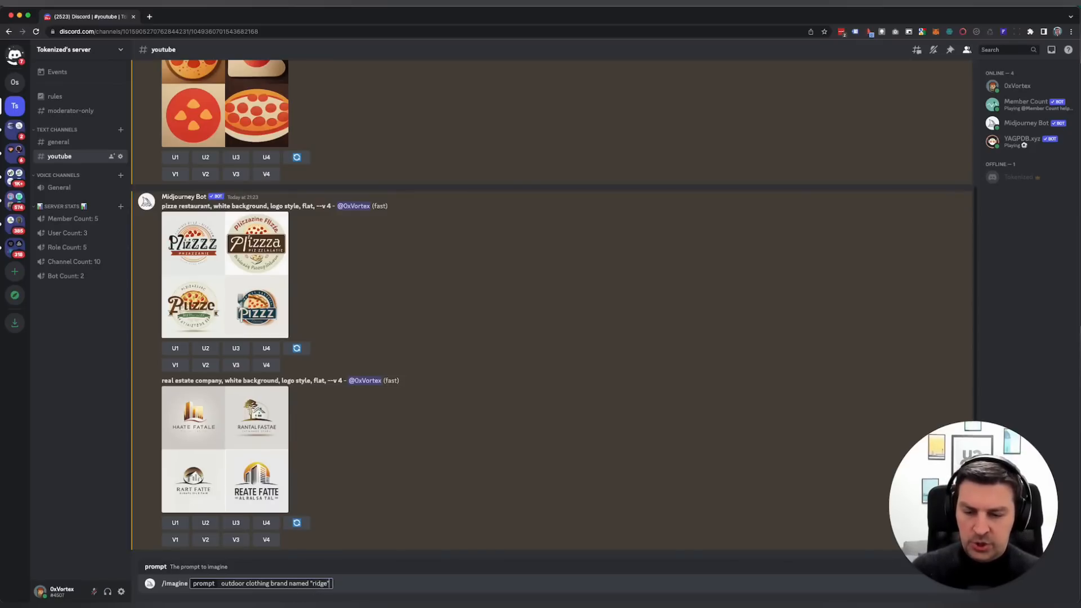
{"action": "type", "text": ","}
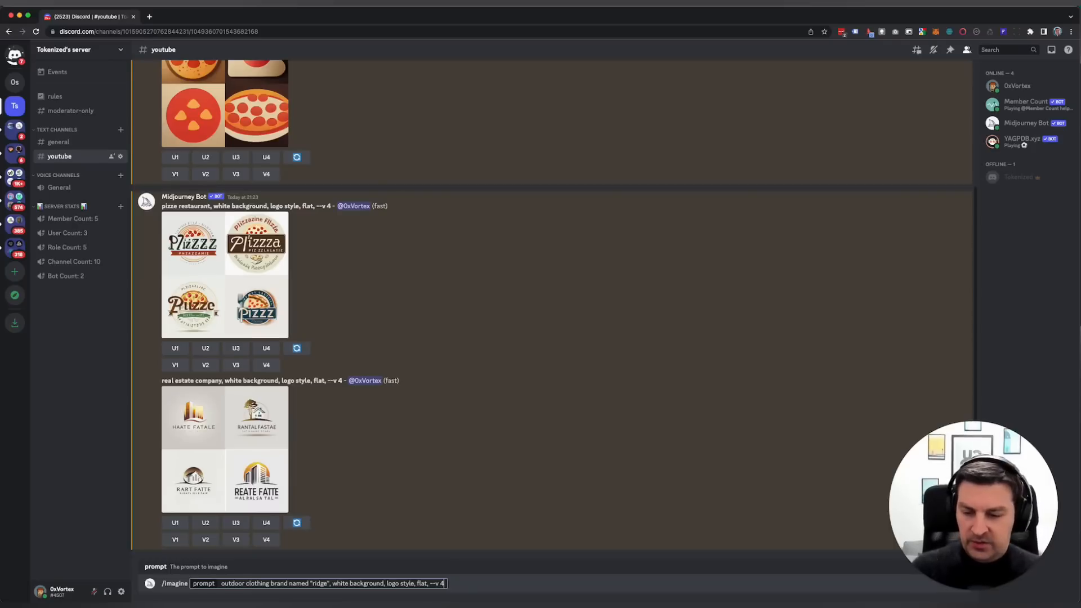
{"action": "key", "text": "Return"}
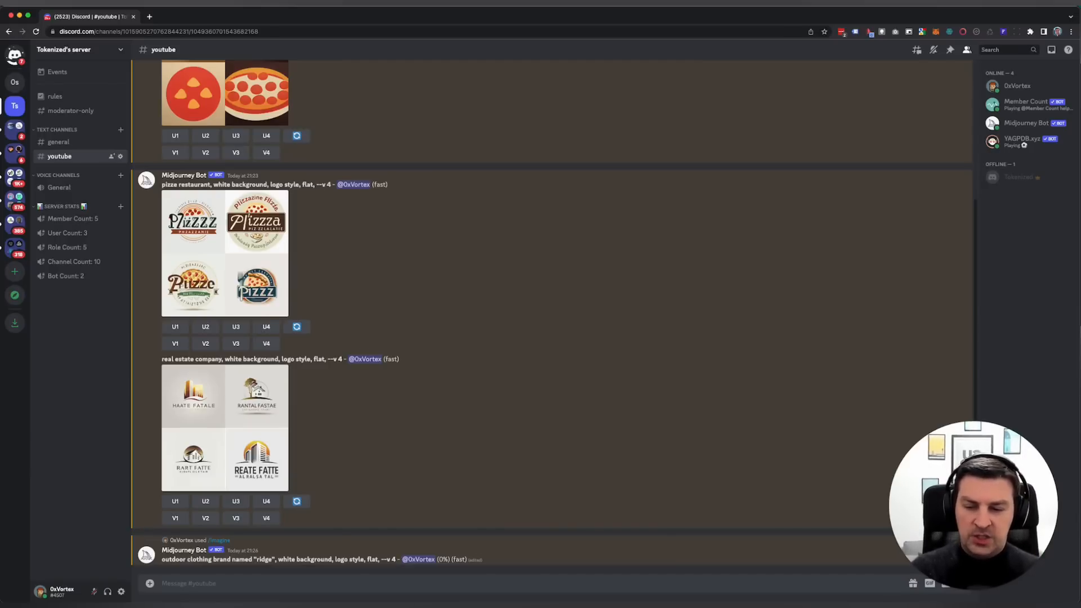
{"action": "mouse_move", "coordinate": [196, 569]}
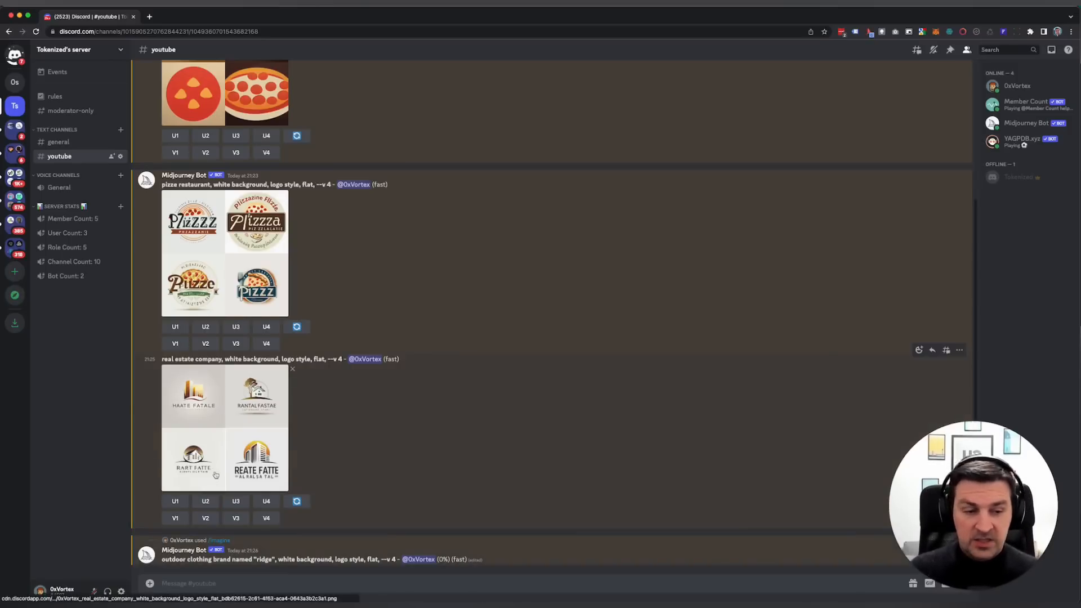
Preview the ridge grid mid-render, close it, then reopen the finished grid enlarged.
{"action": "scroll", "scroll_direction": "down", "scroll_amount": 3}
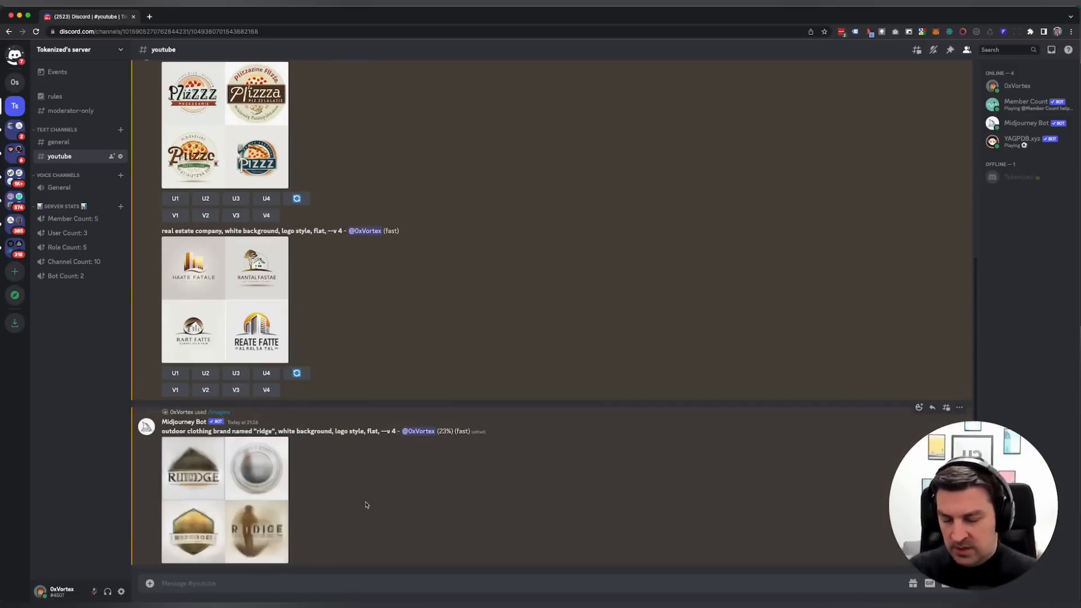
{"action": "mouse_move", "coordinate": [213, 520]}
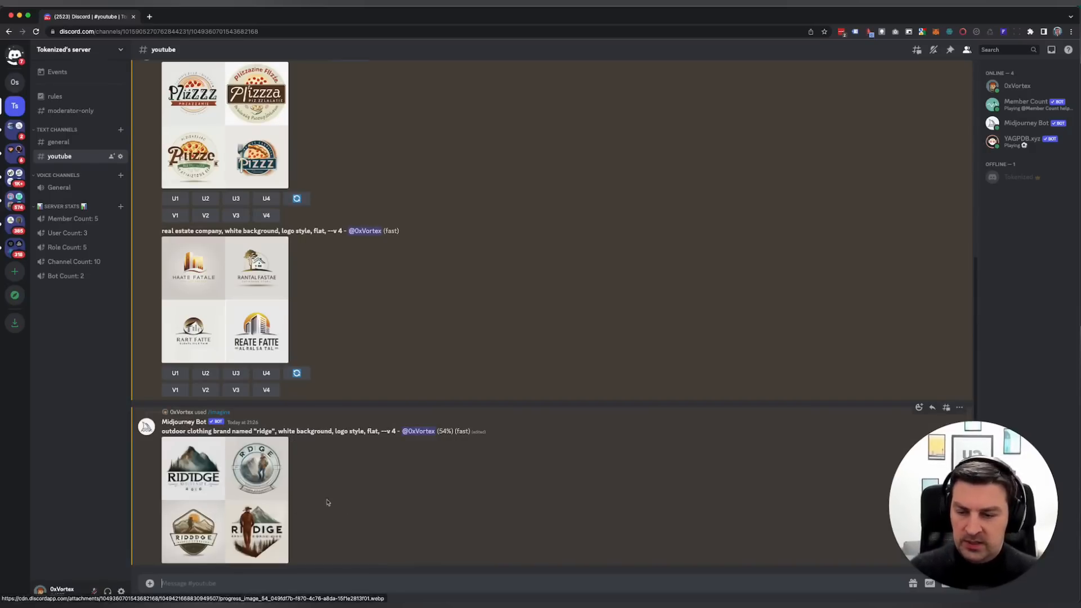
{"action": "left_click", "coordinate": [224, 500]}
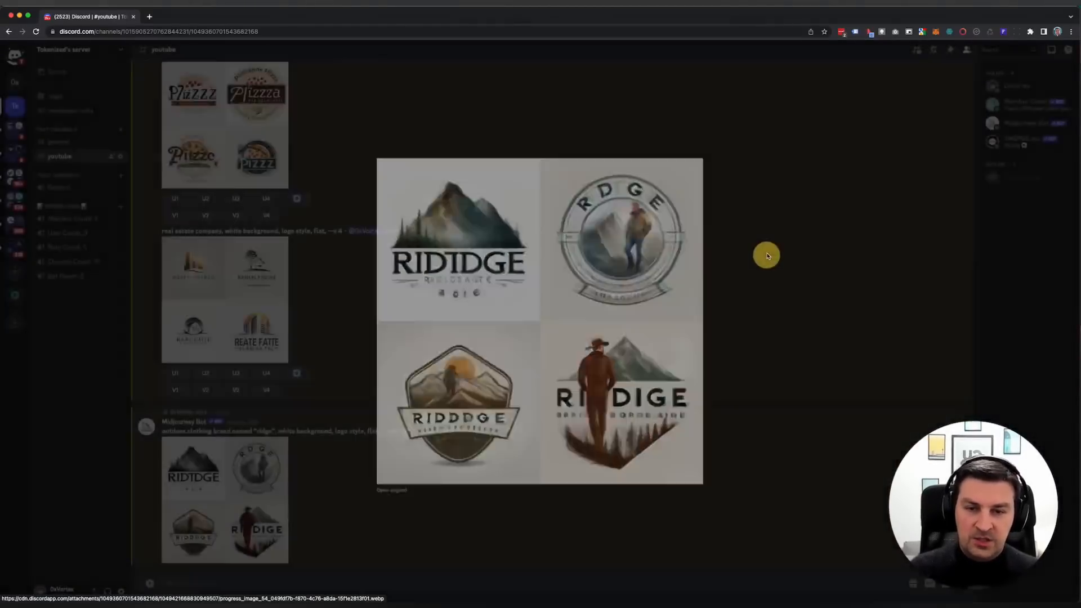
{"action": "left_click", "coordinate": [767, 255]}
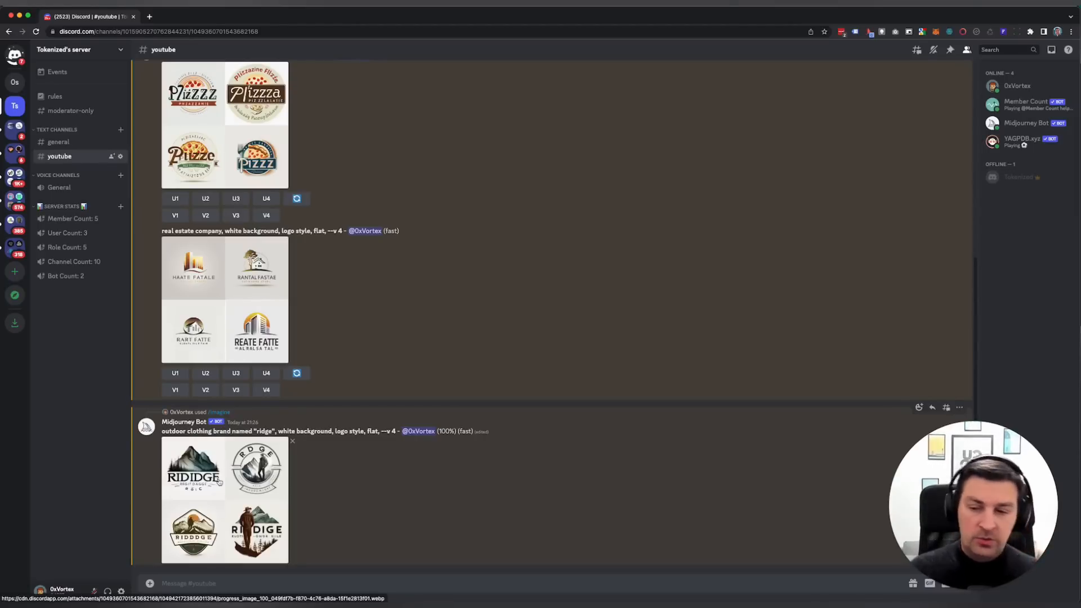
{"action": "mouse_move", "coordinate": [306, 489]}
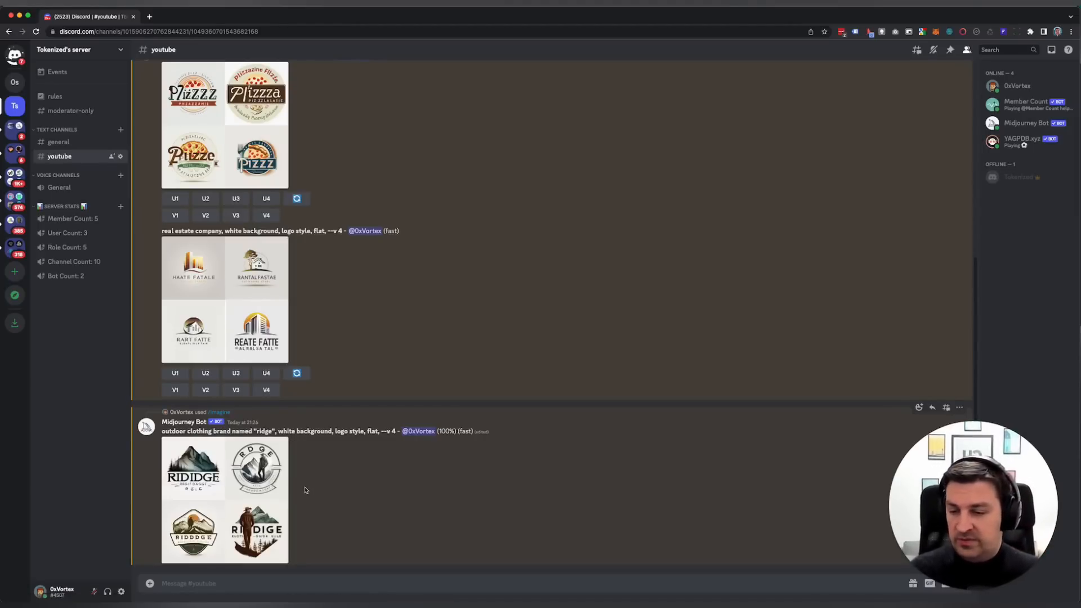
{"action": "mouse_move", "coordinate": [301, 487]}
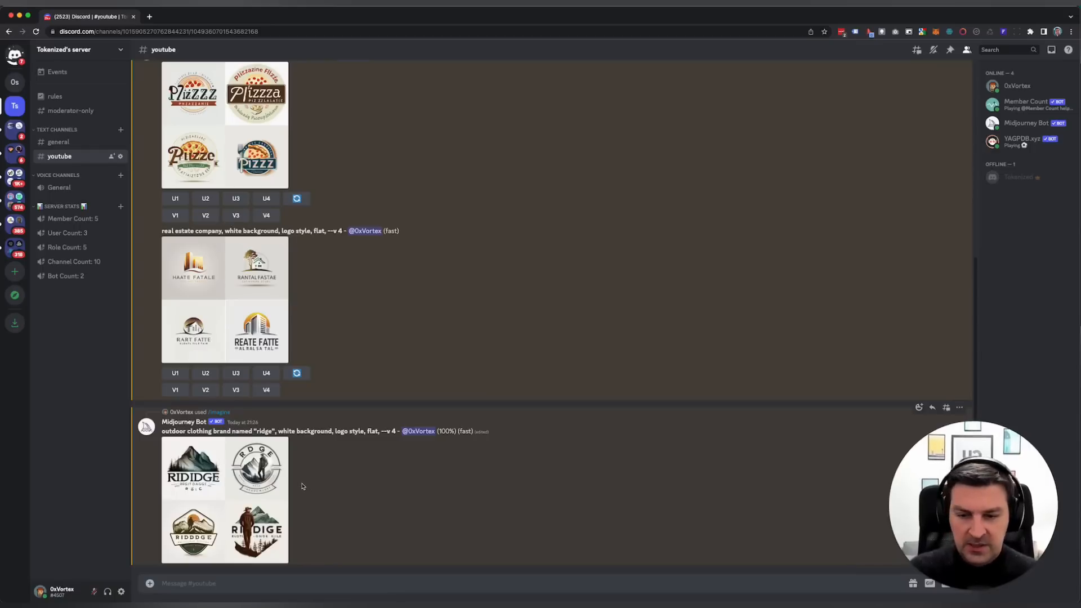
{"action": "left_click", "coordinate": [224, 500]}
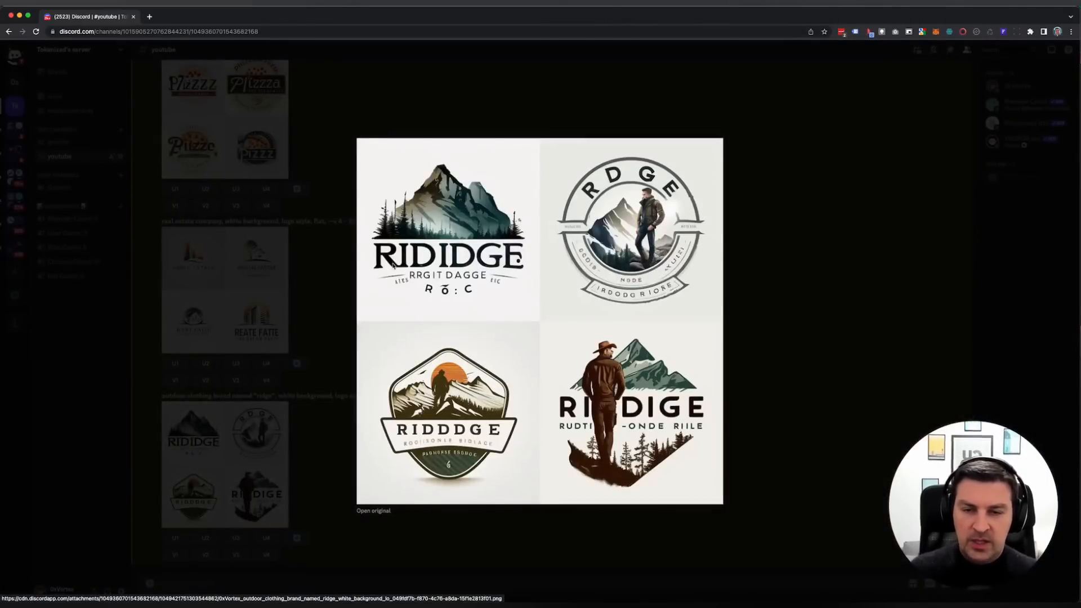
{"action": "mouse_move", "coordinate": [626, 325]}
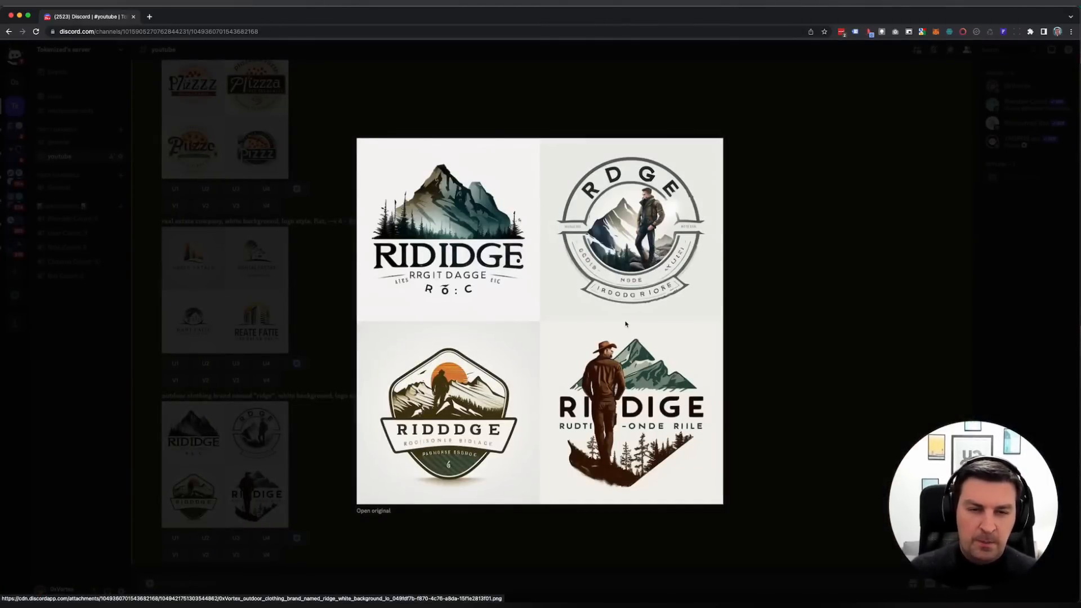
{"action": "mouse_move", "coordinate": [599, 317]}
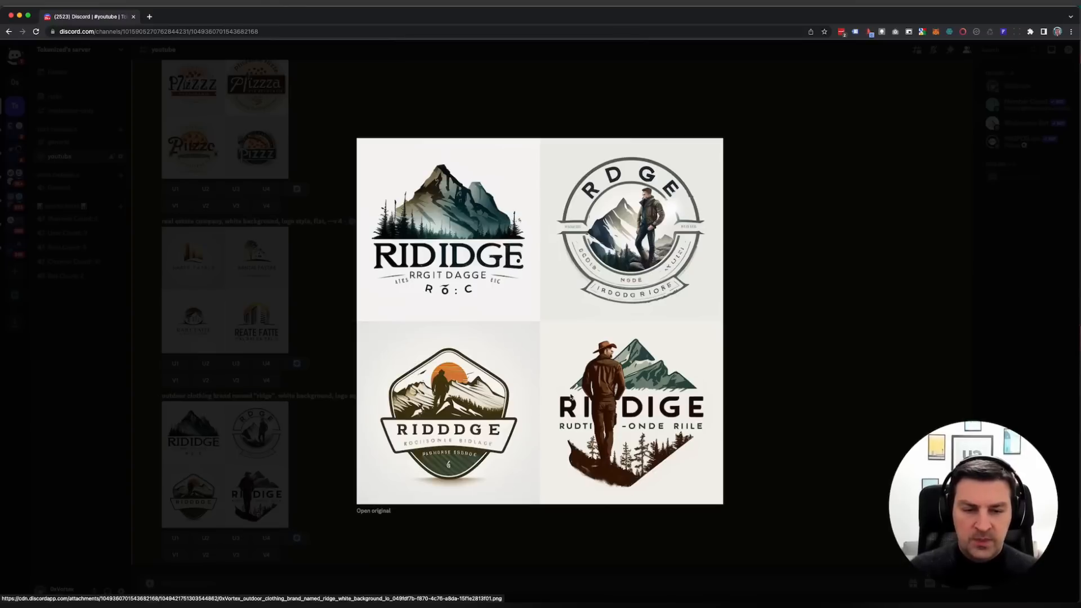
{"action": "mouse_move", "coordinate": [669, 320]}
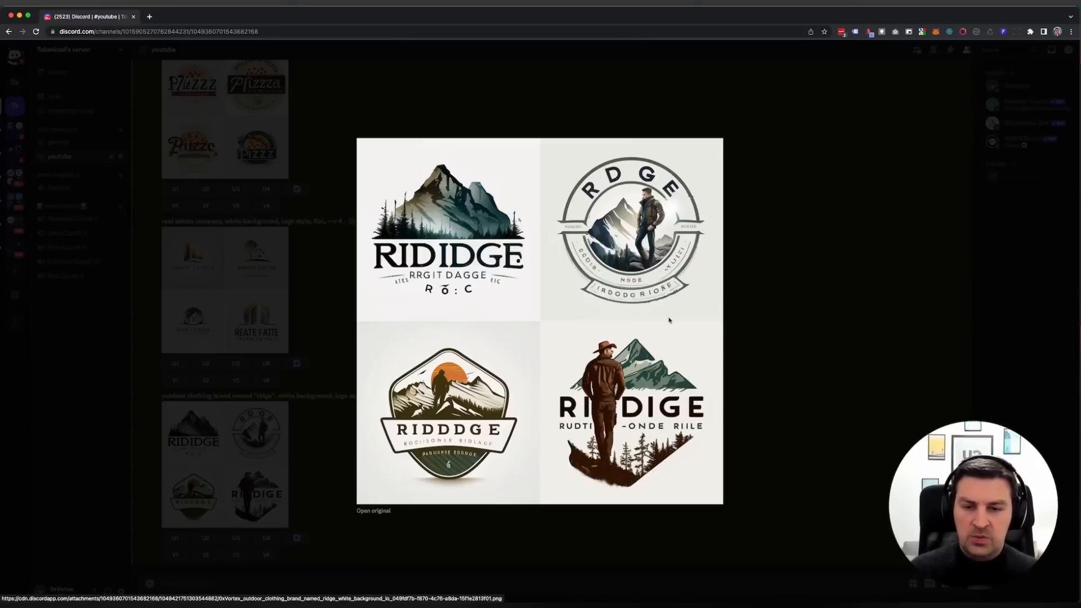
{"action": "mouse_move", "coordinate": [334, 209]}
{"action": "type", "text": "/"}
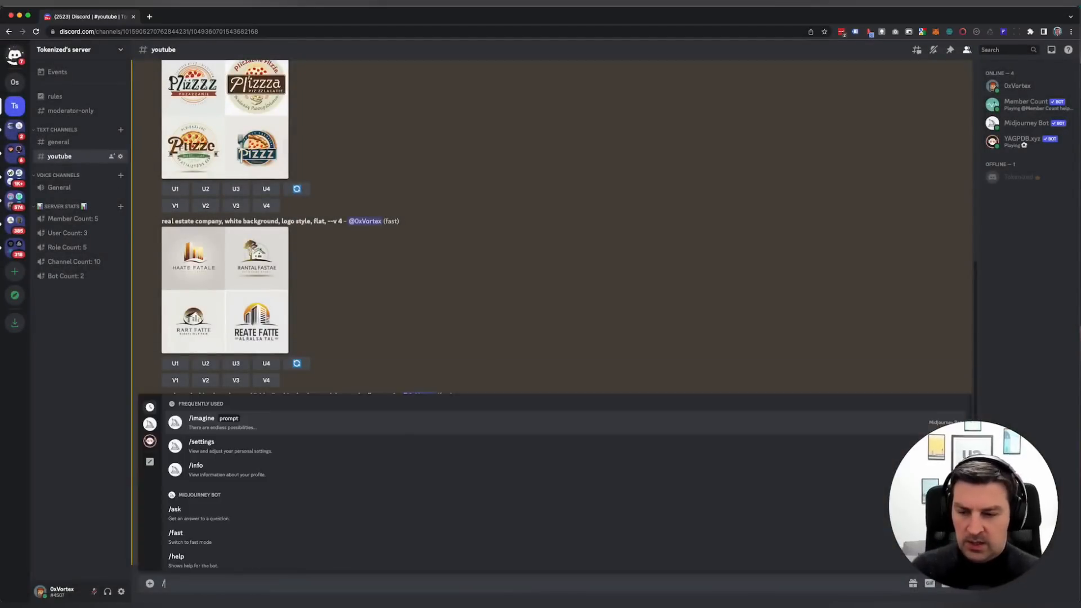
Submit the /imagine prompt 'ice hockey team, grizzly bear, white background, sports logo style, flat, --v 4'.
{"action": "left_click", "coordinate": [202, 418]}
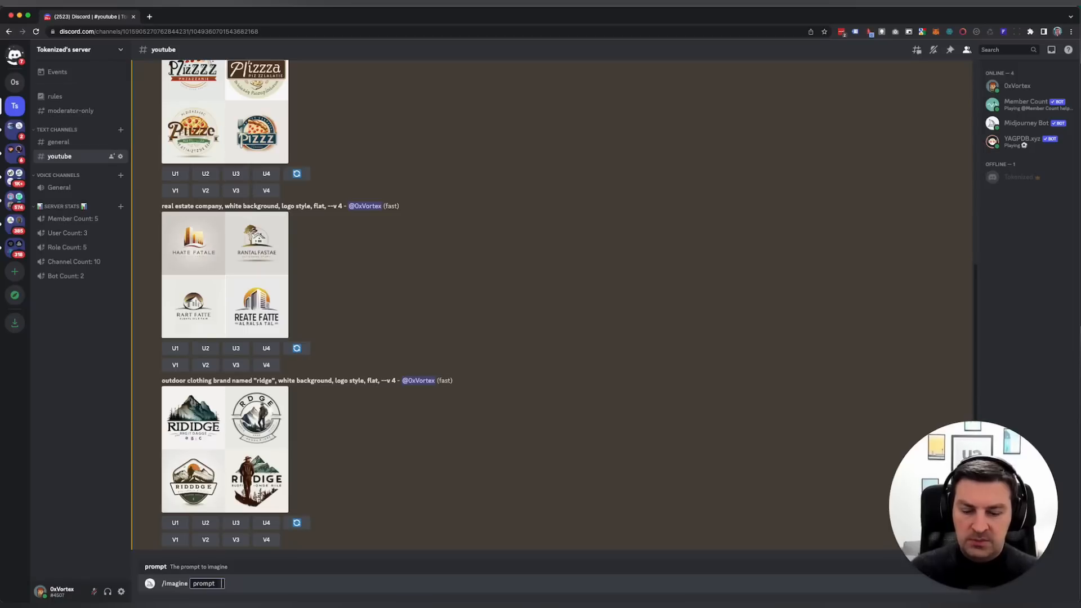
{"action": "type", "text": "ice hockey t"}
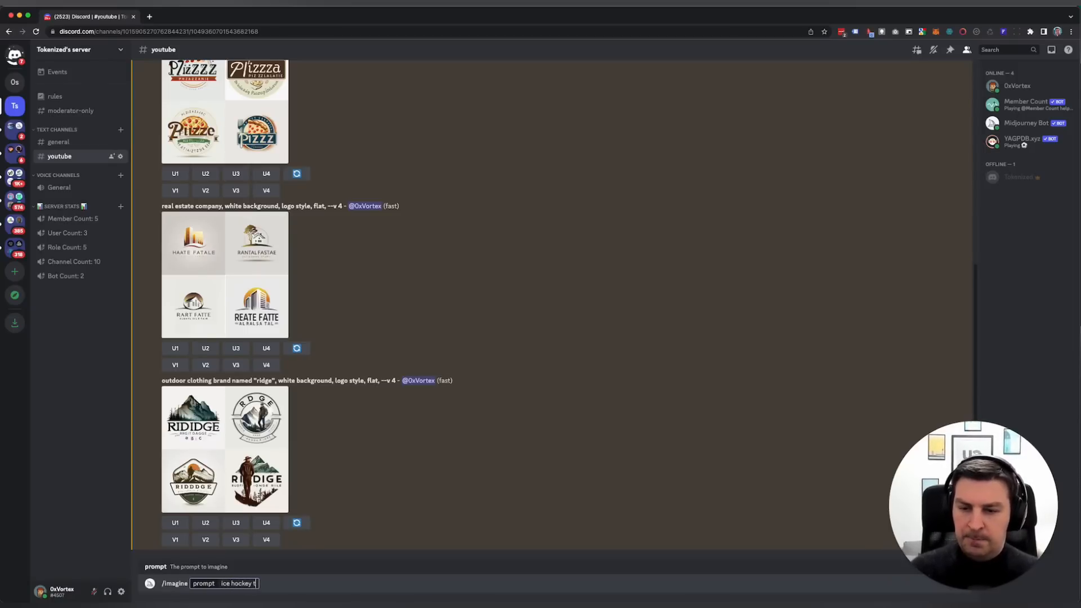
{"action": "type", "text": "eam"}
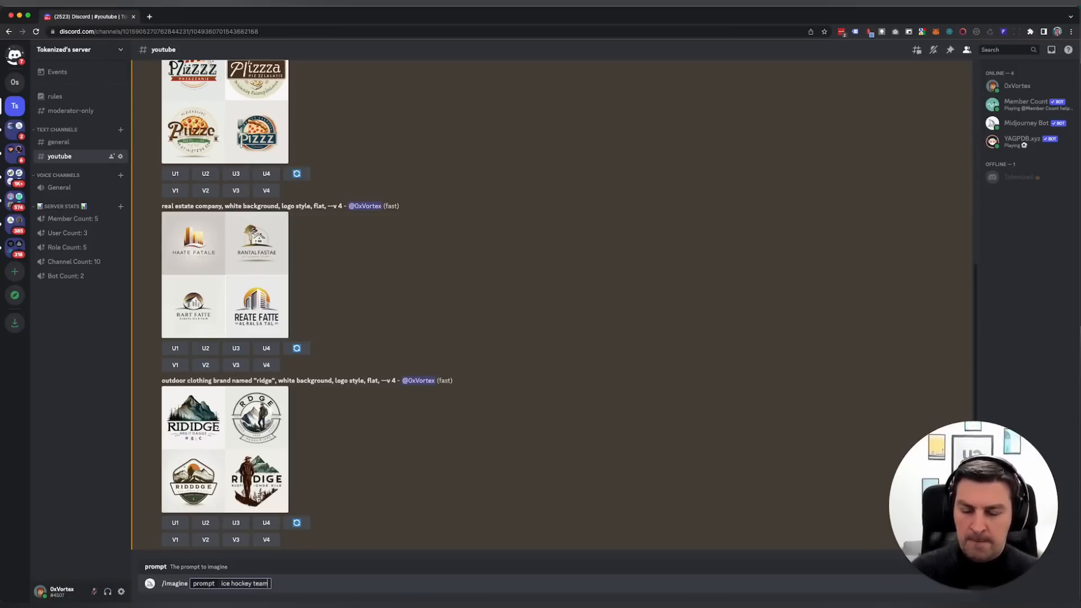
{"action": "type", "text": "b"}
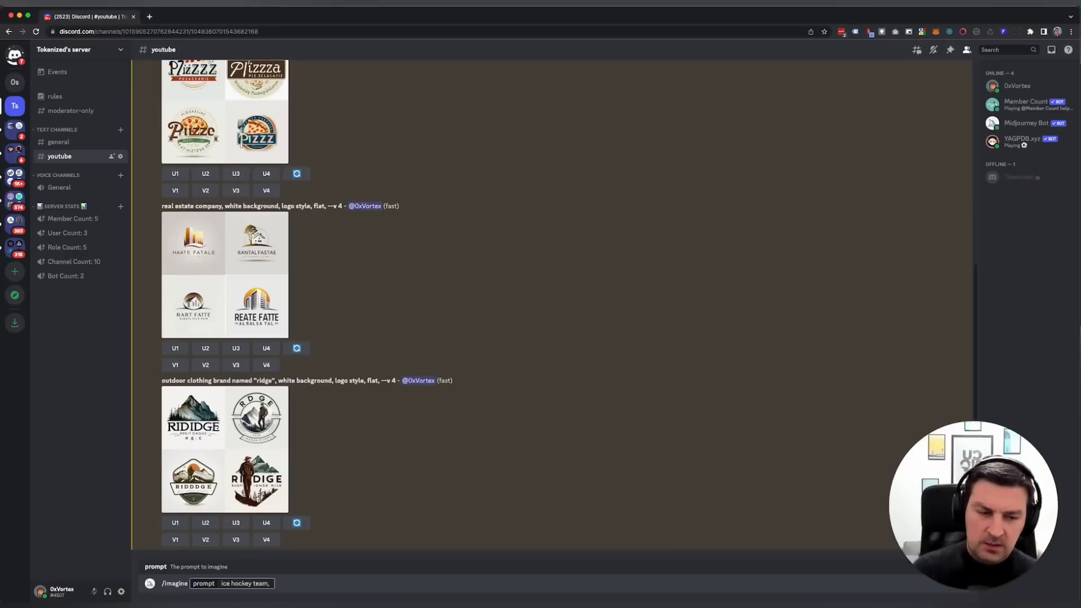
{"action": "type", "text": "bear"}
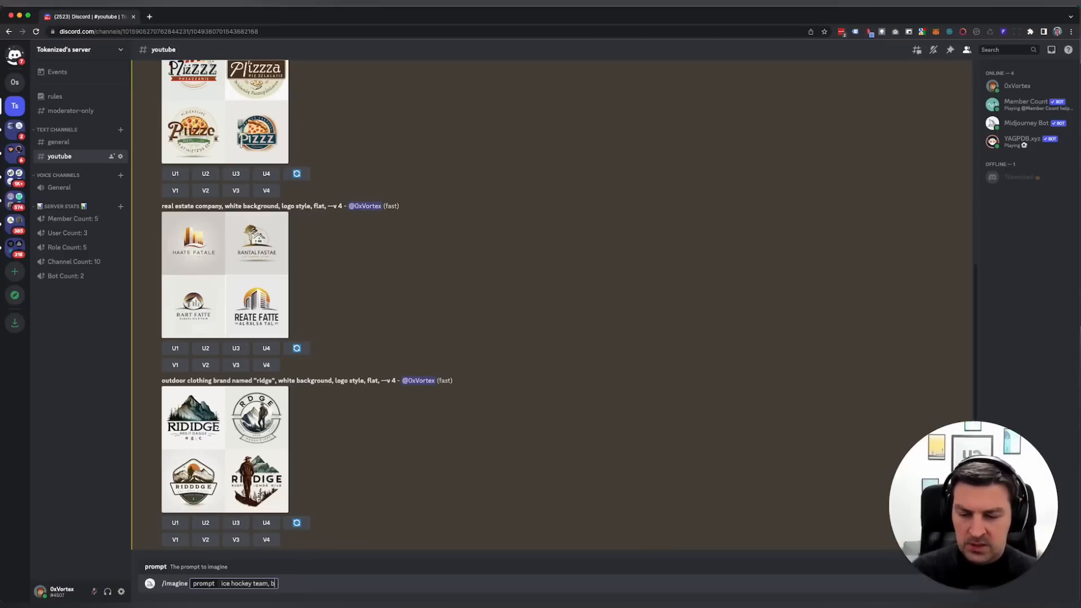
{"action": "type", "text": "grizzly"}
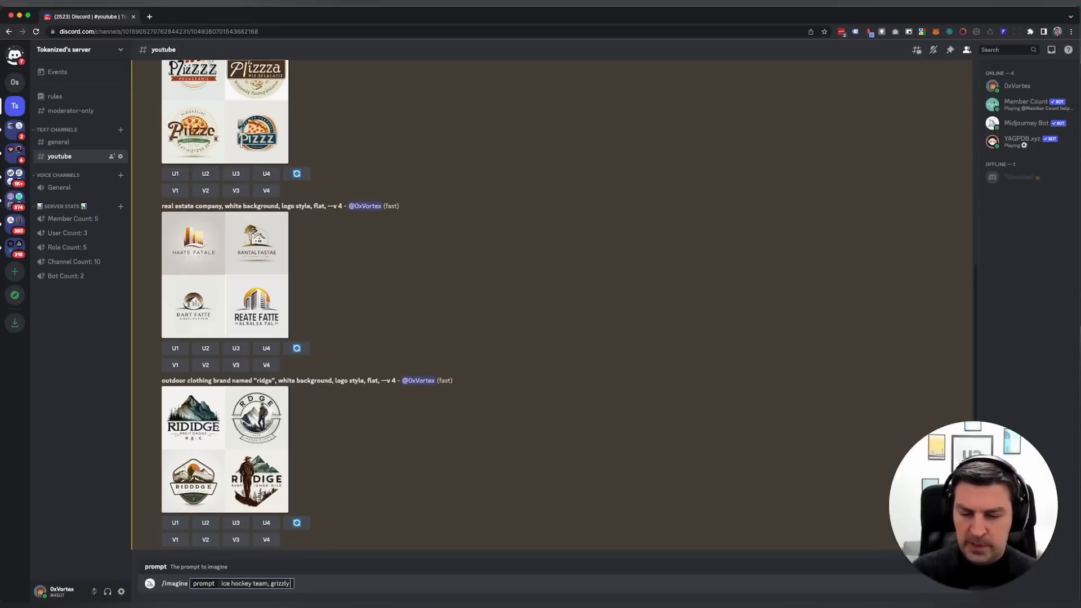
{"action": "type", "text": "bear,"}
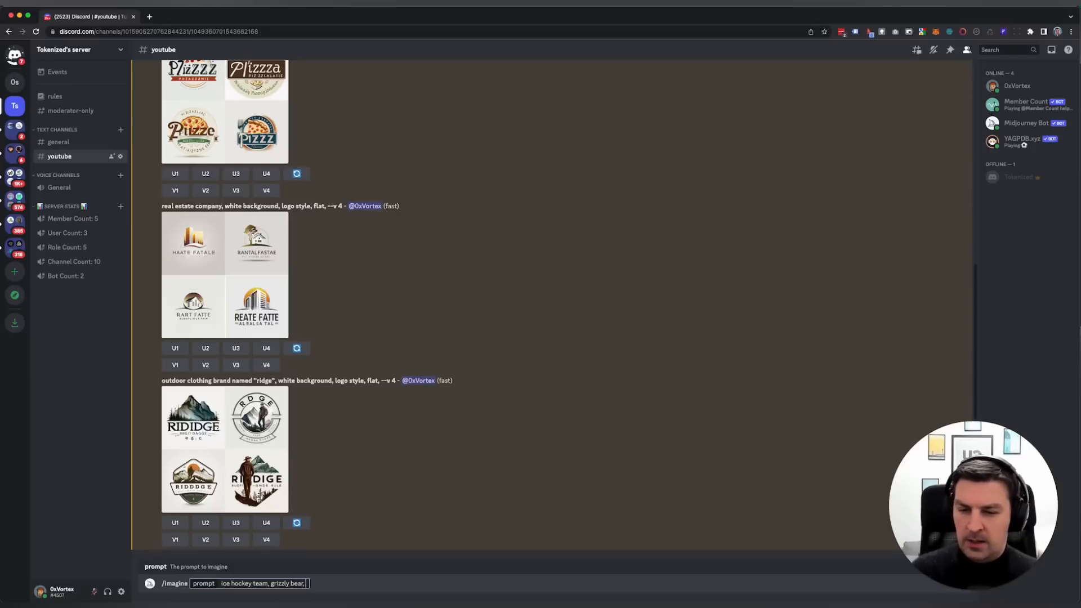
{"action": "type", "text": "white background, logo style,"}
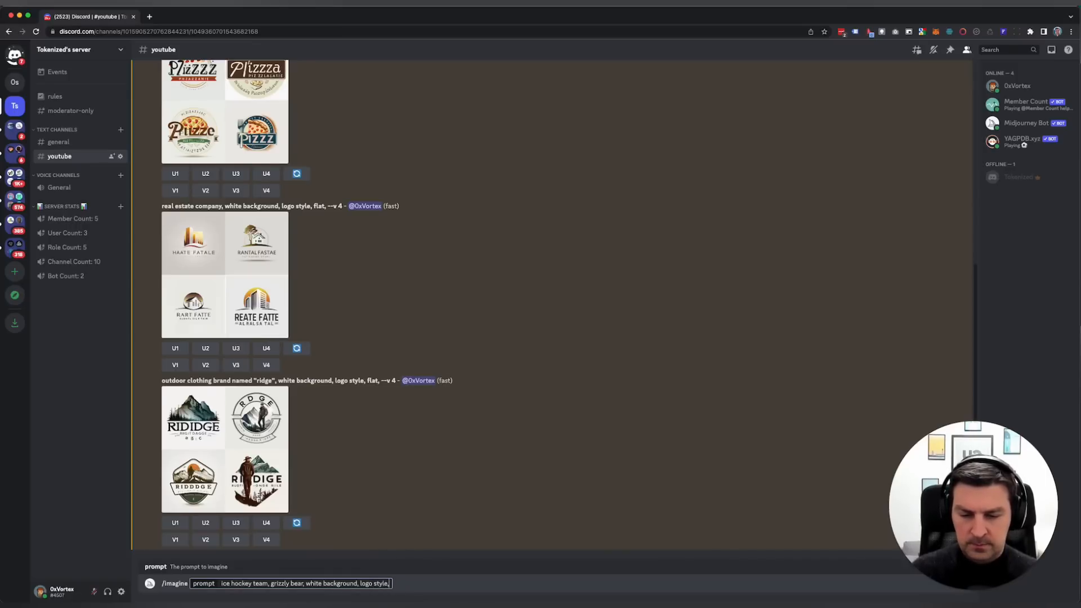
{"action": "type", "text": "sports"}
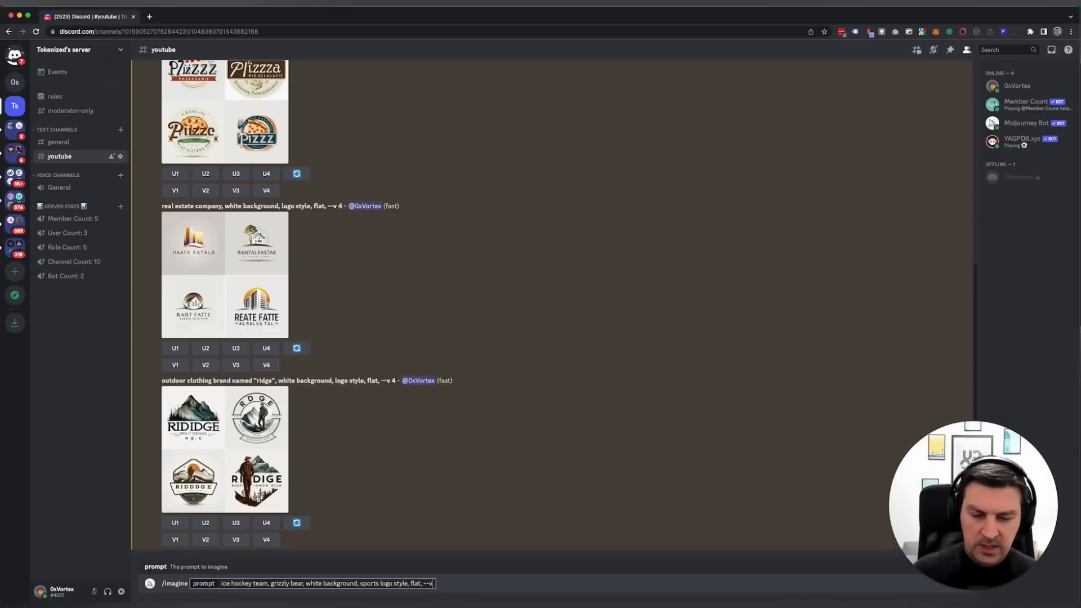
{"action": "key", "text": "Return"}
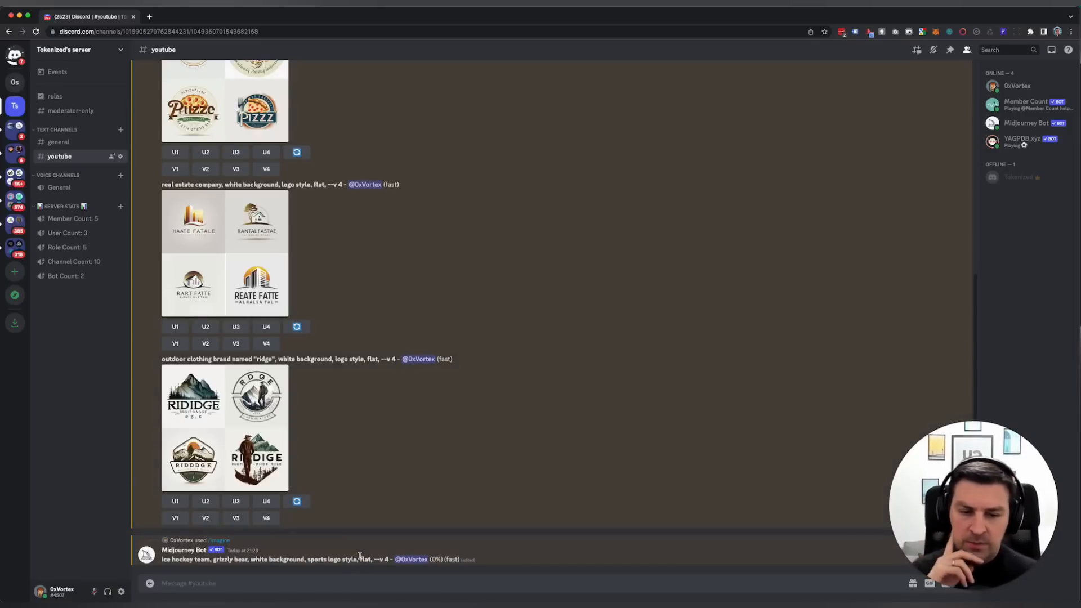
Scroll down to follow the grizzly bear hockey logo render as it reaches 46%.
{"action": "scroll", "scroll_direction": "down", "scroll_amount": 3}
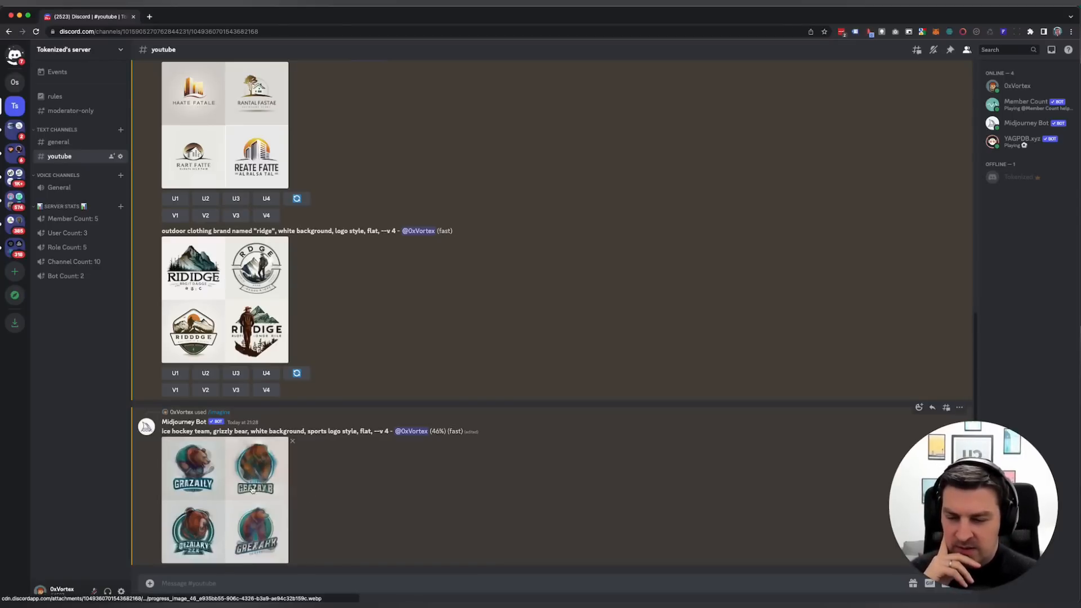
{"action": "left_click", "coordinate": [225, 499]}
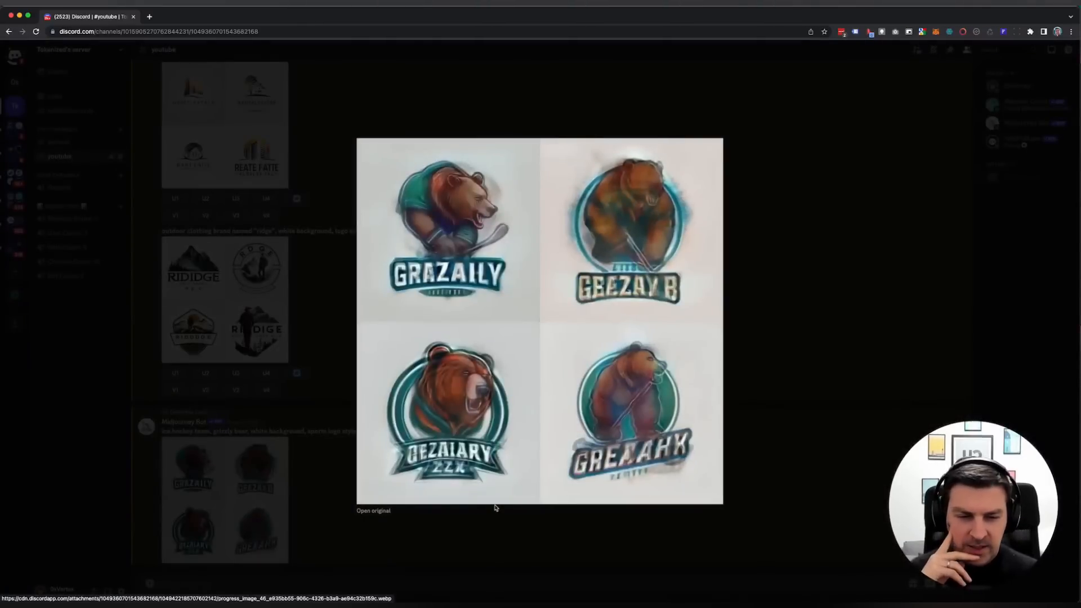
{"action": "mouse_move", "coordinate": [430, 455]}
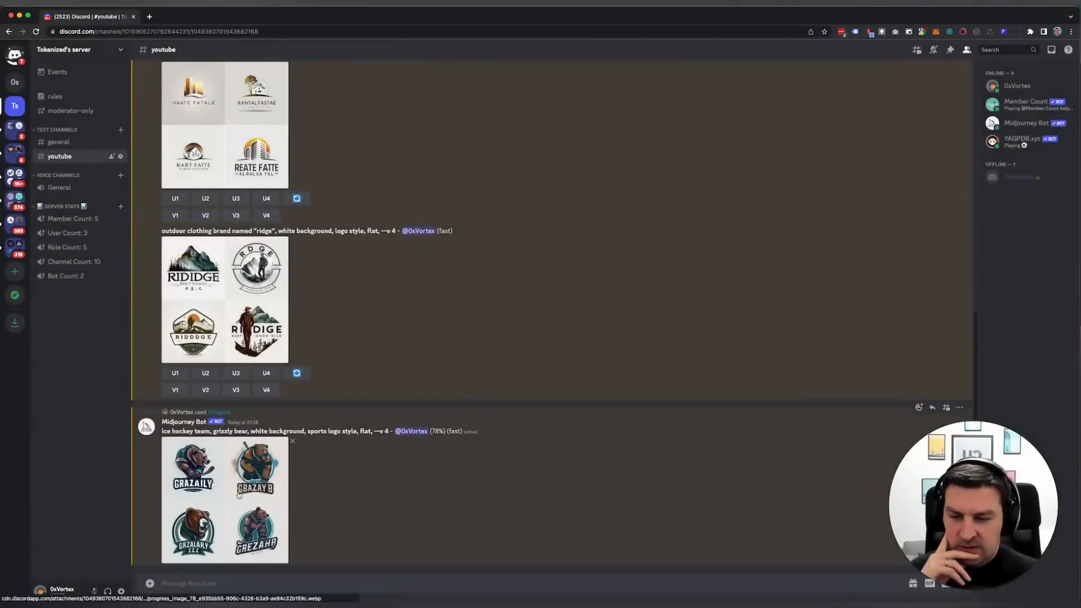
{"action": "left_click", "coordinate": [224, 500]}
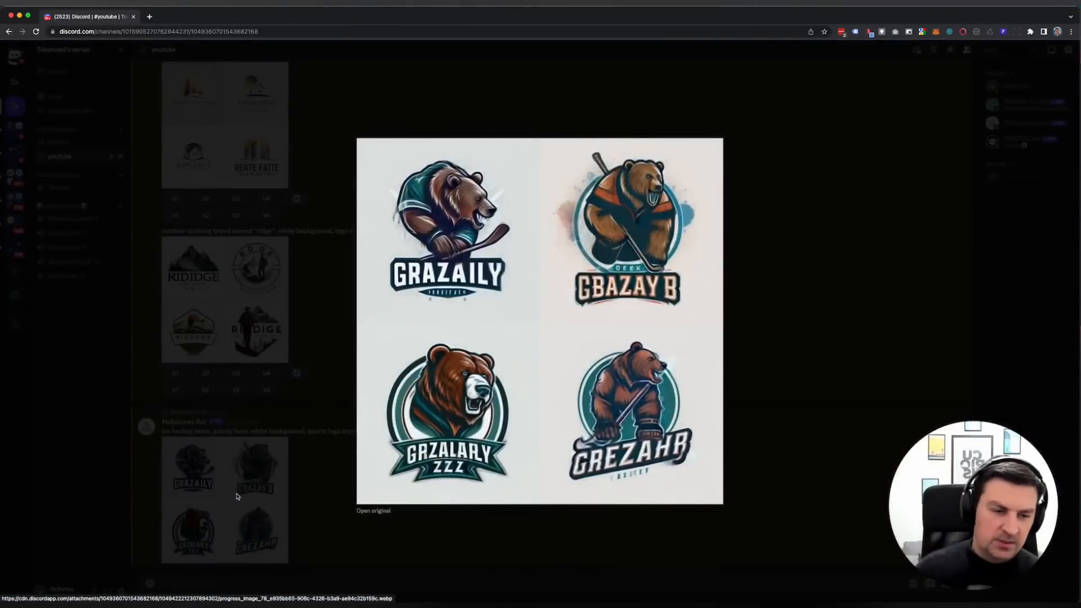
{"action": "mouse_move", "coordinate": [734, 253]}
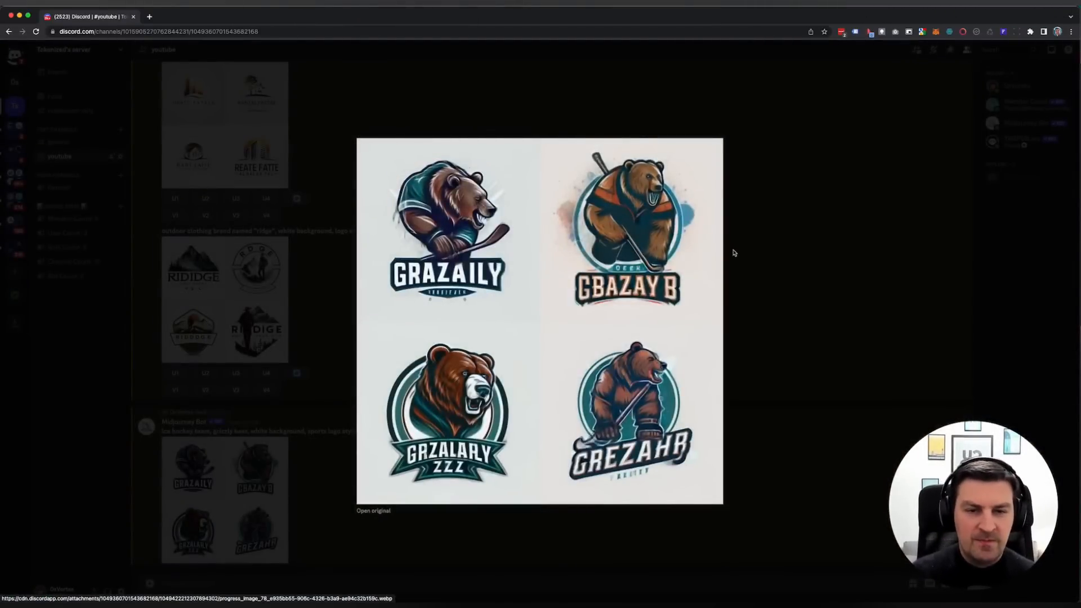
{"action": "left_click", "coordinate": [733, 252]}
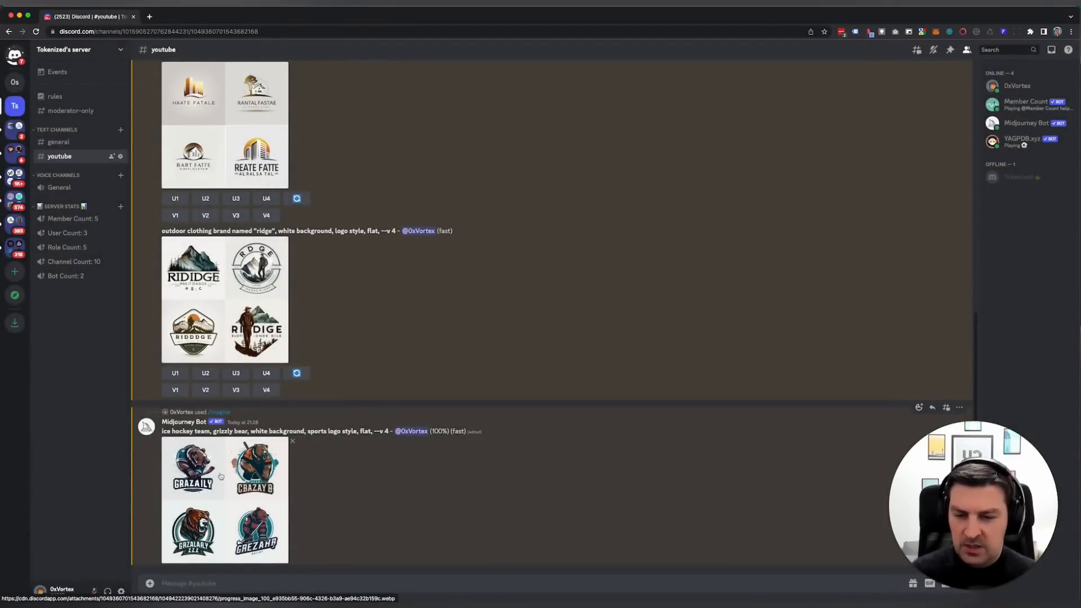
{"action": "scroll", "scroll_direction": "down", "scroll_amount": 3}
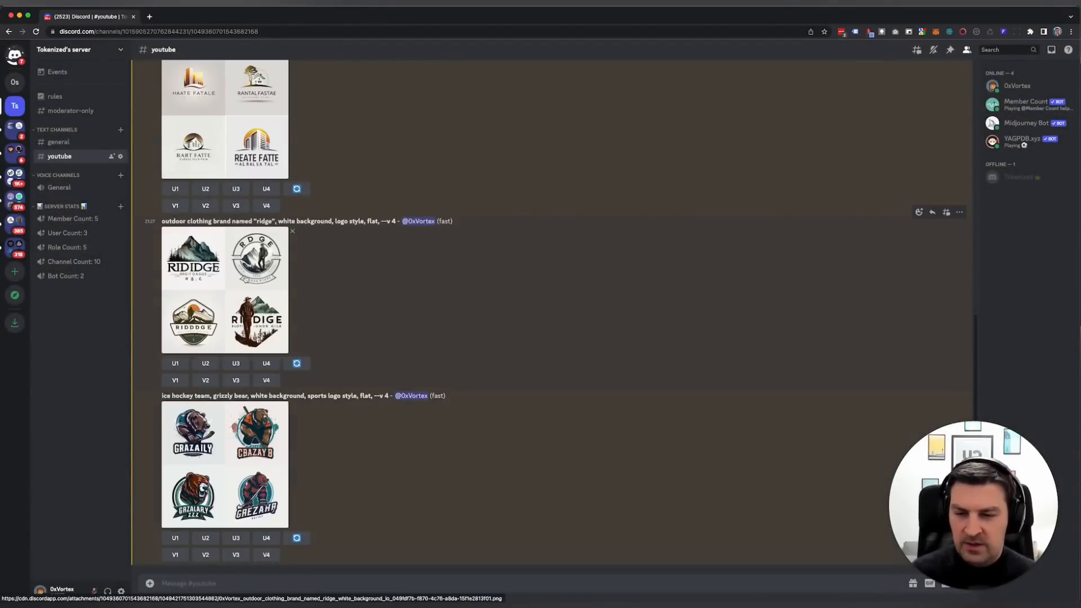
{"action": "left_click", "coordinate": [224, 462]}
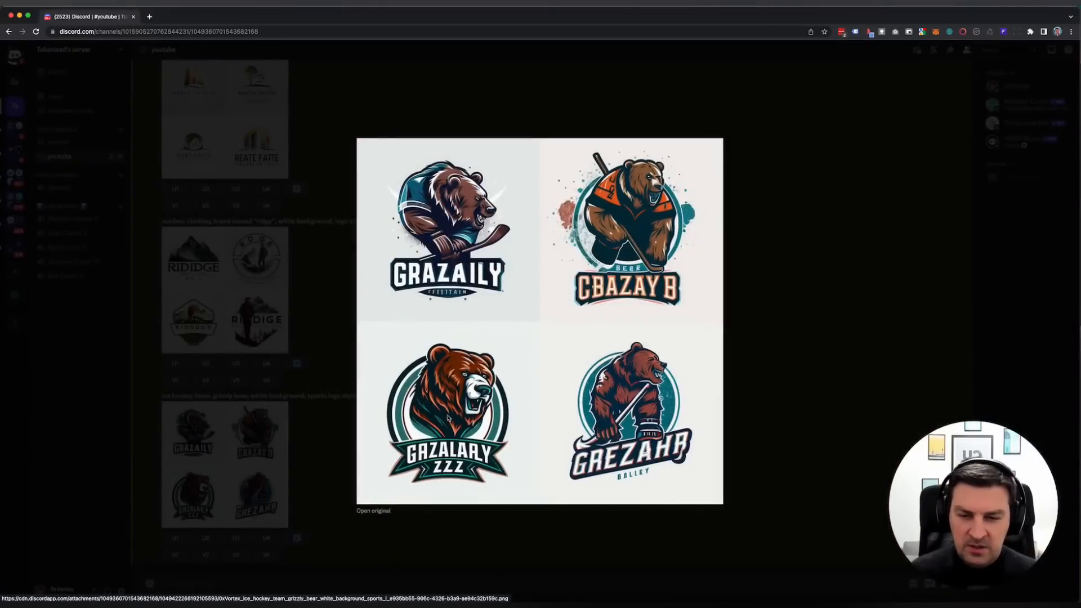
{"action": "mouse_move", "coordinate": [507, 181]}
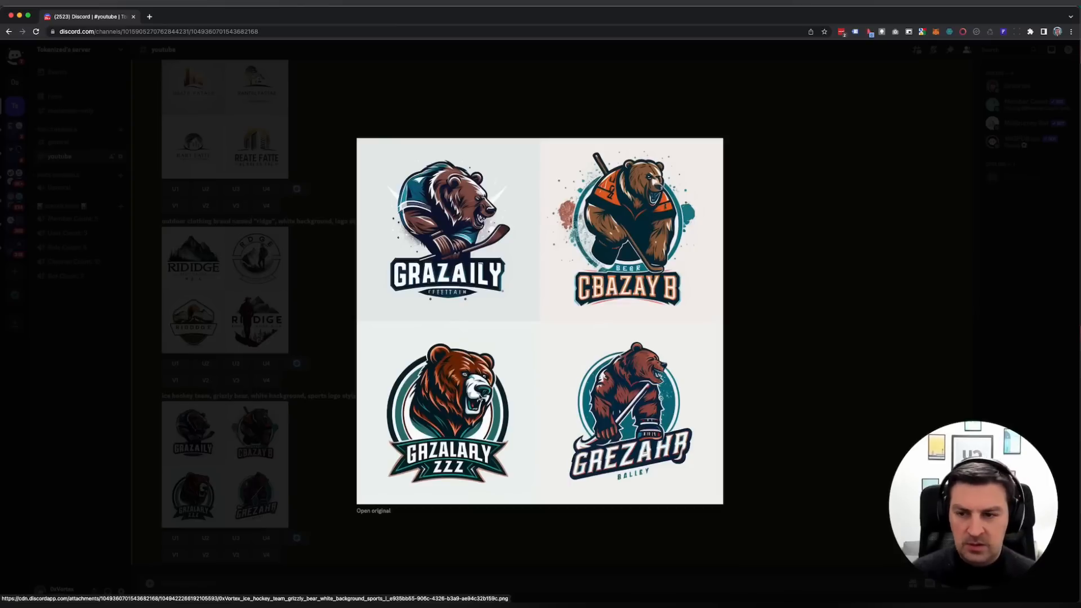
{"action": "mouse_move", "coordinate": [370, 399]}
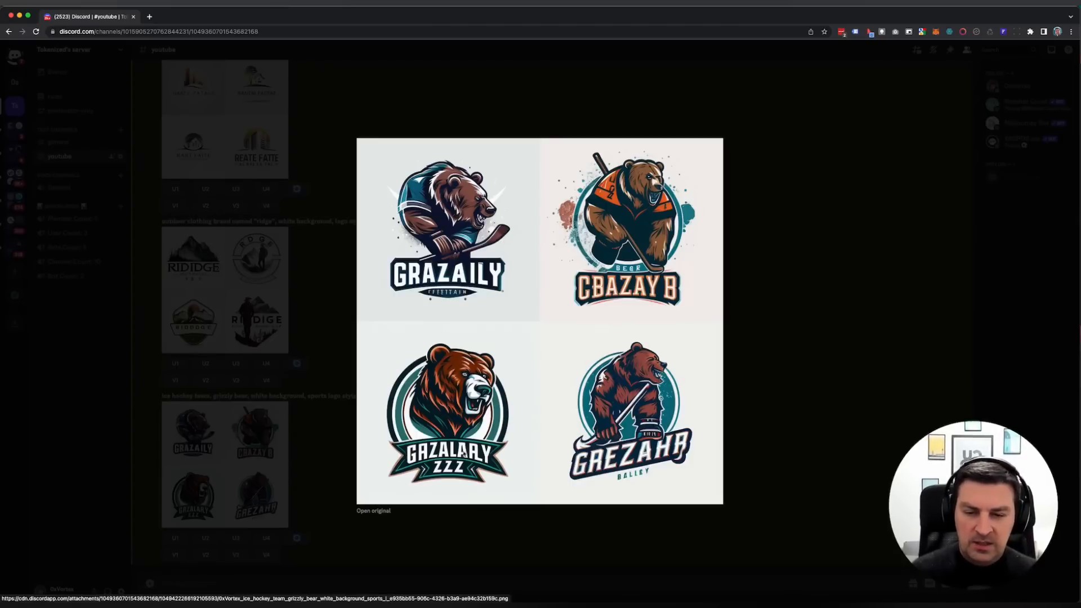
{"action": "mouse_move", "coordinate": [518, 488]}
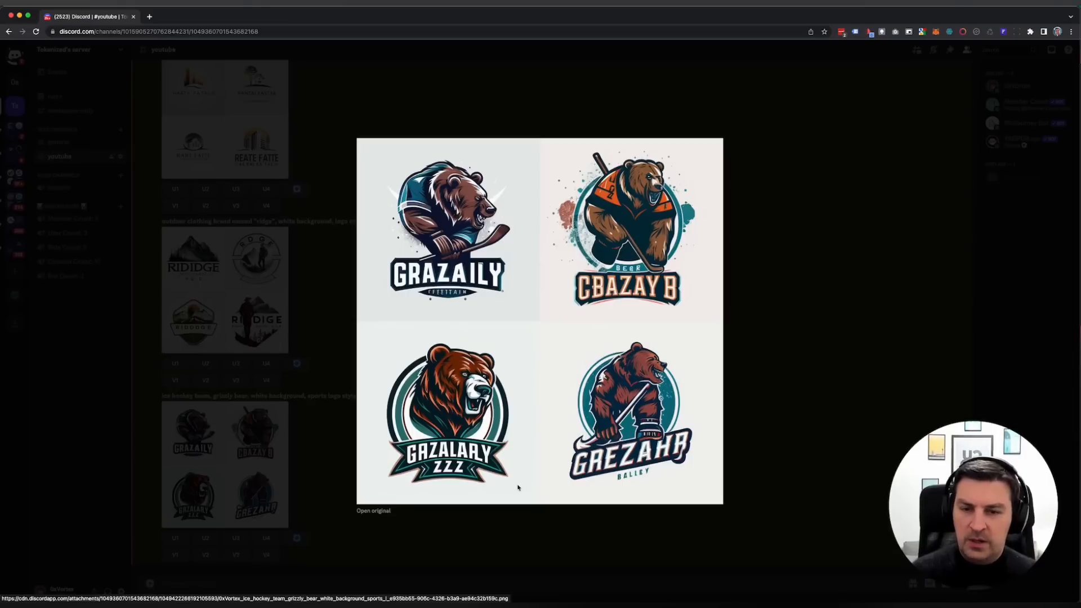
{"action": "mouse_move", "coordinate": [558, 279]}
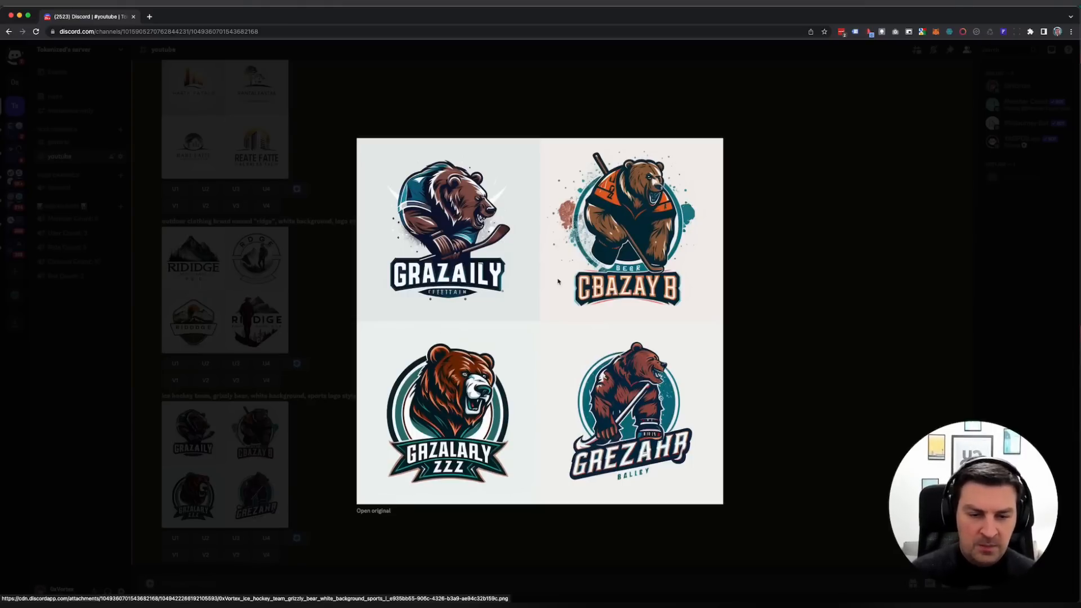
{"action": "mouse_move", "coordinate": [552, 271]}
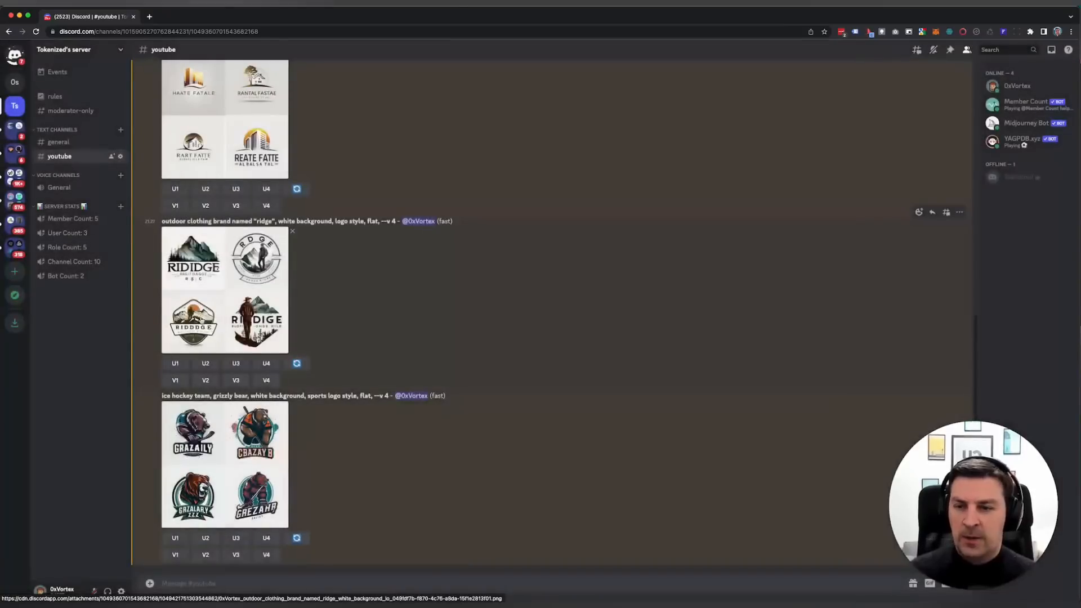
Reopen the real estate company logo grid in the enlarged preview.
{"action": "left_click", "coordinate": [224, 117]}
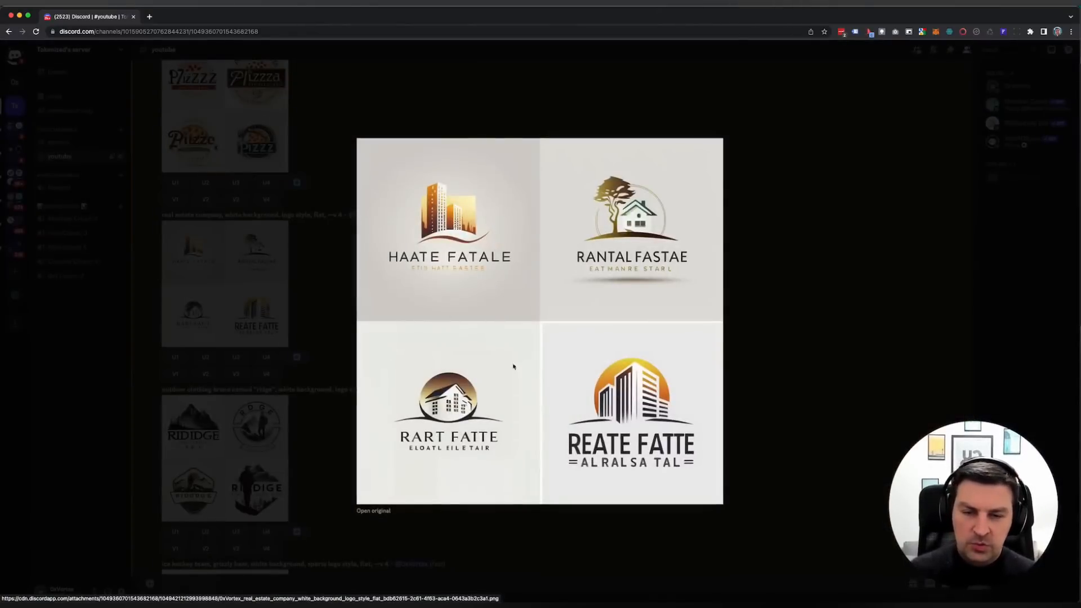
{"action": "mouse_move", "coordinate": [707, 490]}
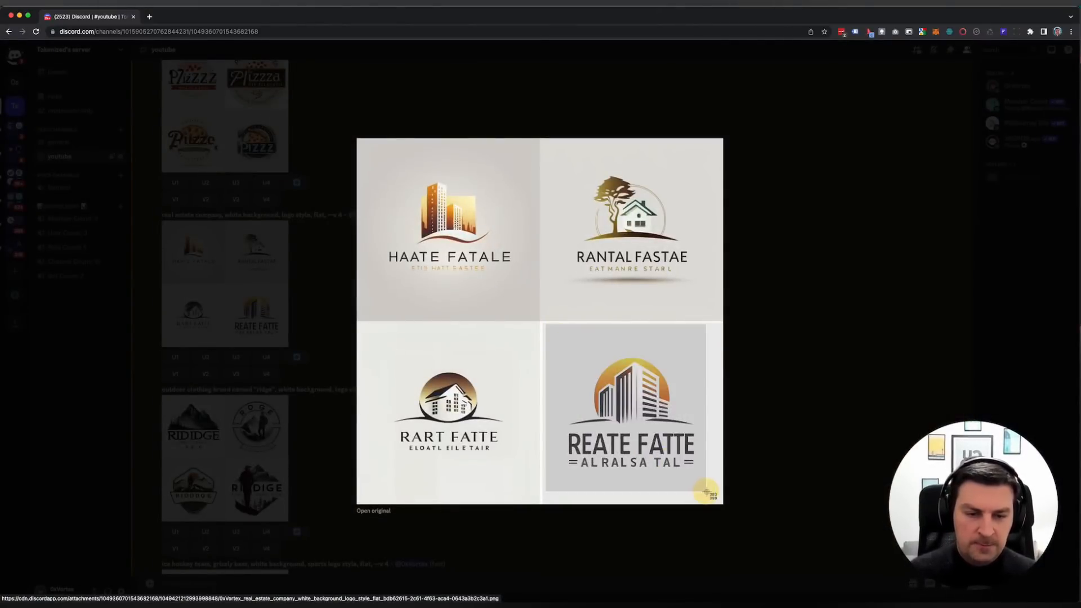
{"action": "mouse_move", "coordinate": [738, 303]}
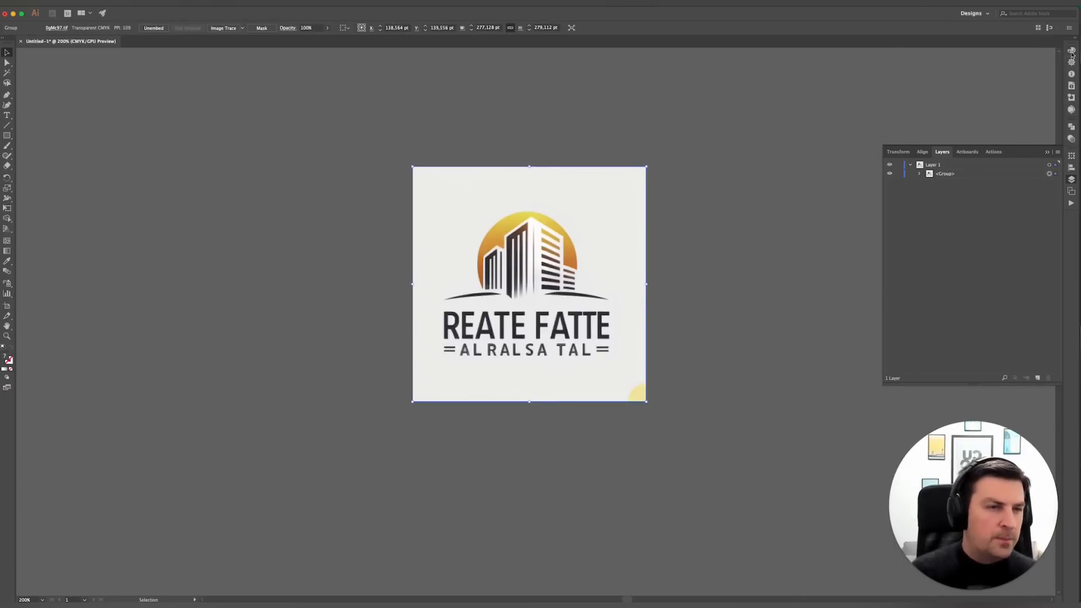
Open the Image Trace panel and apply a multi-colour tracing preset to the logo.
{"action": "left_click", "coordinate": [28, 13]}
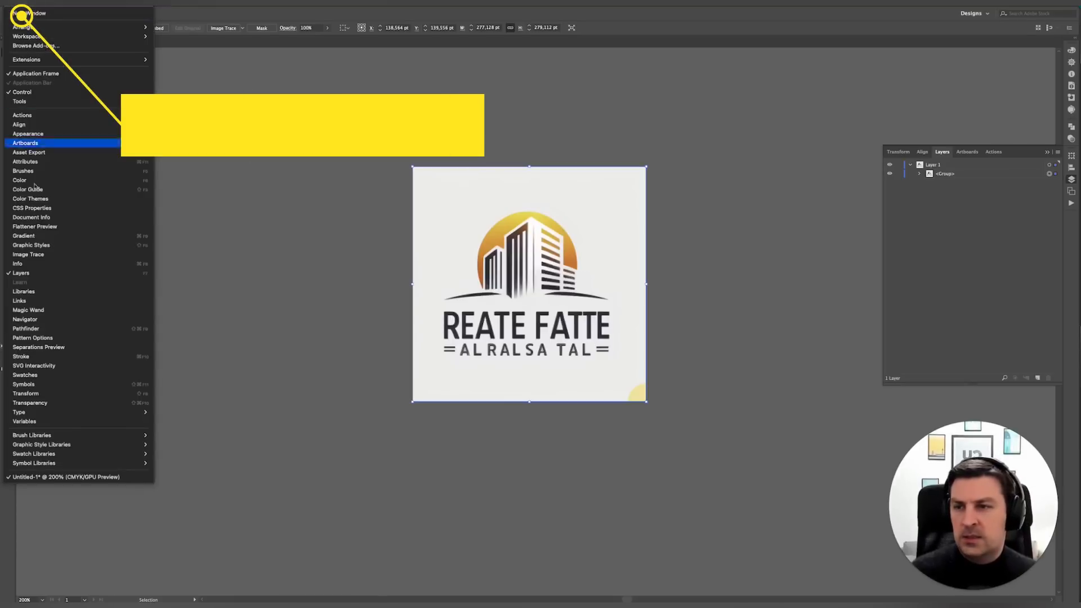
{"action": "left_click", "coordinate": [28, 254]}
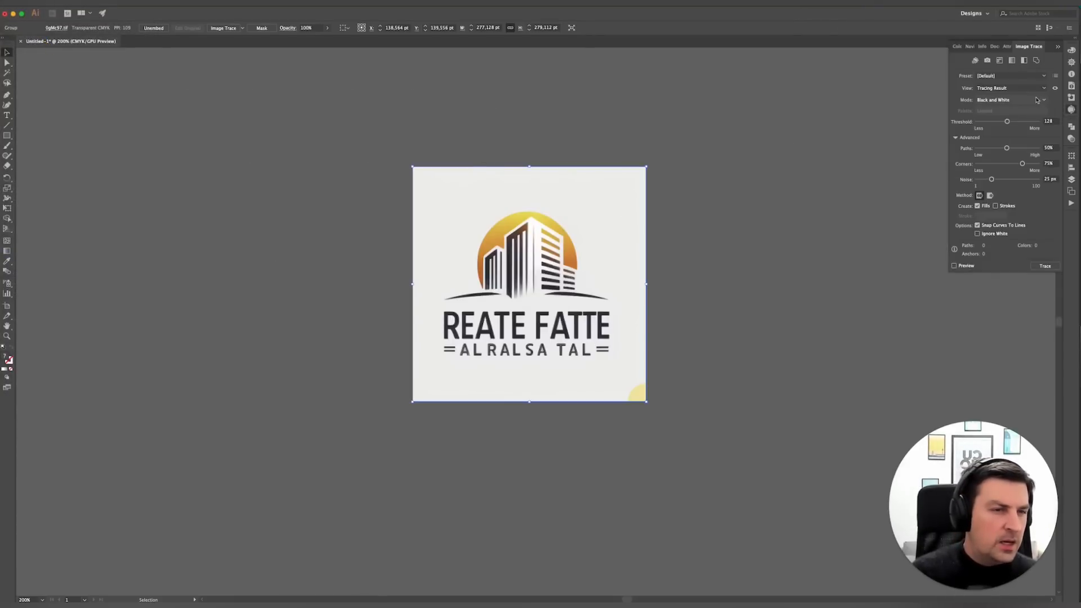
{"action": "left_click", "coordinate": [1010, 76]}
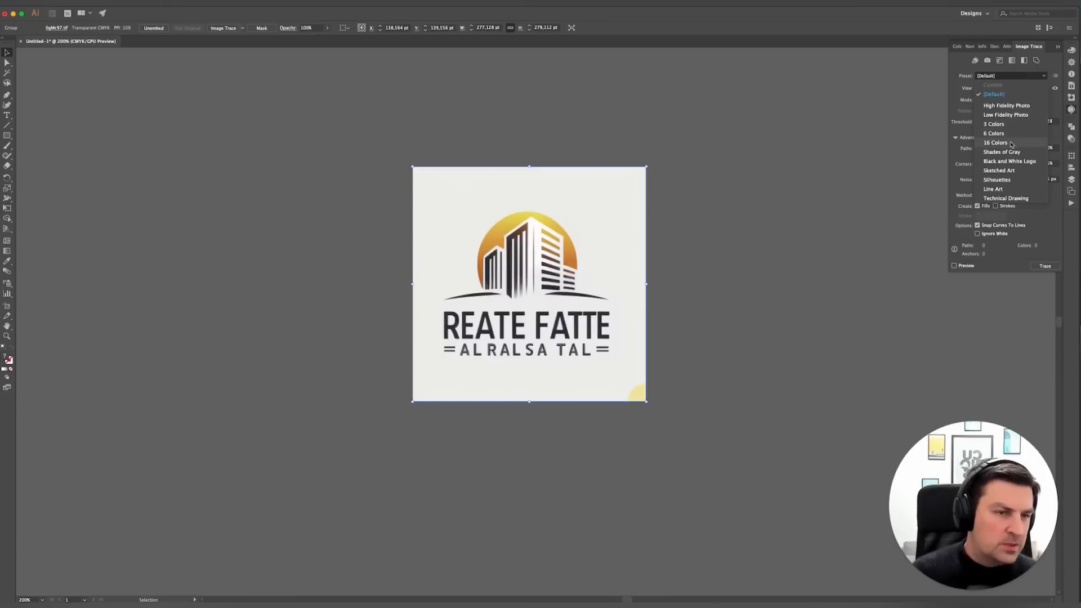
{"action": "left_click", "coordinate": [995, 142]}
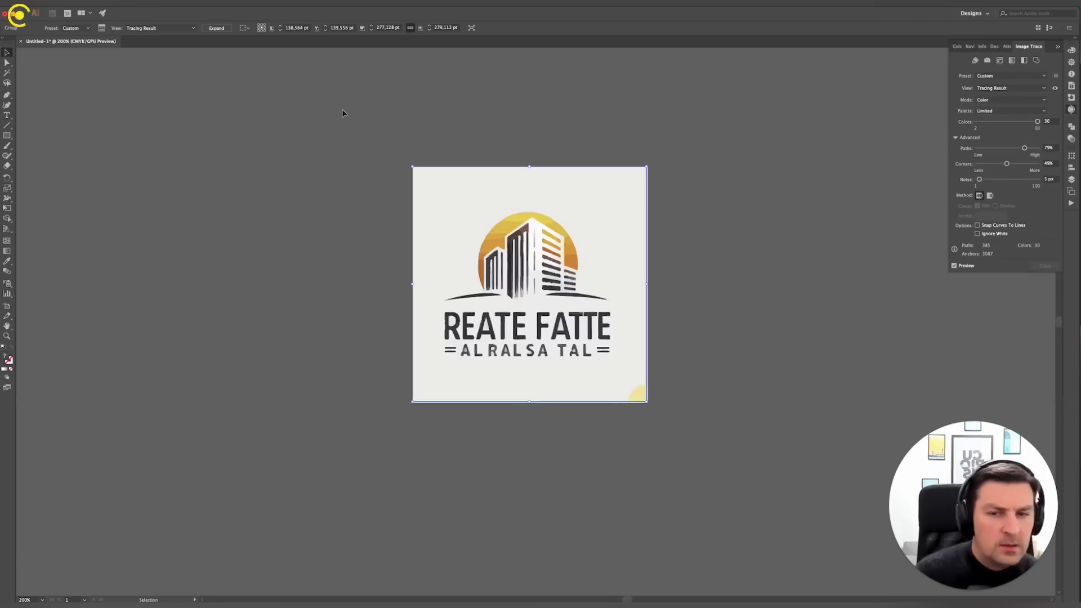
Expand the traced real estate logo into editable vector paths.
{"action": "left_click", "coordinate": [17, 13]}
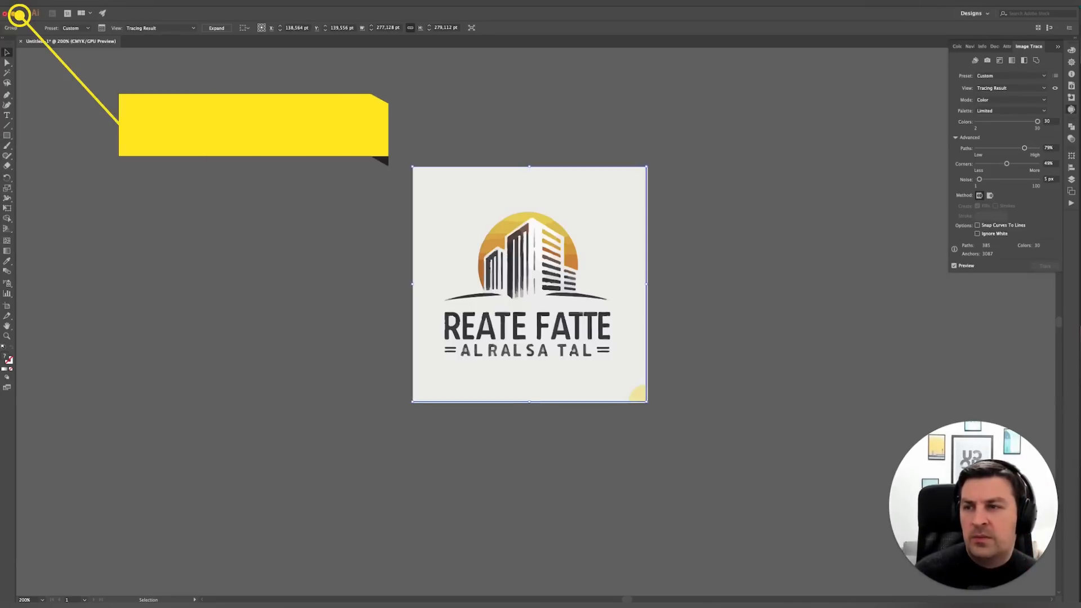
{"action": "left_click", "coordinate": [216, 27]}
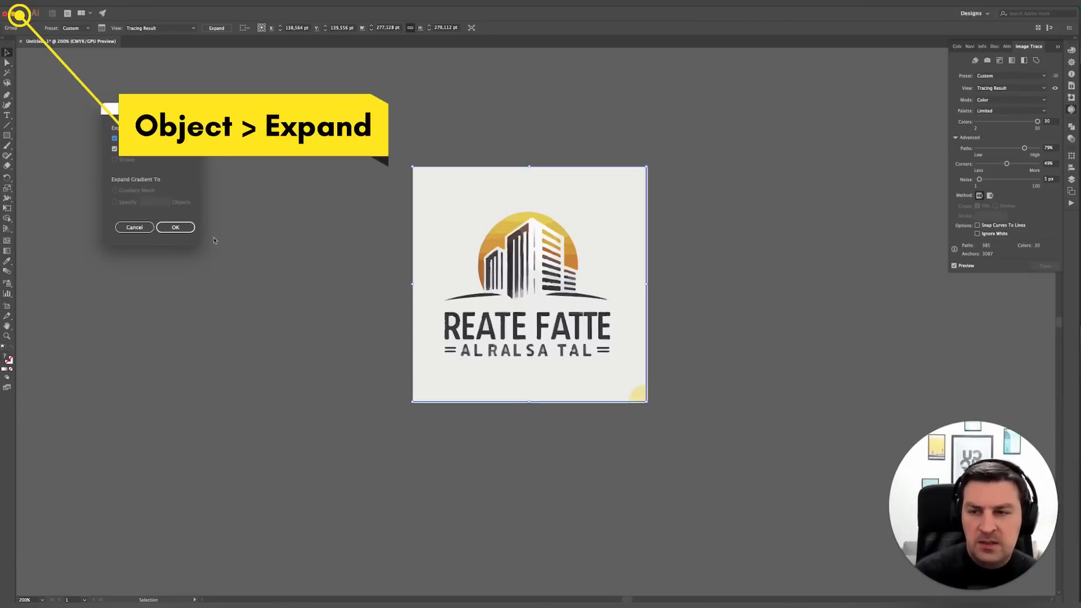
{"action": "left_click", "coordinate": [175, 227]}
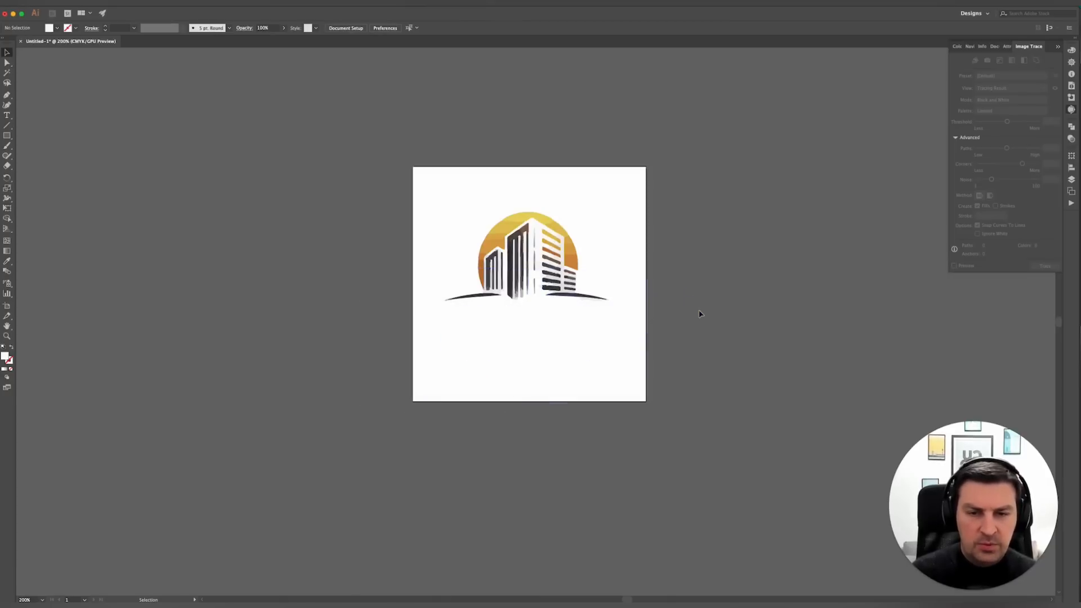
{"action": "mouse_move", "coordinate": [534, 289]}
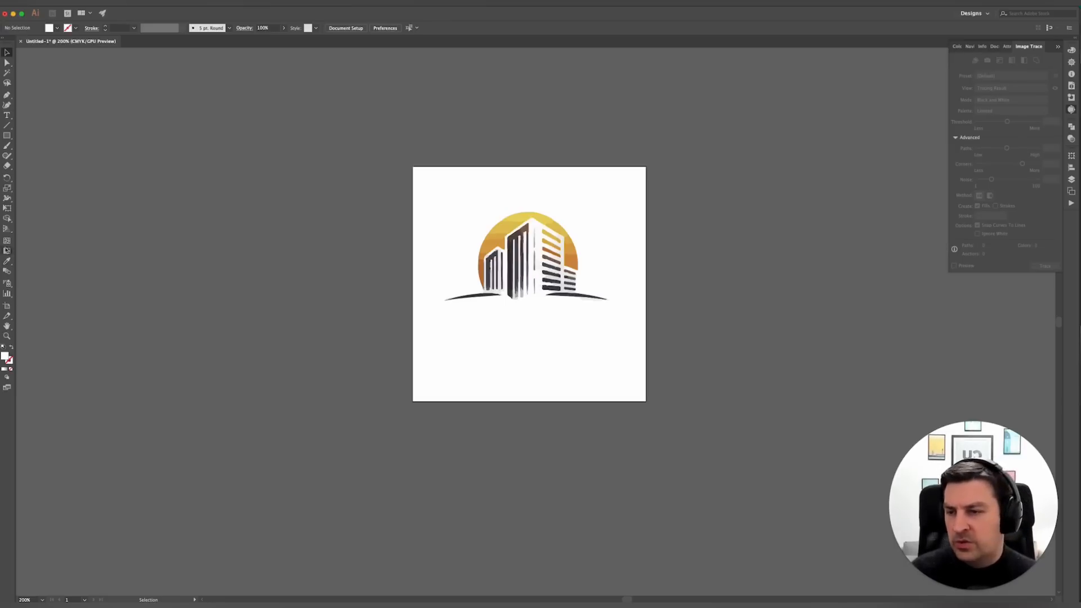
Type the name 'HUDSON' as a text line below the building-and-sun emblem.
{"action": "left_click", "coordinate": [8, 116]}
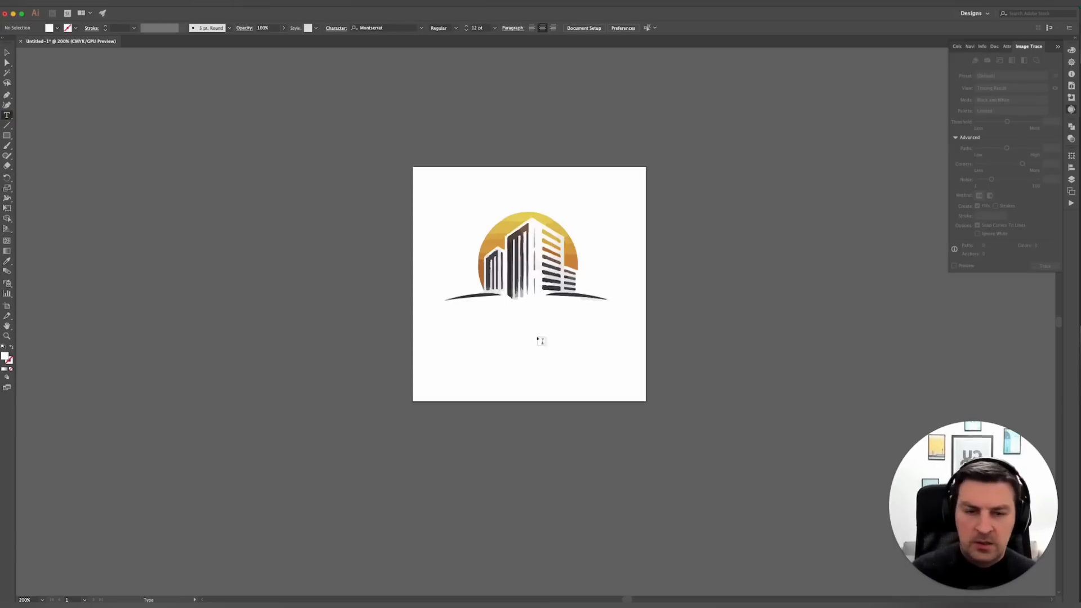
{"action": "left_click", "coordinate": [542, 340]}
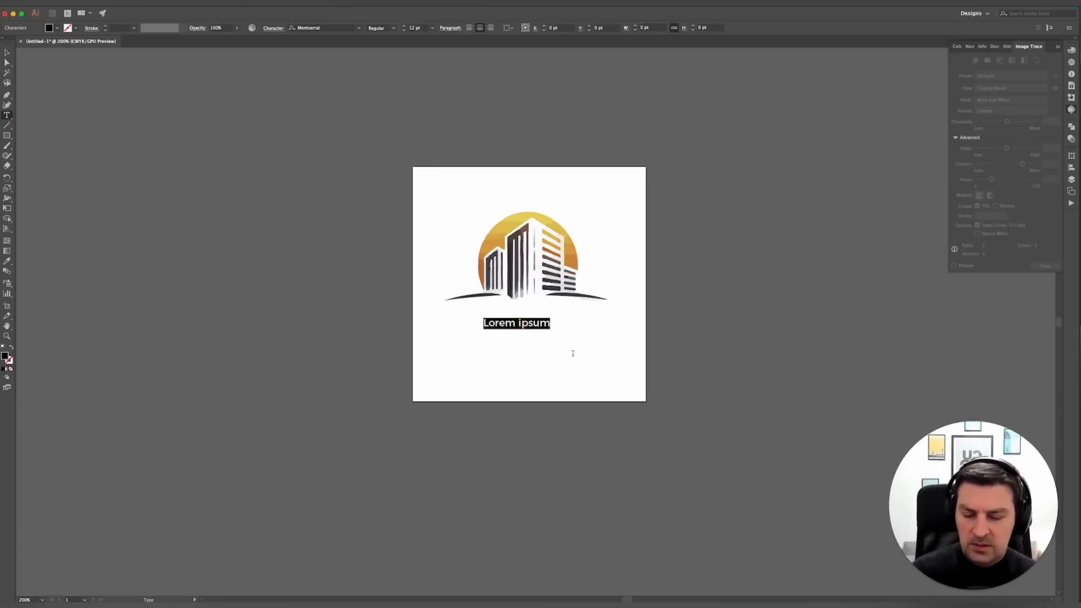
{"action": "type", "text": "HUD"}
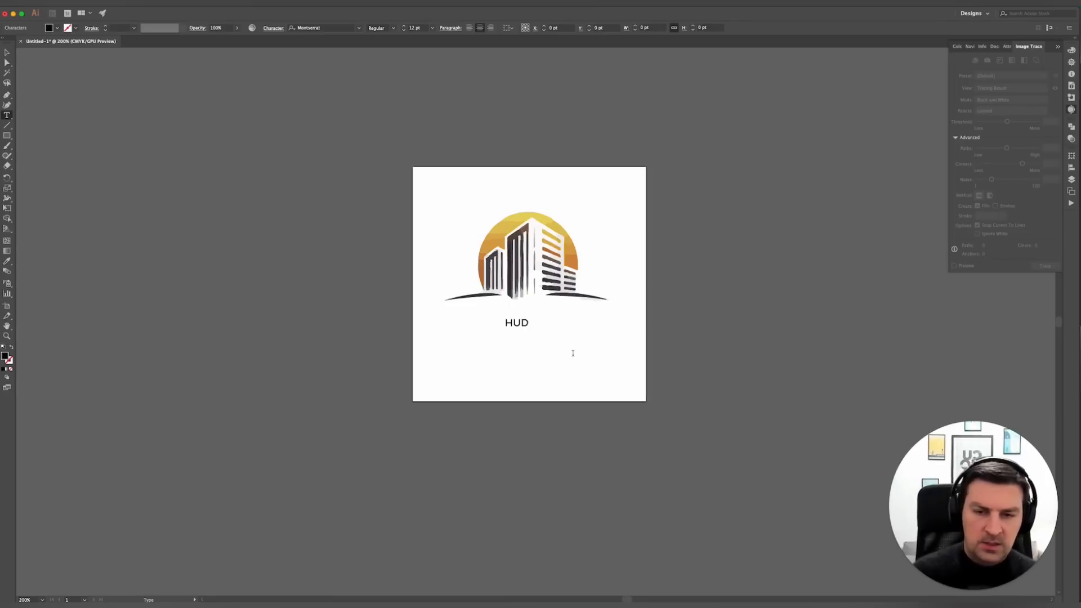
{"action": "type", "text": "SON"}
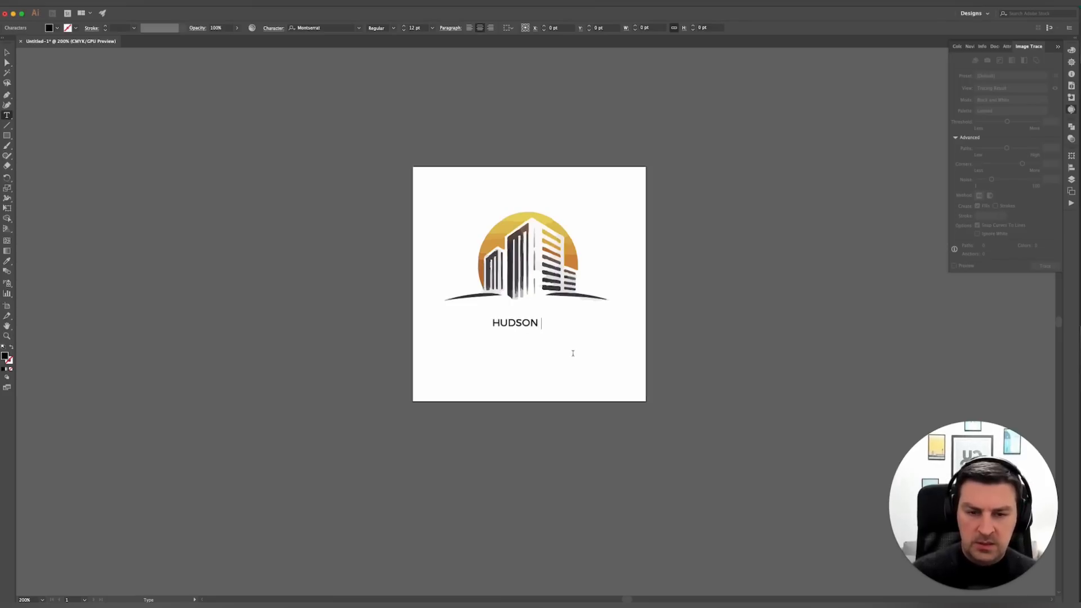